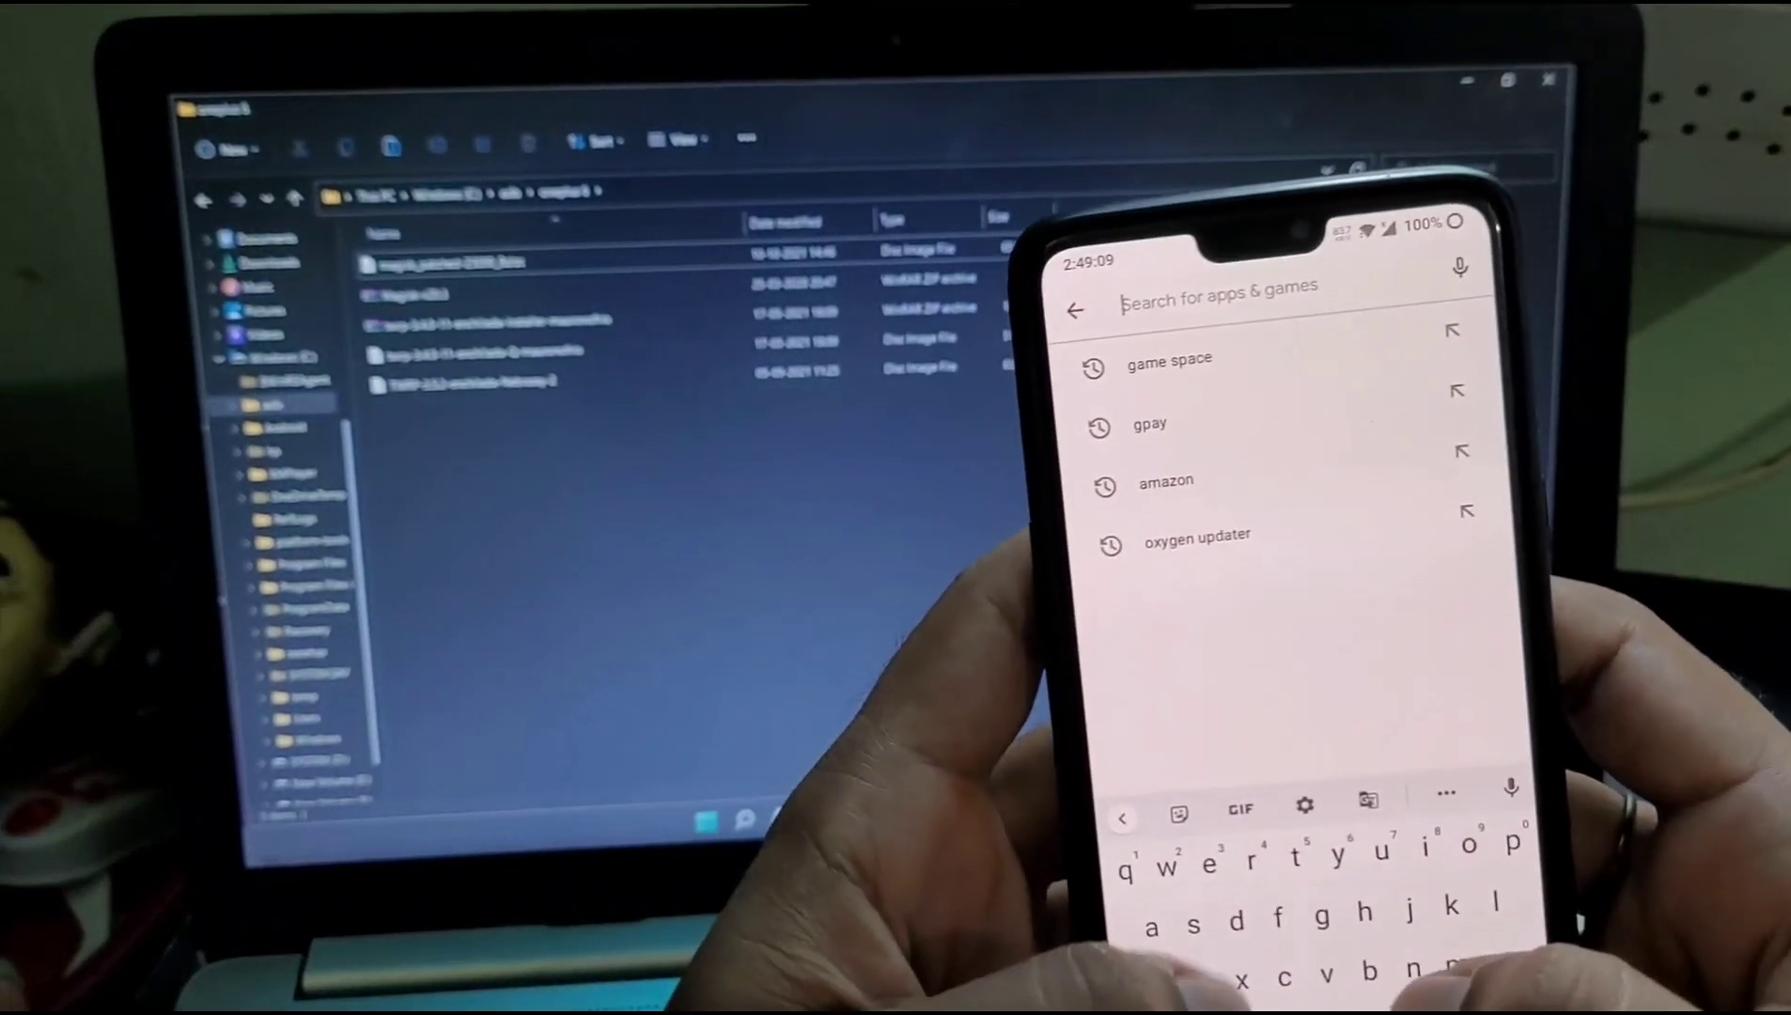
# - Search the Play Store for 'root checker' and launch the installed Root Checker app
pyautogui.write('root che')
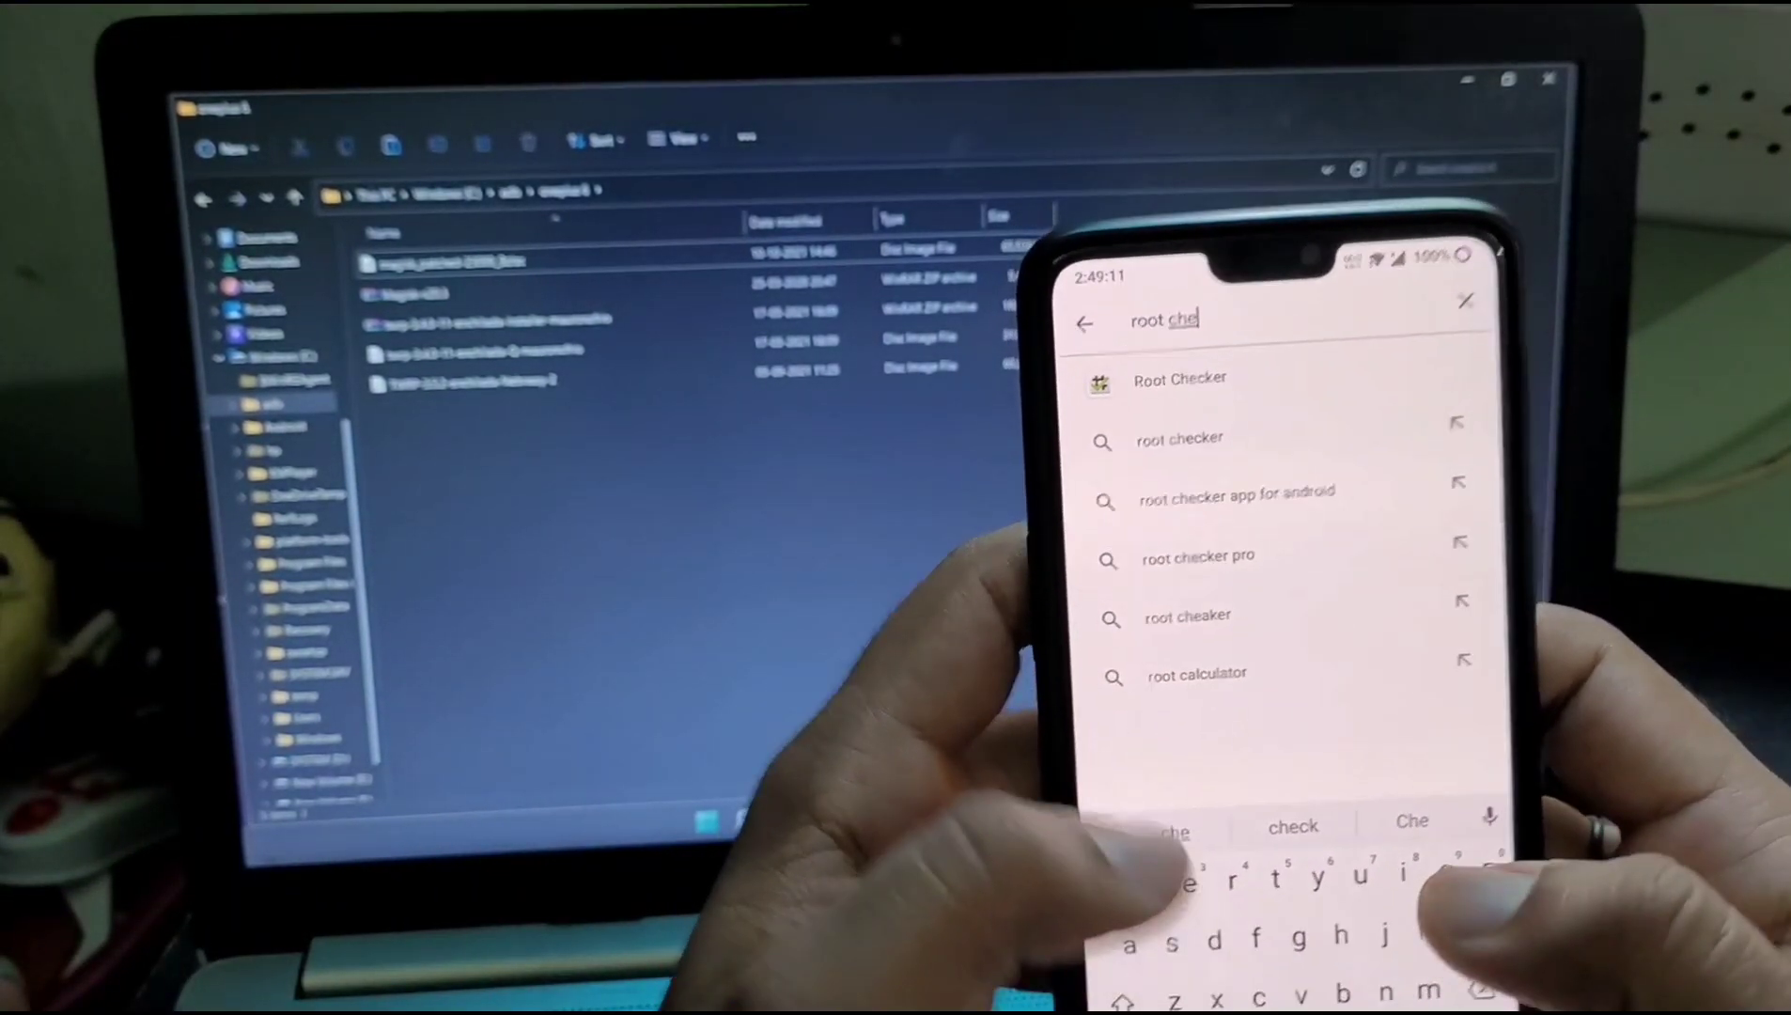
pyautogui.click(1180, 379)
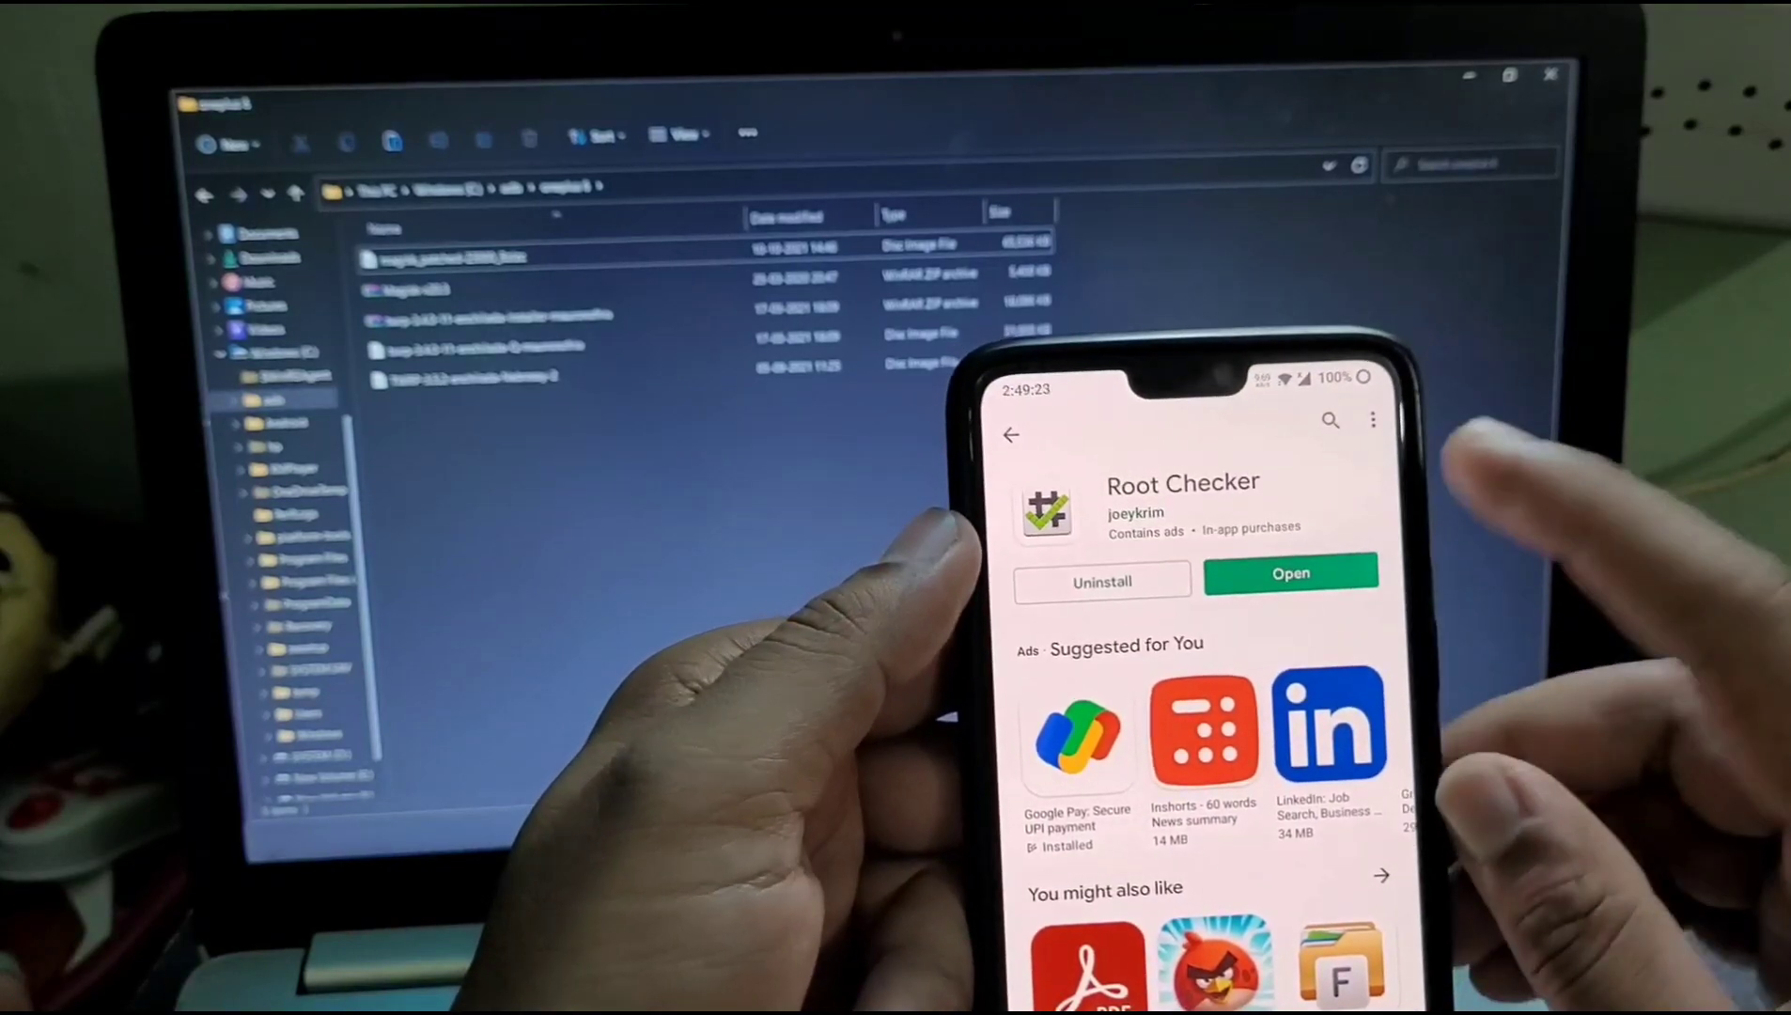
pyautogui.click(1291, 572)
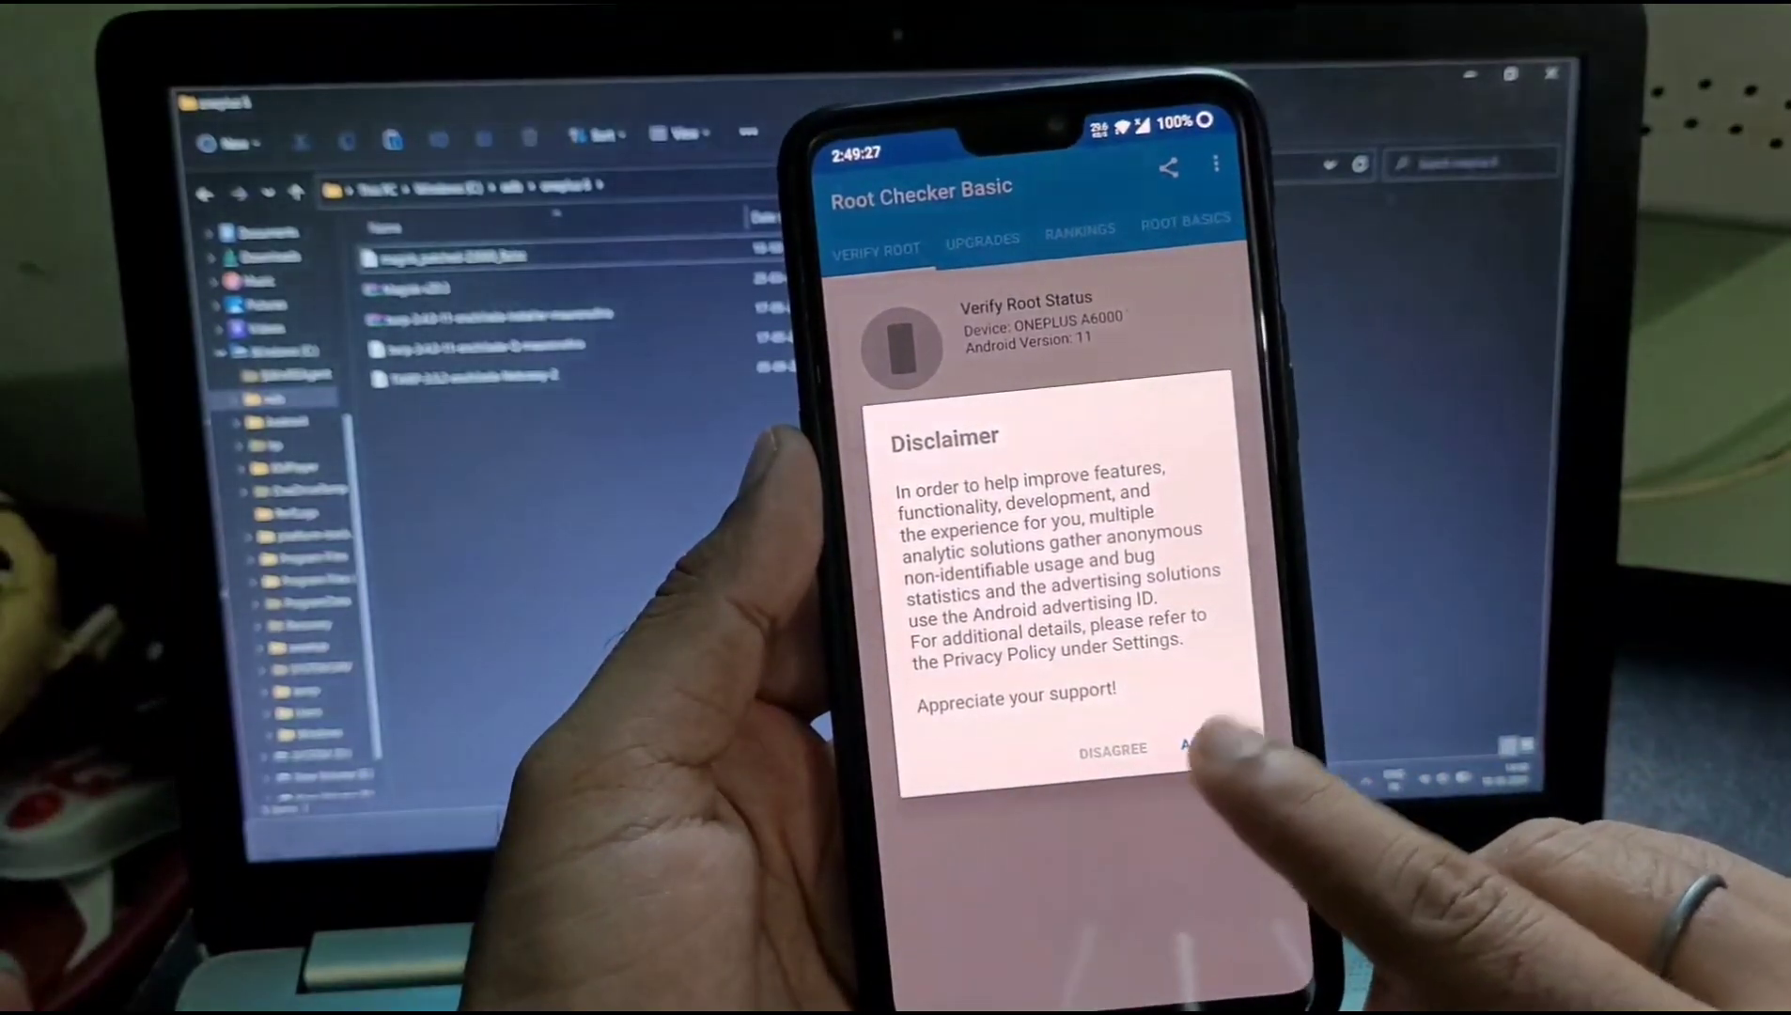
# - Agree to Root Checker Basic's analytics disclaimer and get past the Verify Root intro
pyautogui.click(1193, 751)
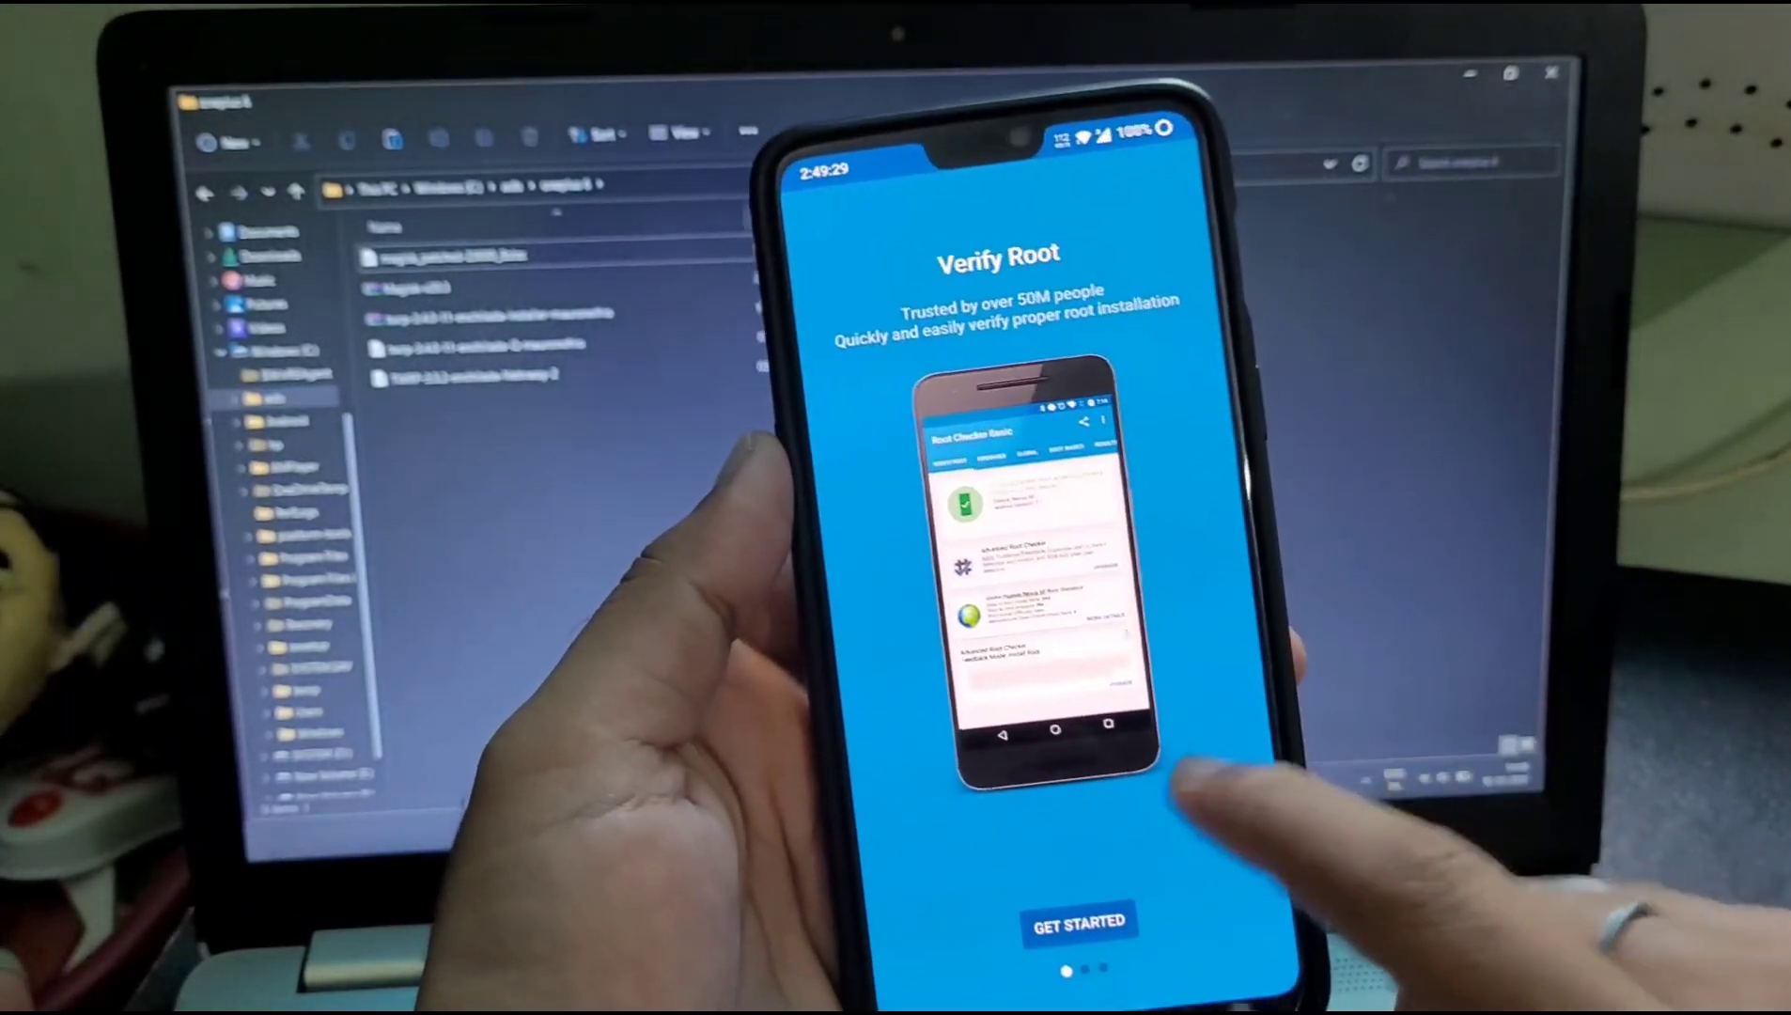
pyautogui.click(1076, 923)
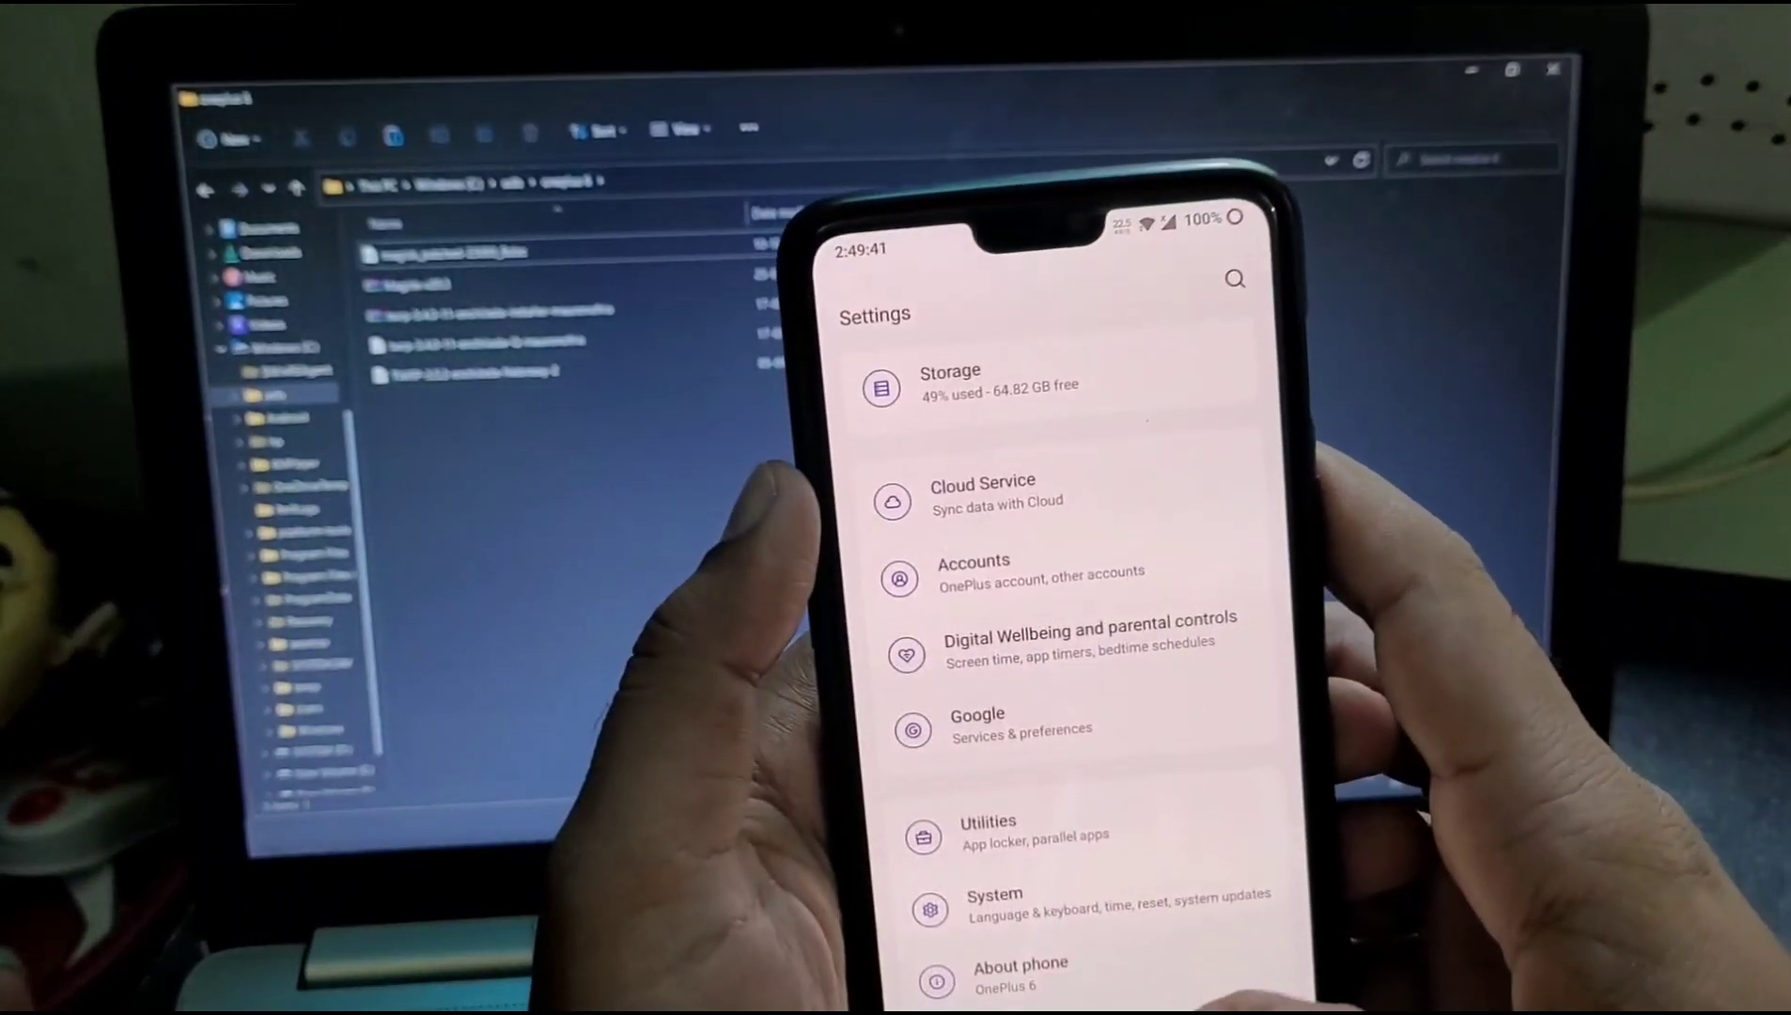
pyautogui.click(1019, 972)
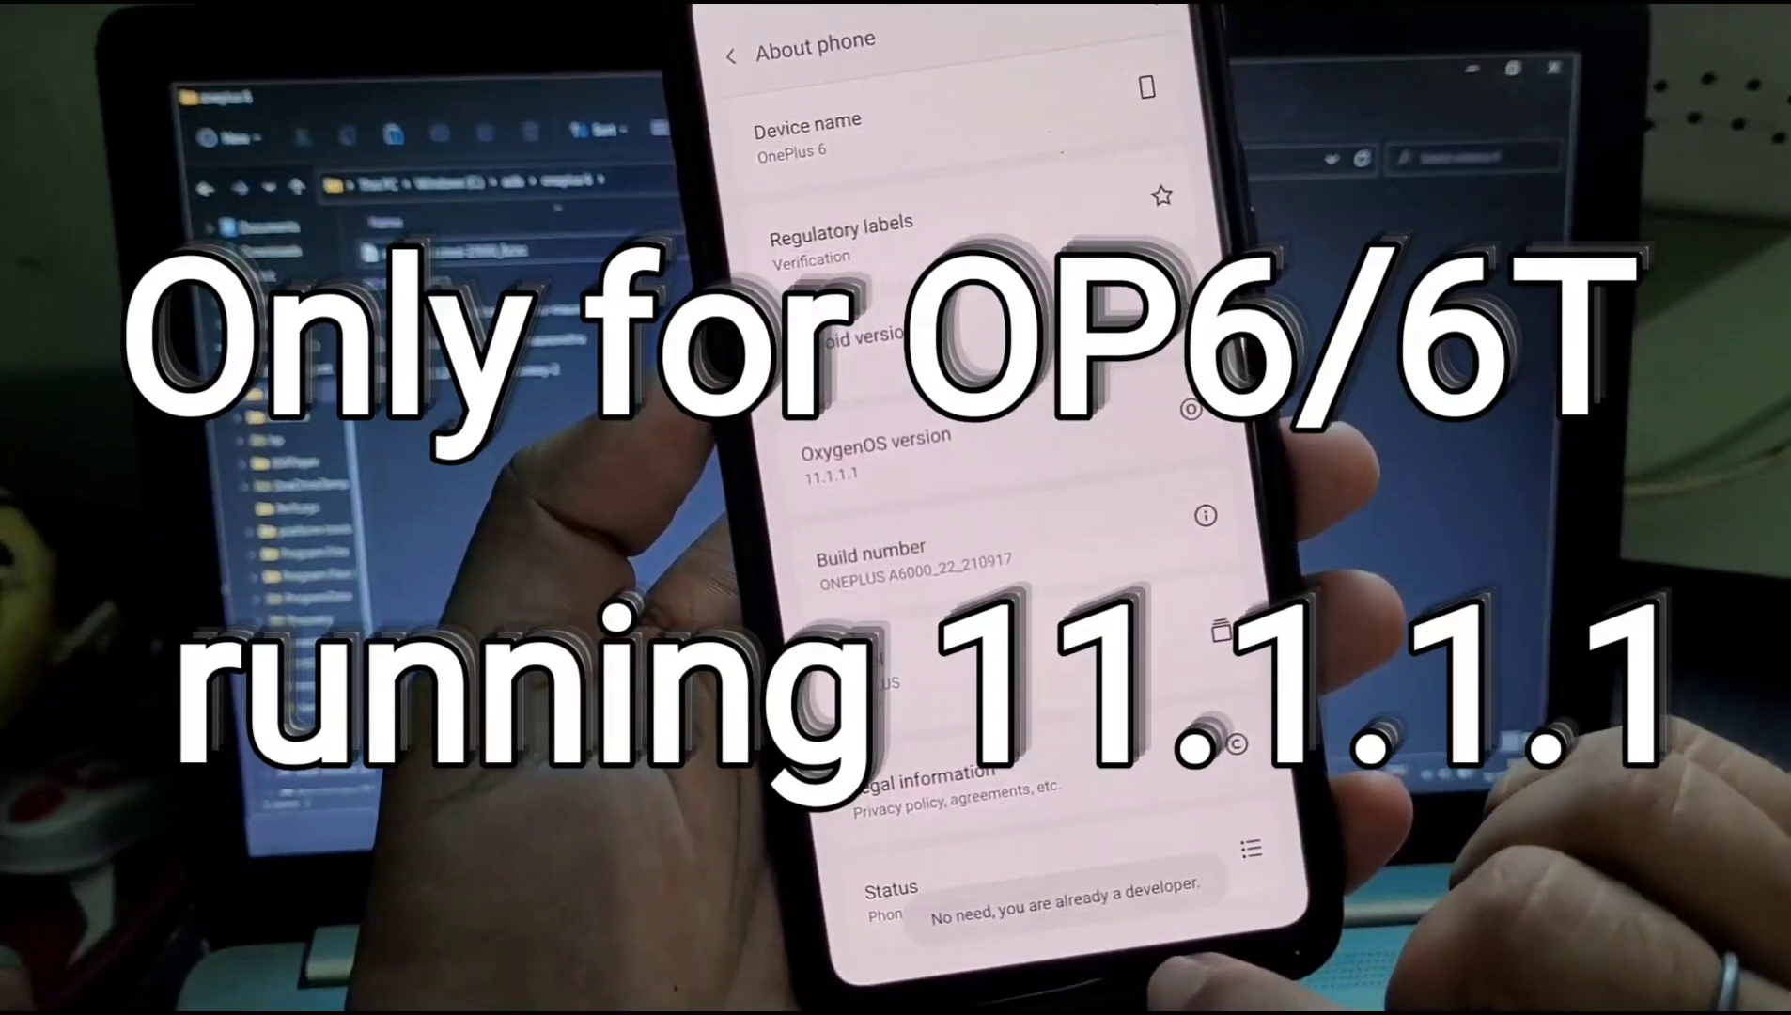
pyautogui.scroll(-3)
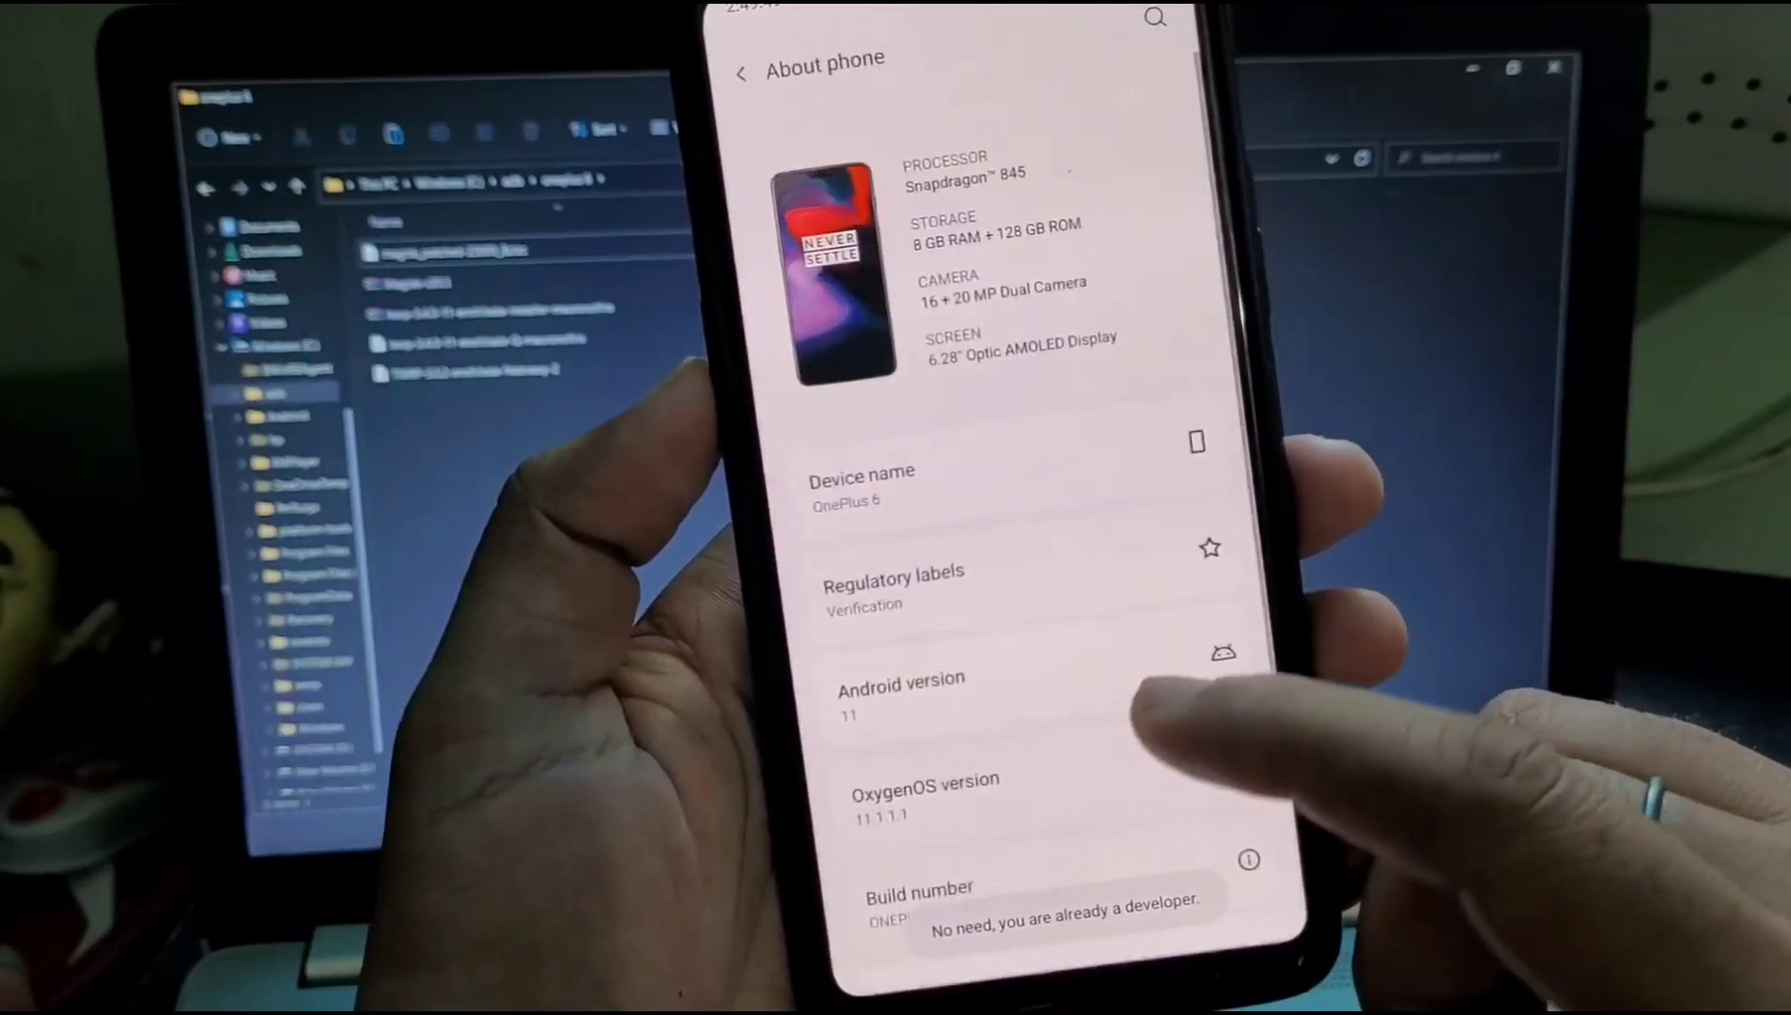
pyautogui.scroll(-3)
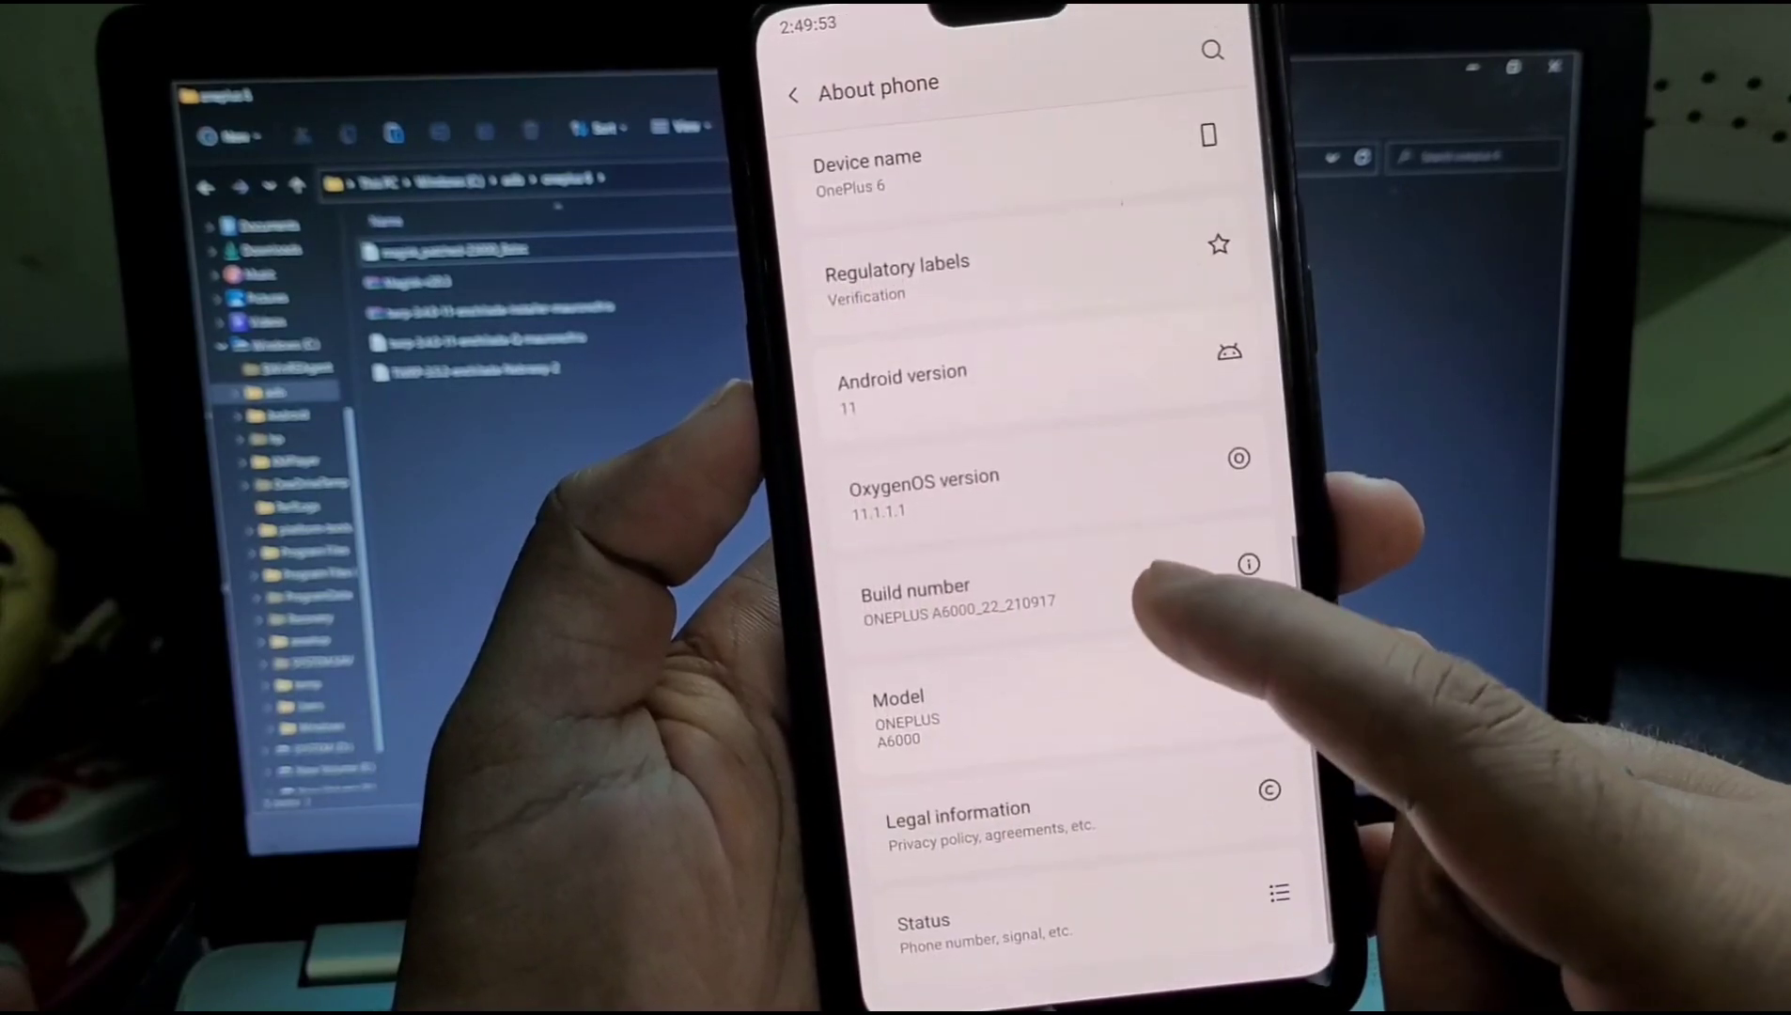
pyautogui.scroll(-3)
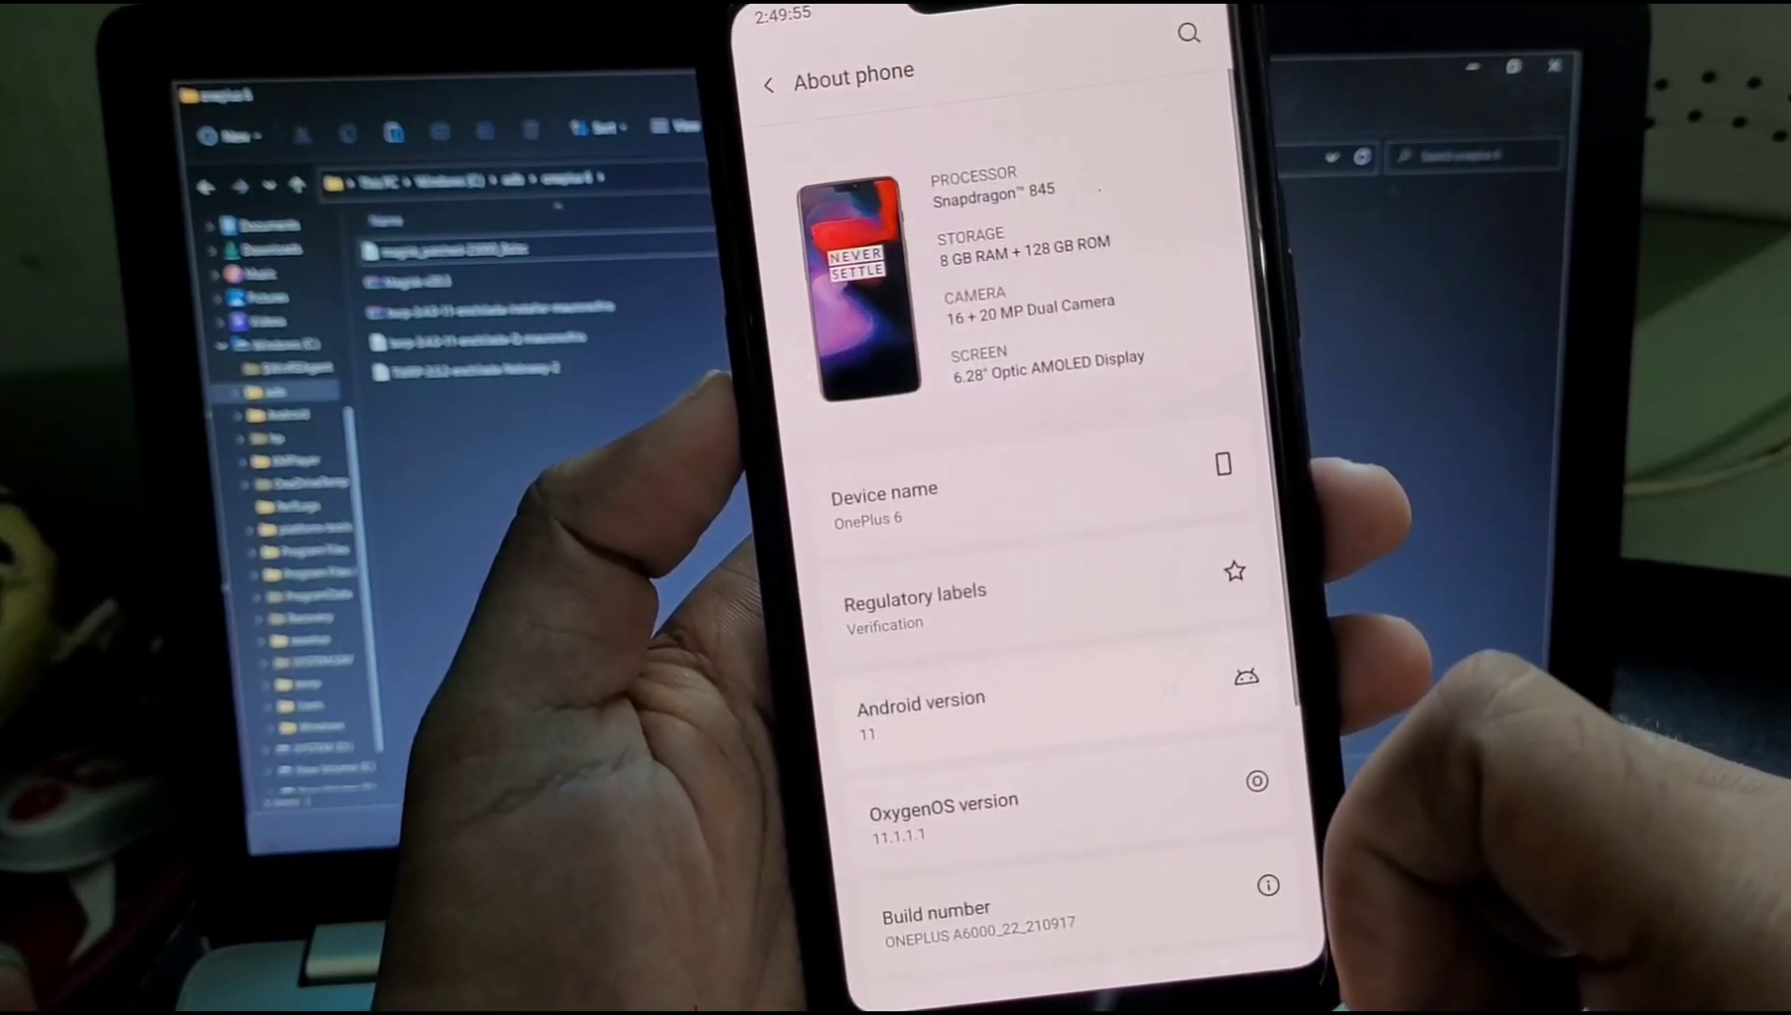
pyautogui.click(768, 83)
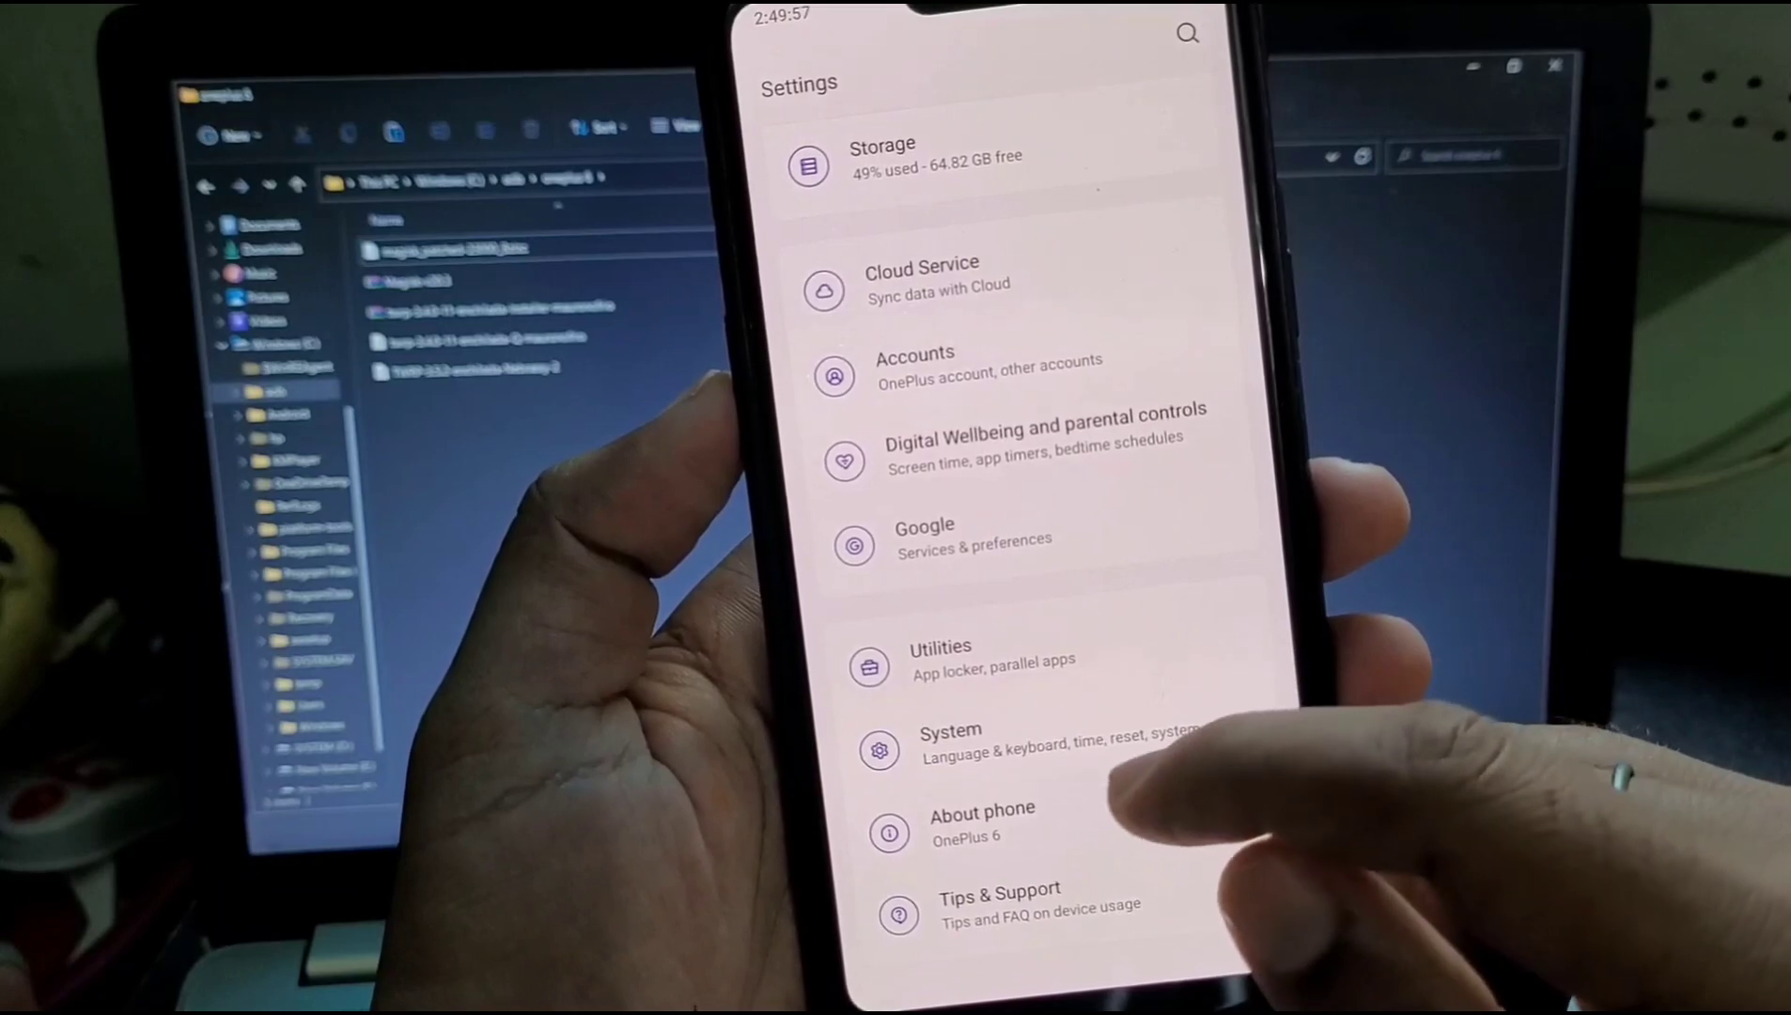
# - Go to System > Developer options to check OEM unlocking and Advanced reboot
pyautogui.click(952, 743)
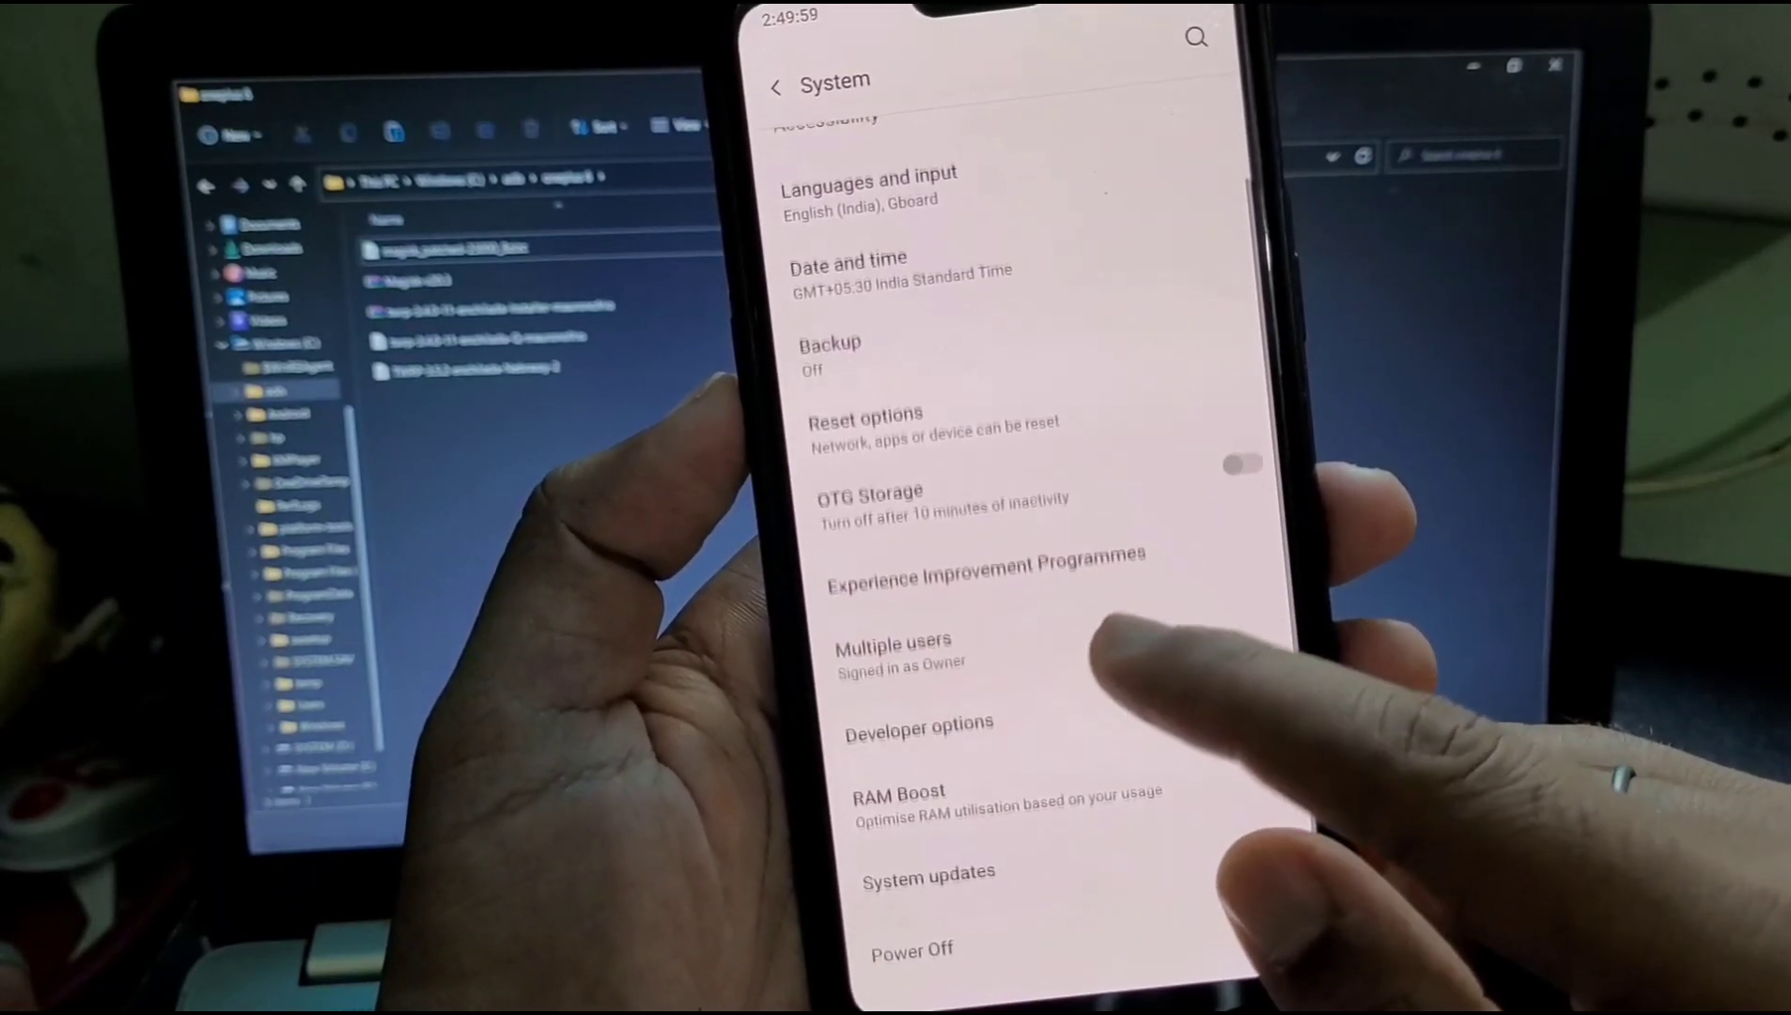
pyautogui.click(918, 722)
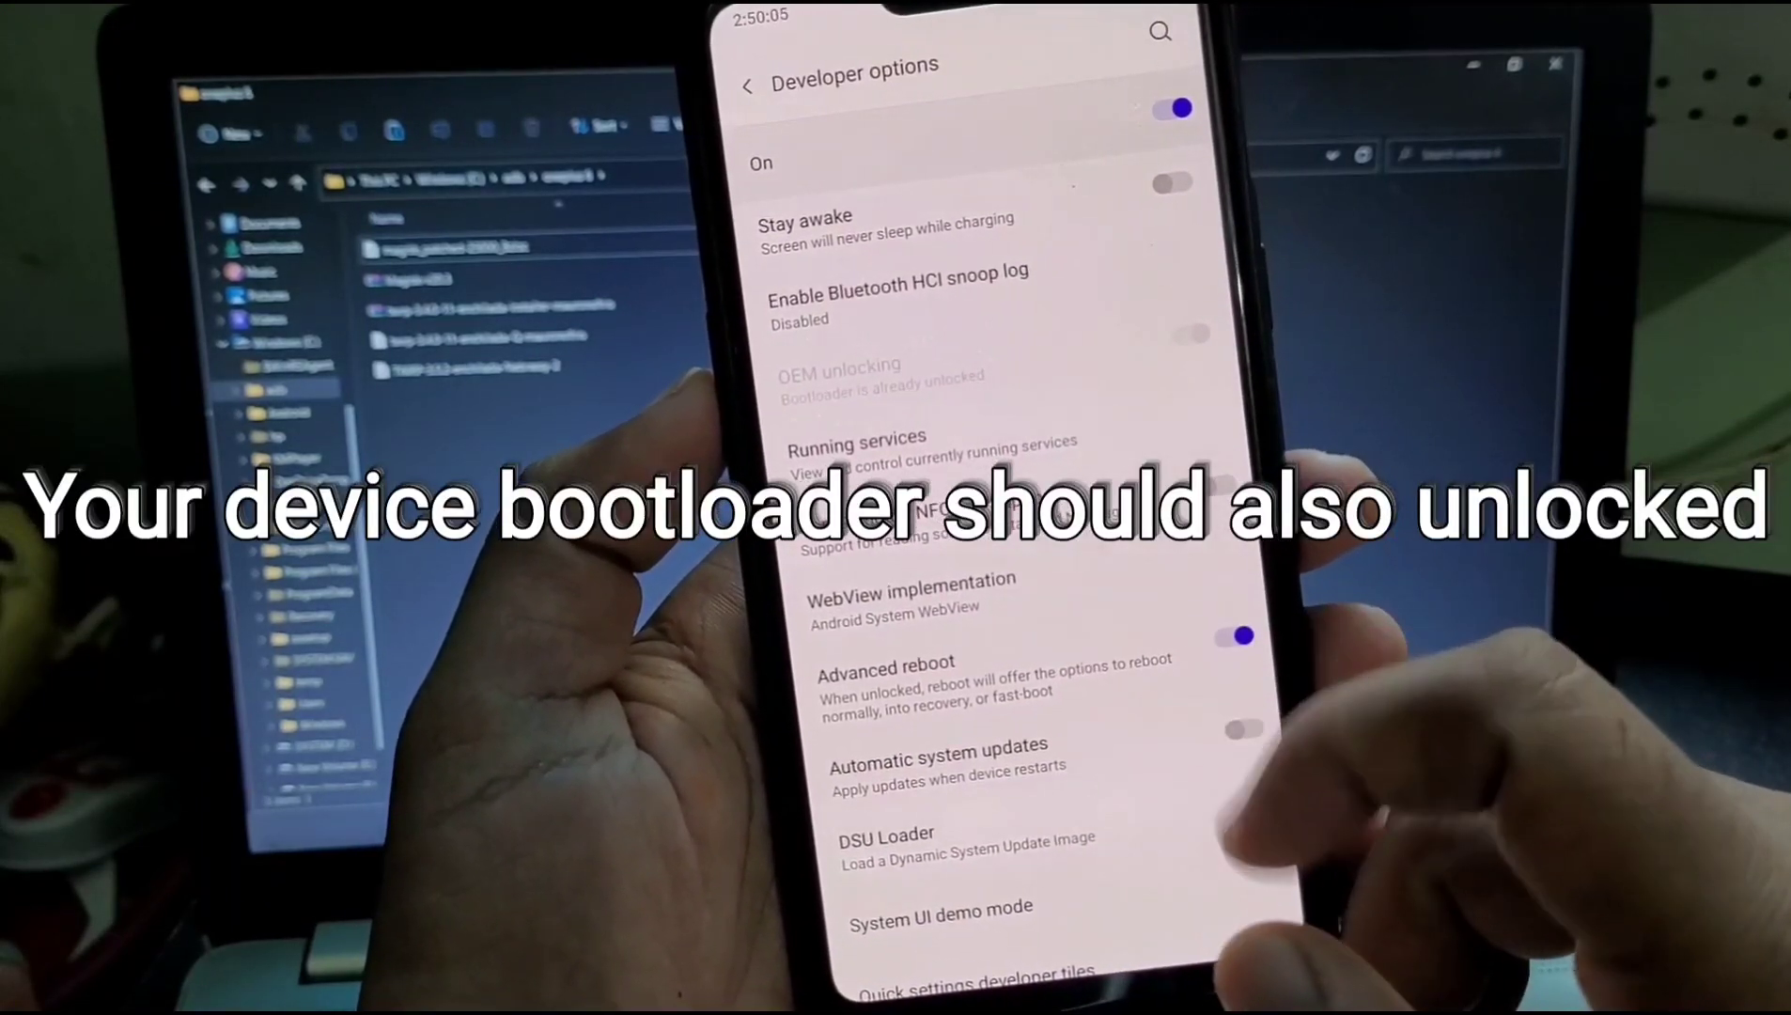
pyautogui.scroll(-3)
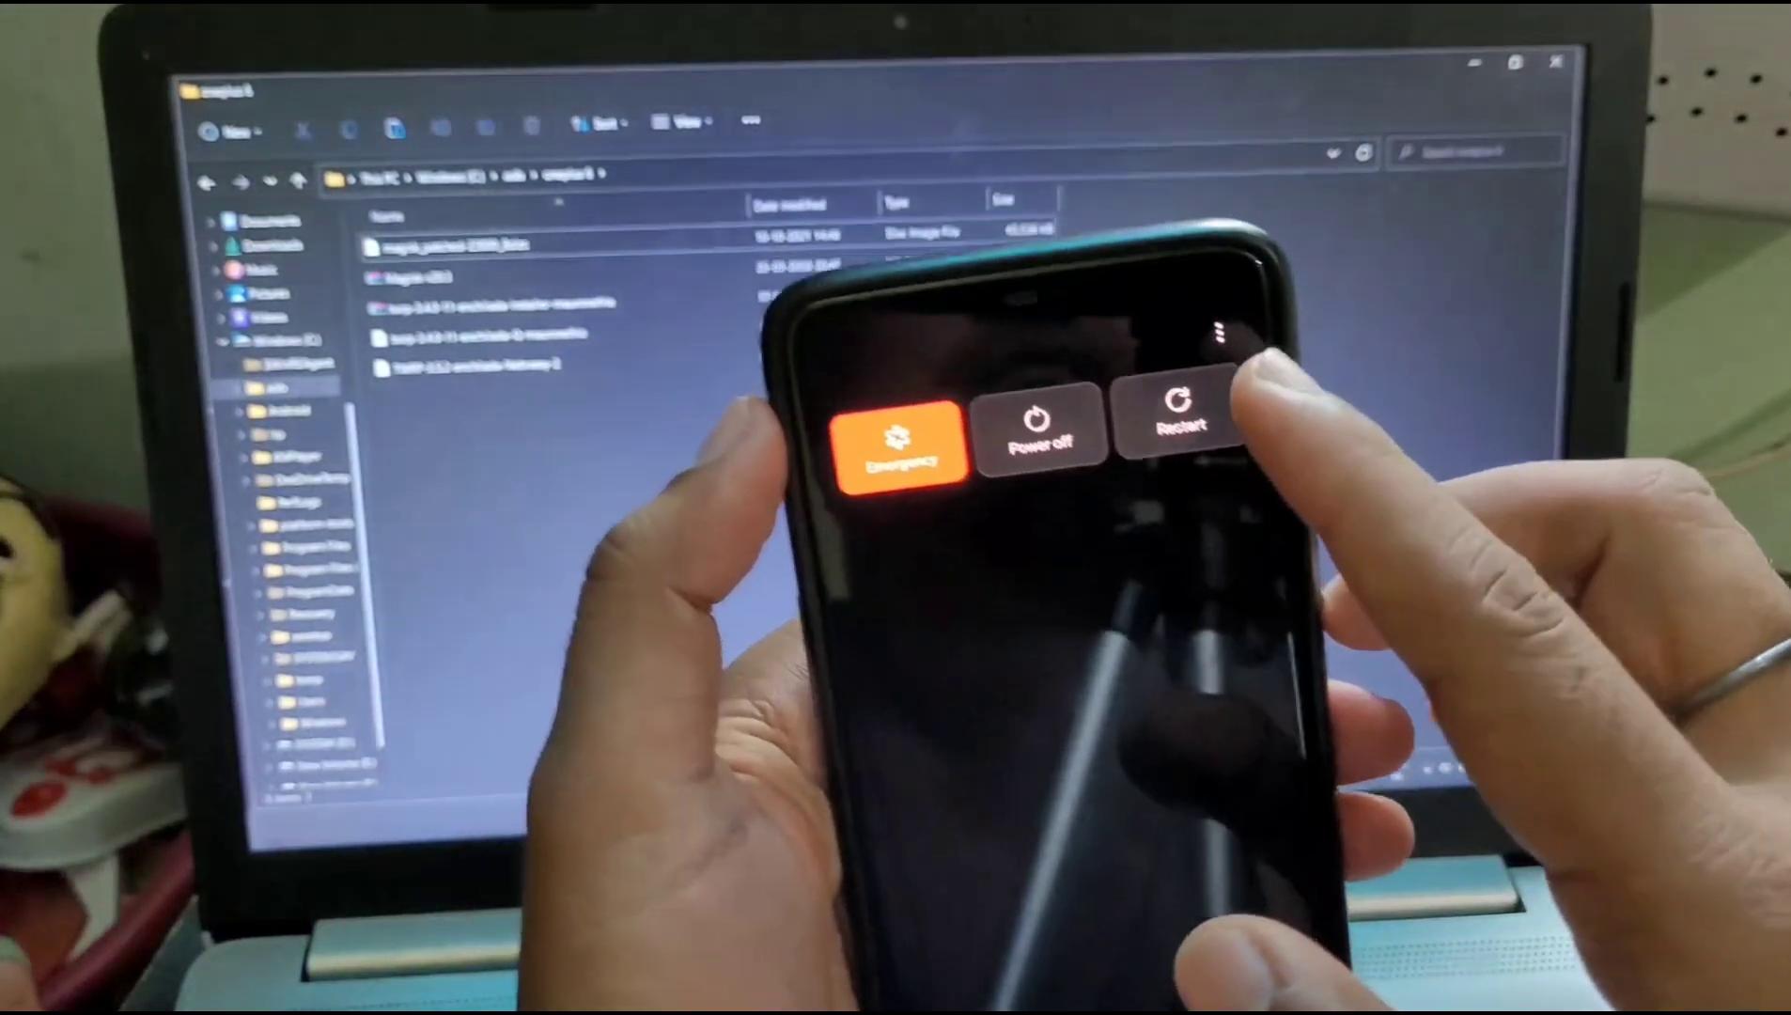
# - Pick Restart in the power menu, then choose Bootloader
pyautogui.click(1185, 417)
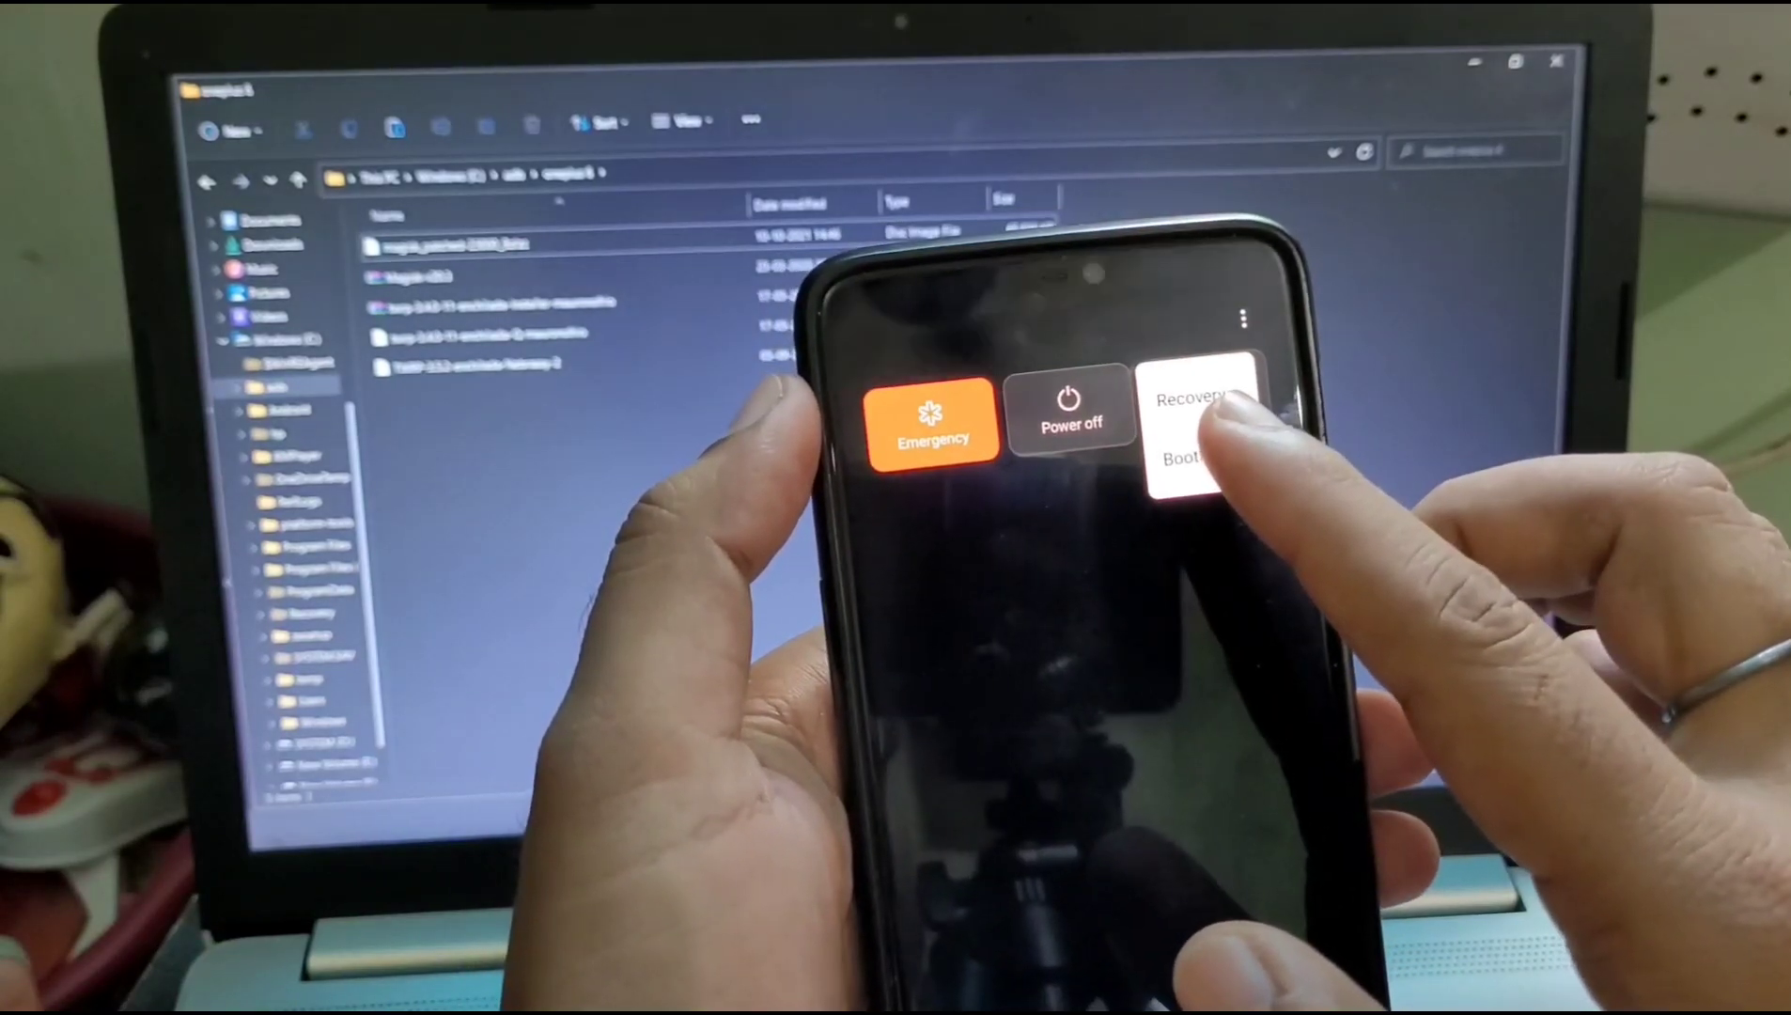
pyautogui.click(1205, 428)
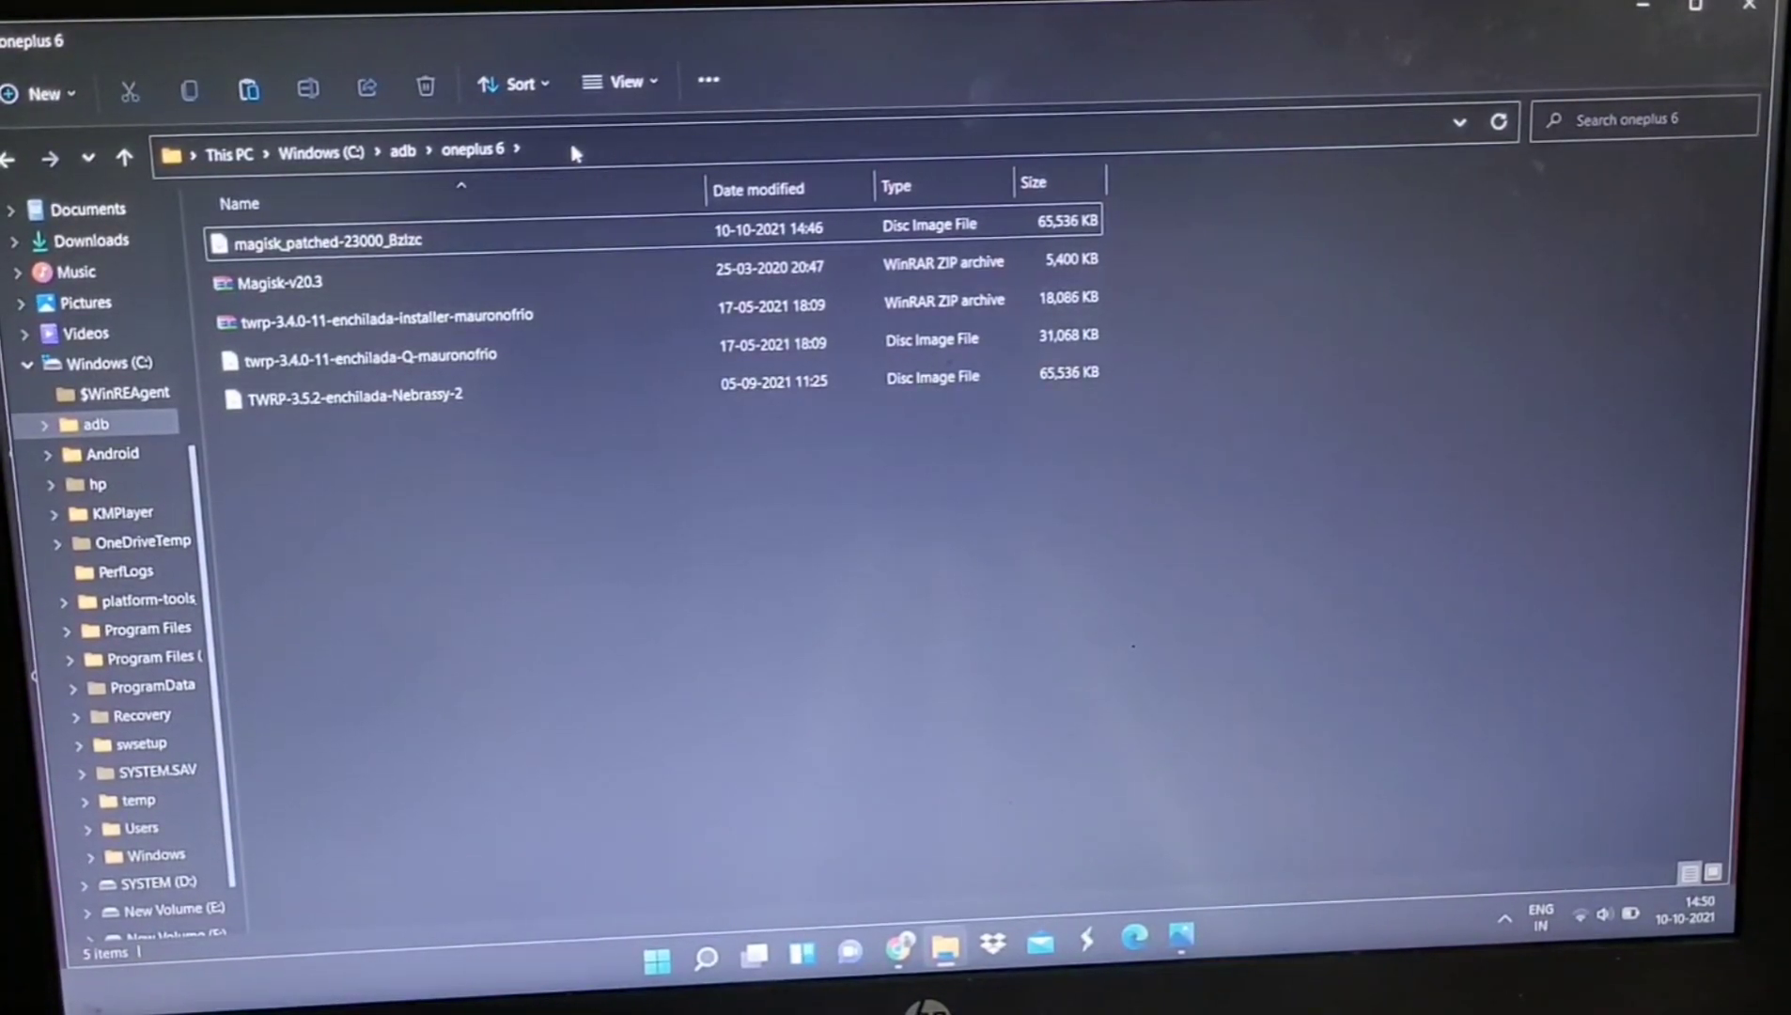
# - Launch C:\Windows\System32\cmd.exe from the oneplus 6 folder's address bar
pyautogui.write('C:\\Windows\\System32\\cmd.exe')
pyautogui.write('fastboot devices')
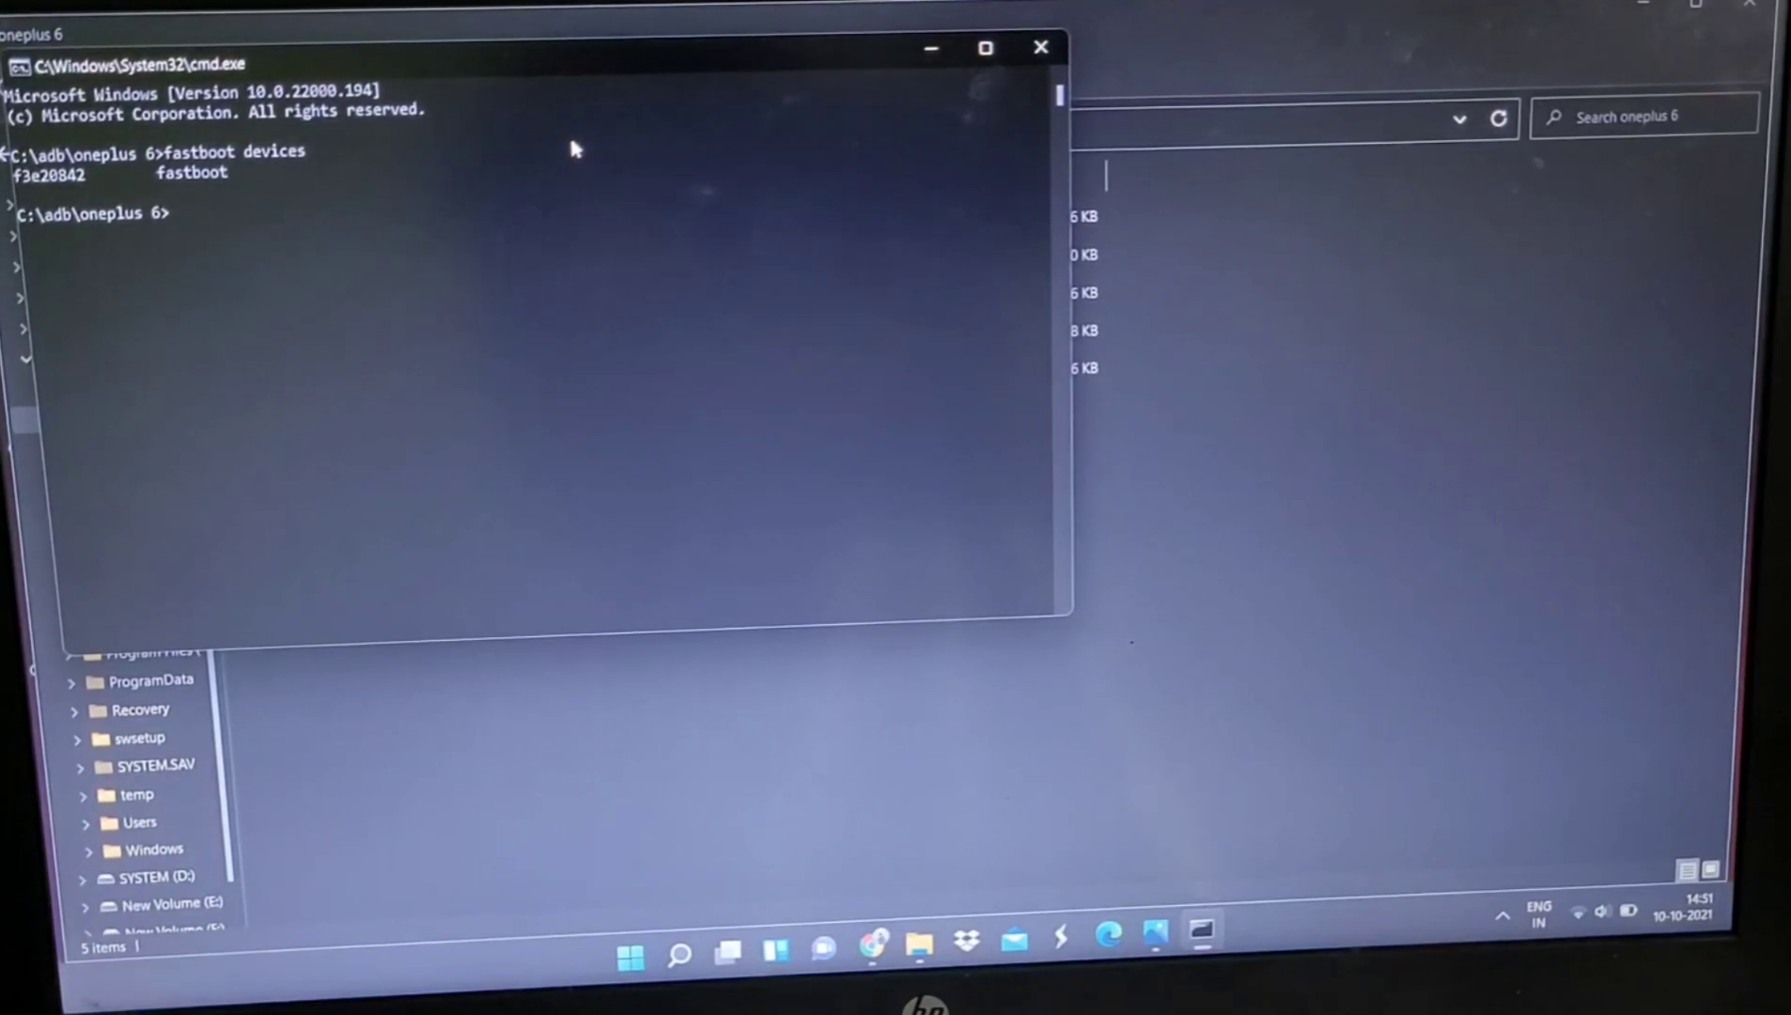
pyautogui.moveTo(920, 948)
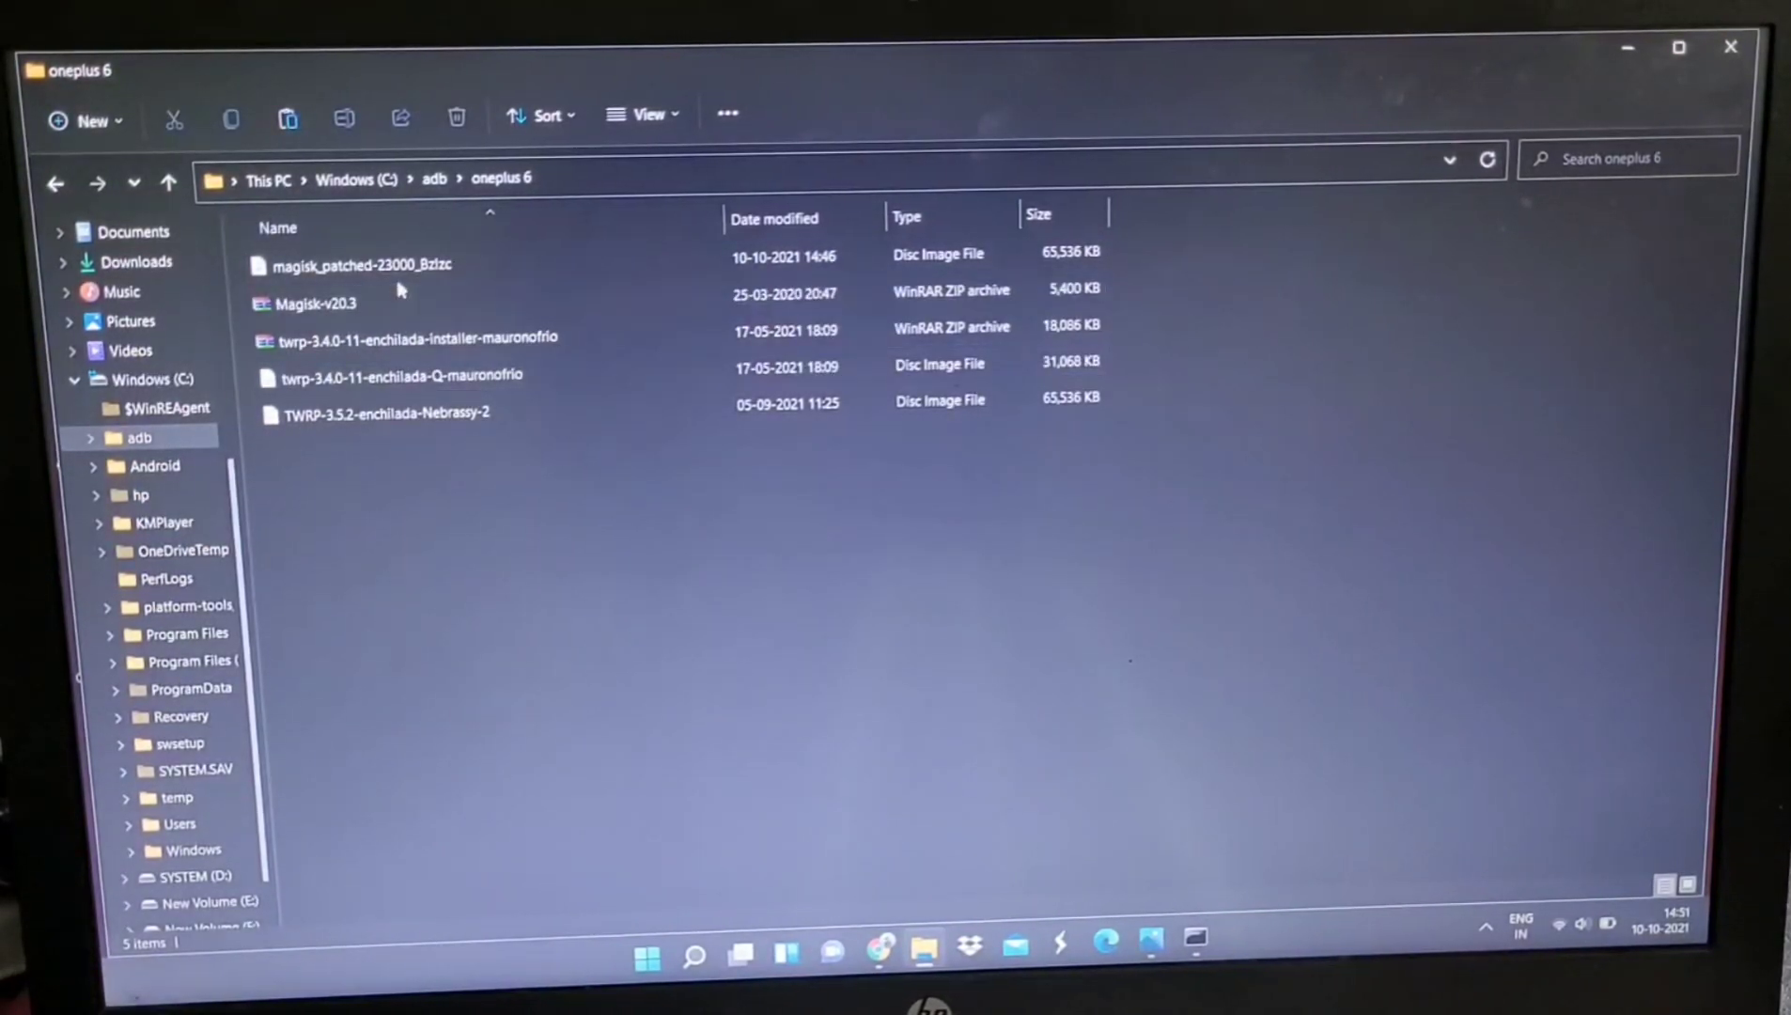
pyautogui.rightClick(360, 264)
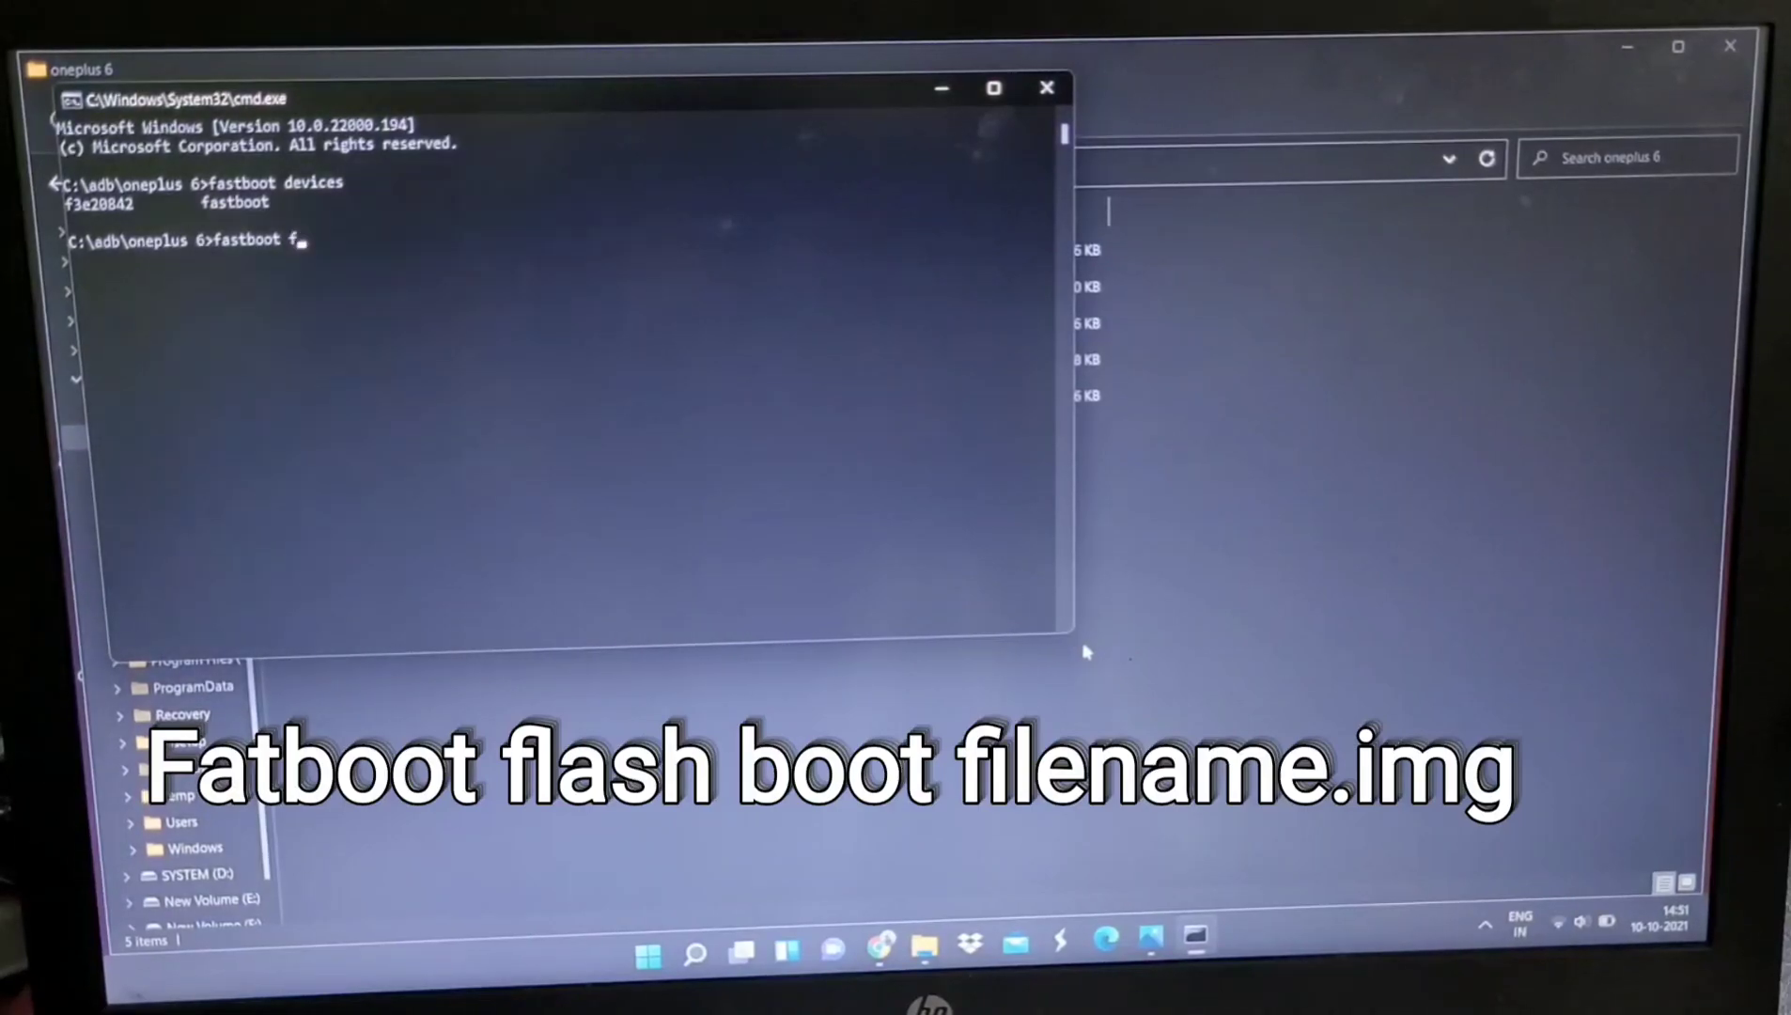
# - Flash magisk_patched-23000_8zlzc.img to the boot partition, then run fastboot reboot
pyautogui.write('lash boot magisk_patched-23000_Bzlzc')
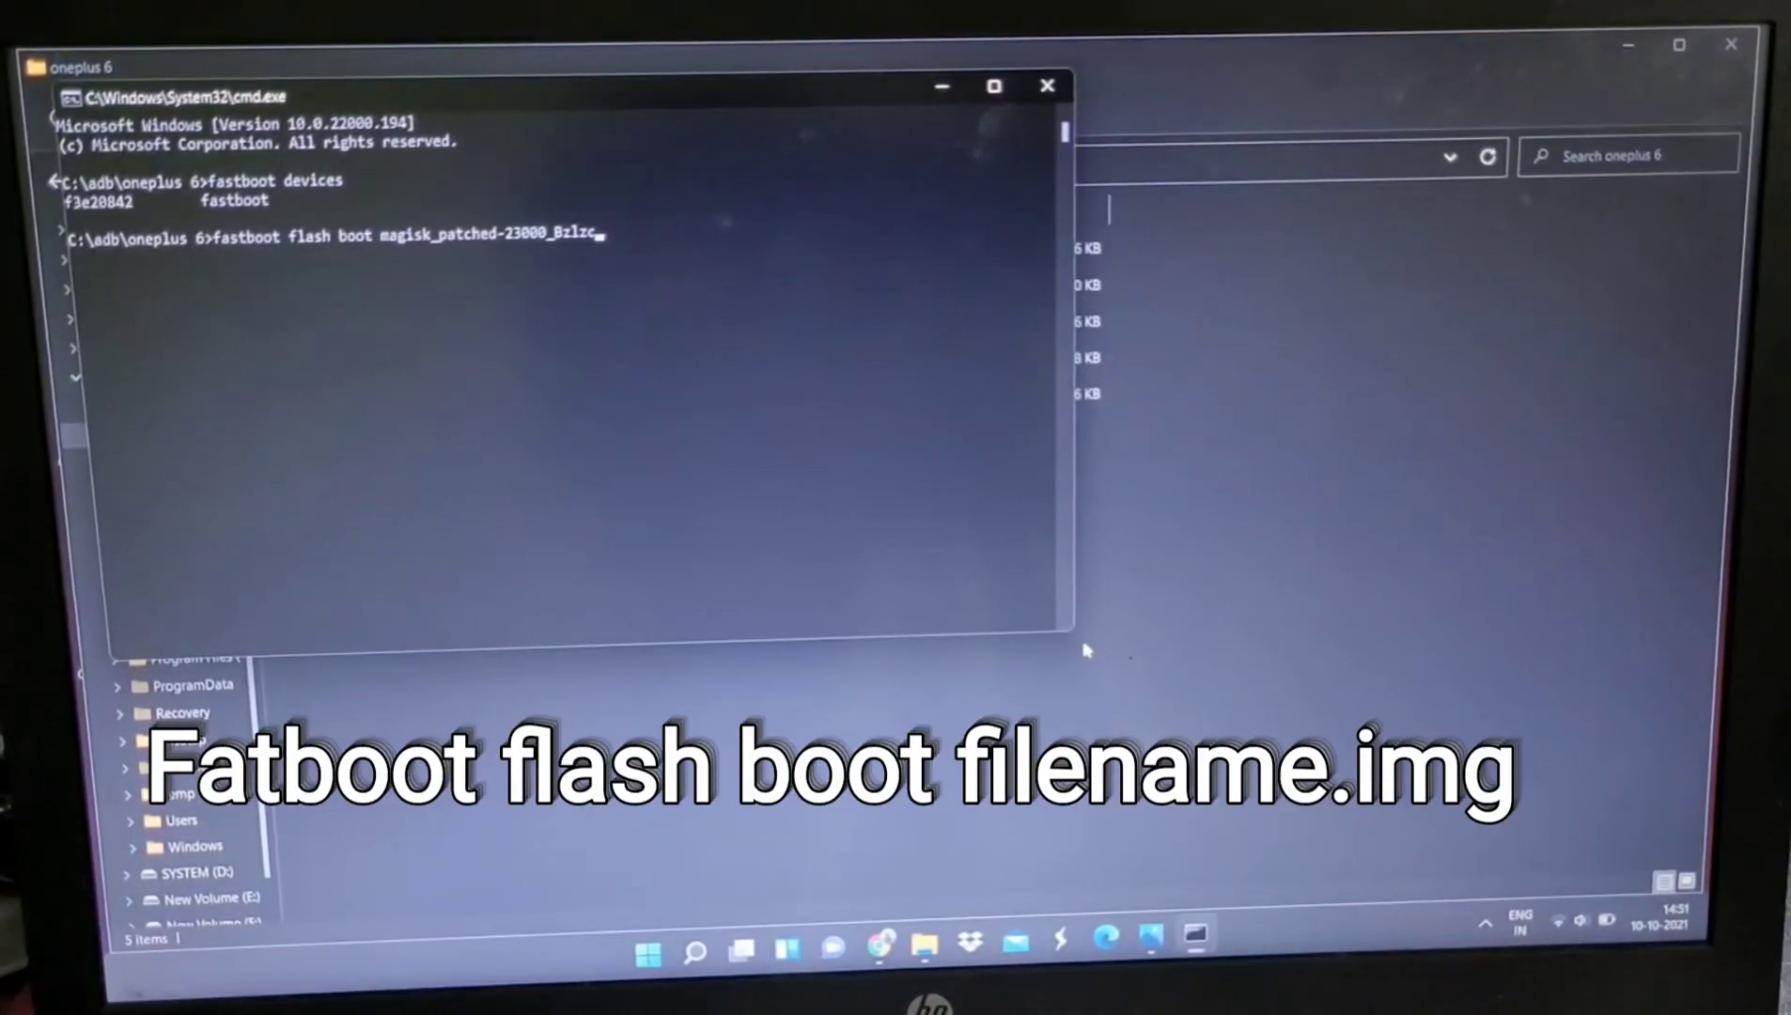
pyautogui.write('.img')
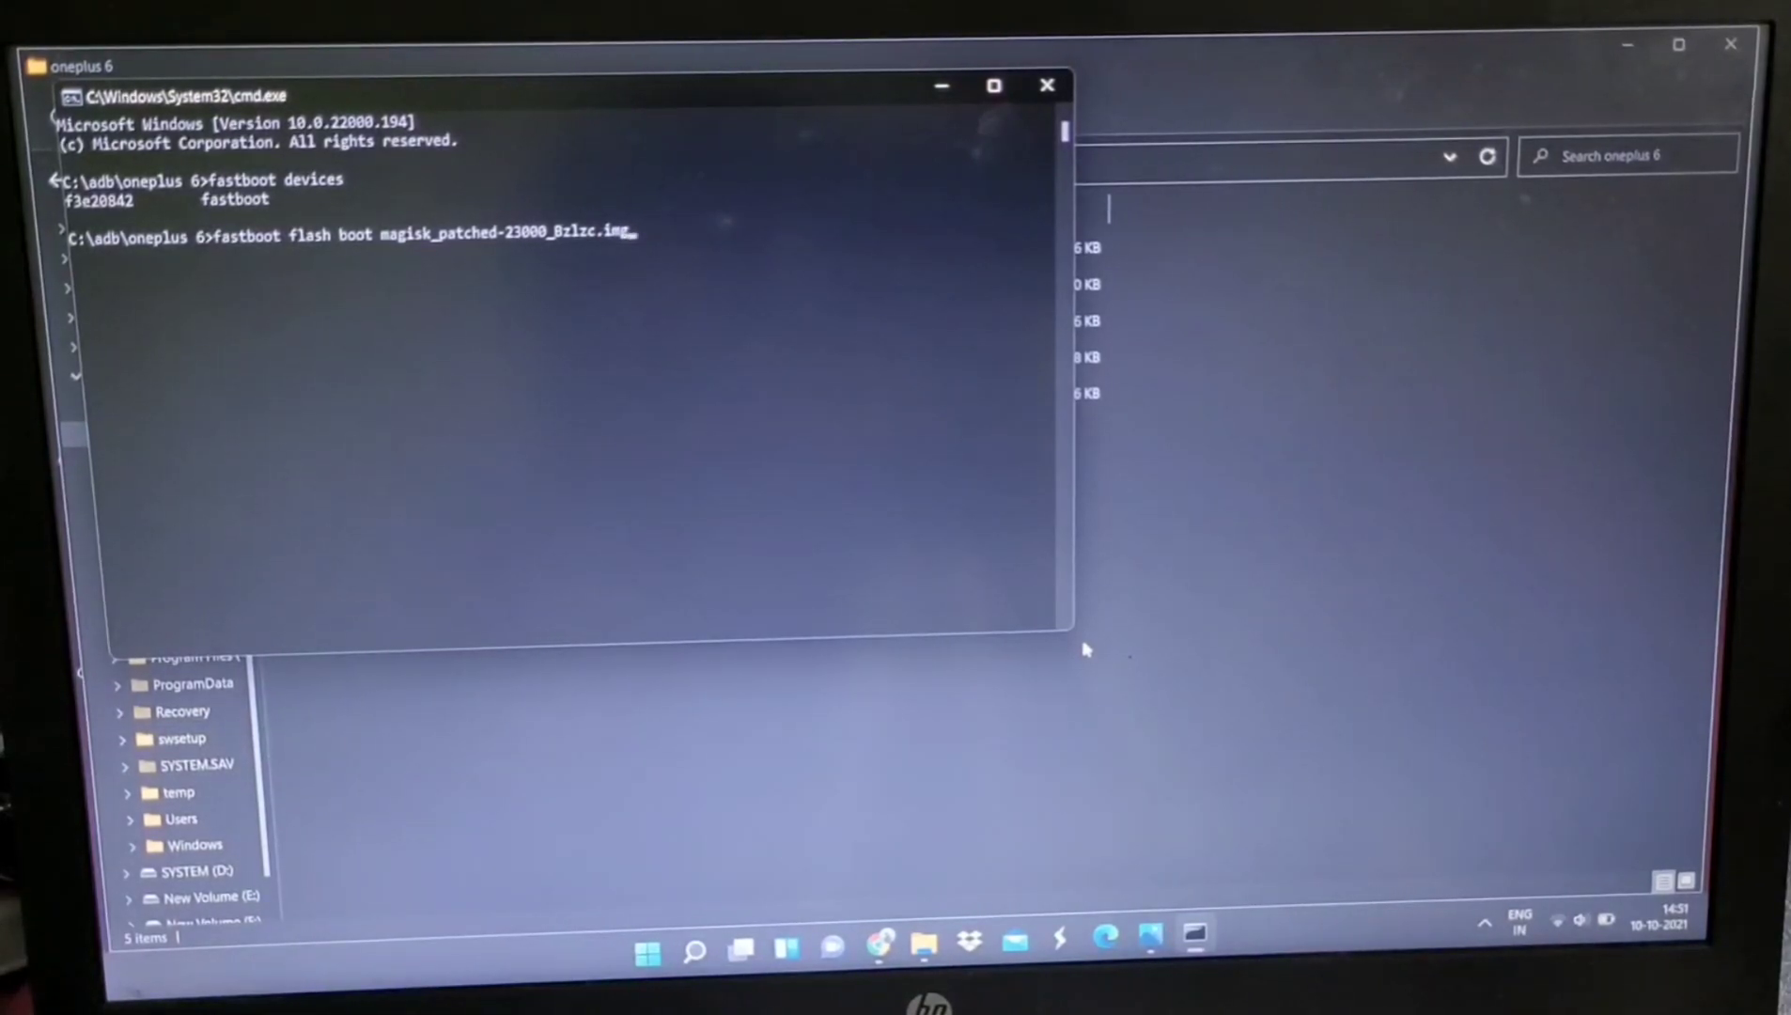
pyautogui.press('enter')
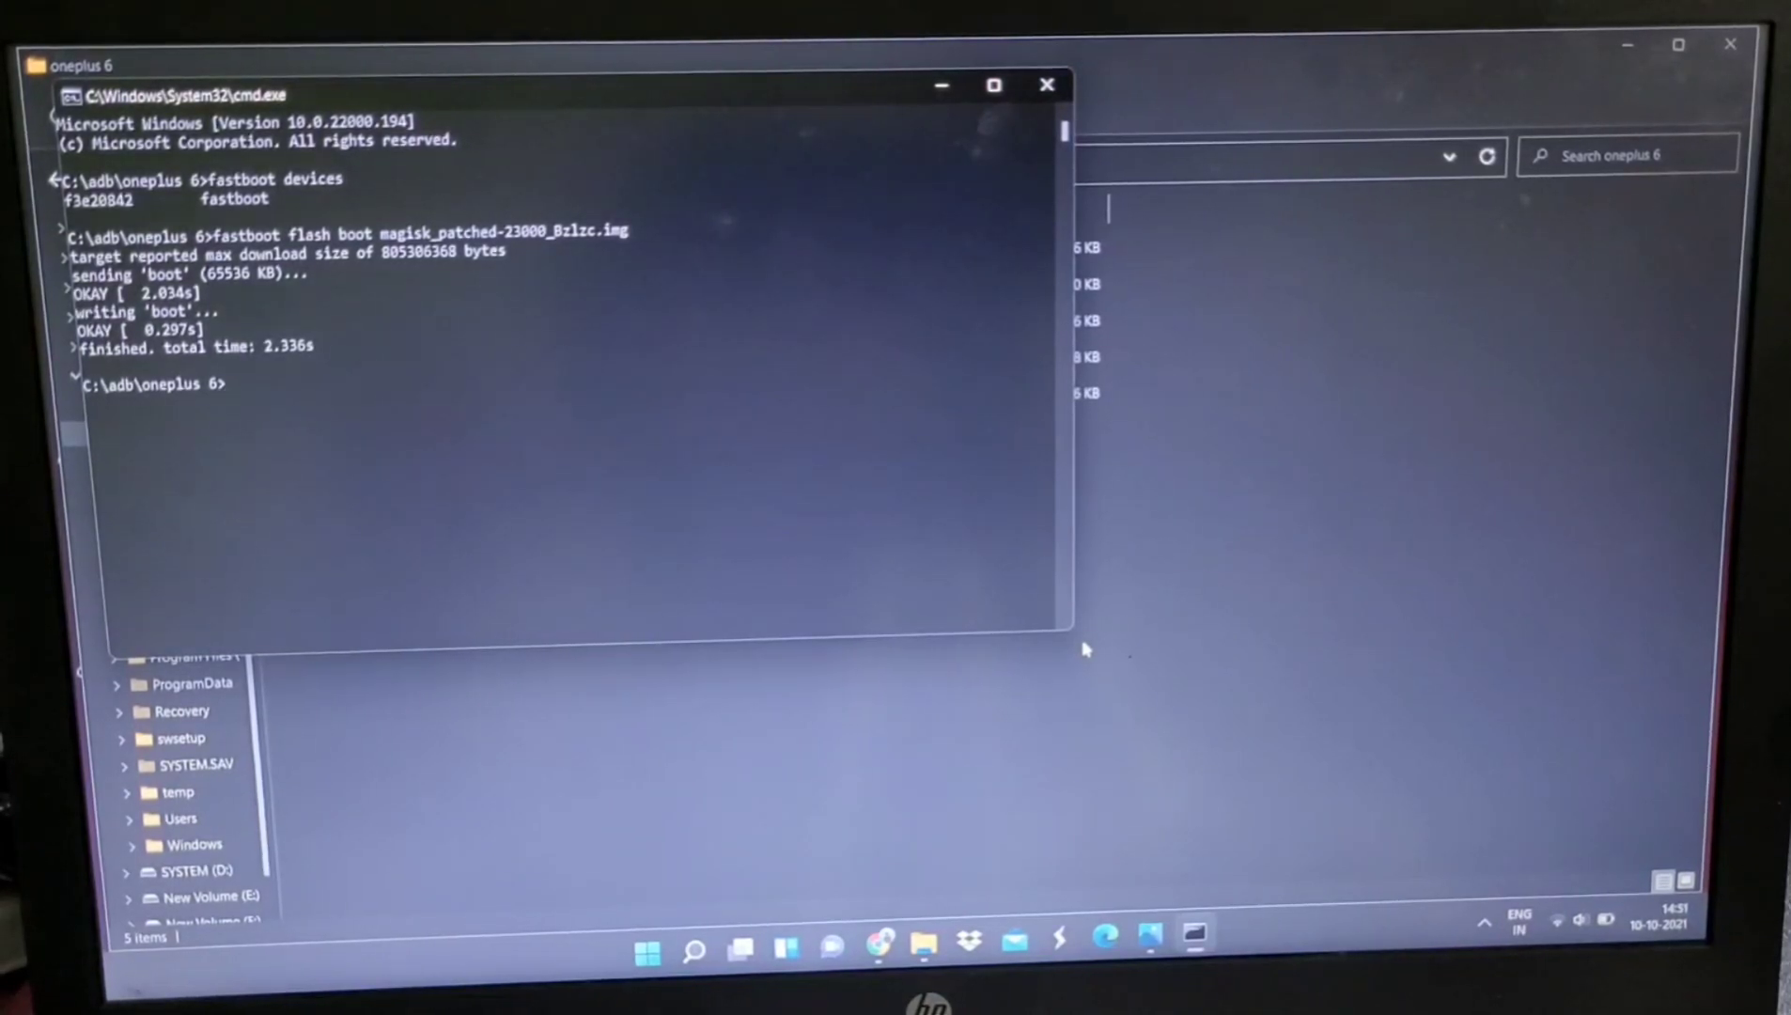
pyautogui.write('fastb')
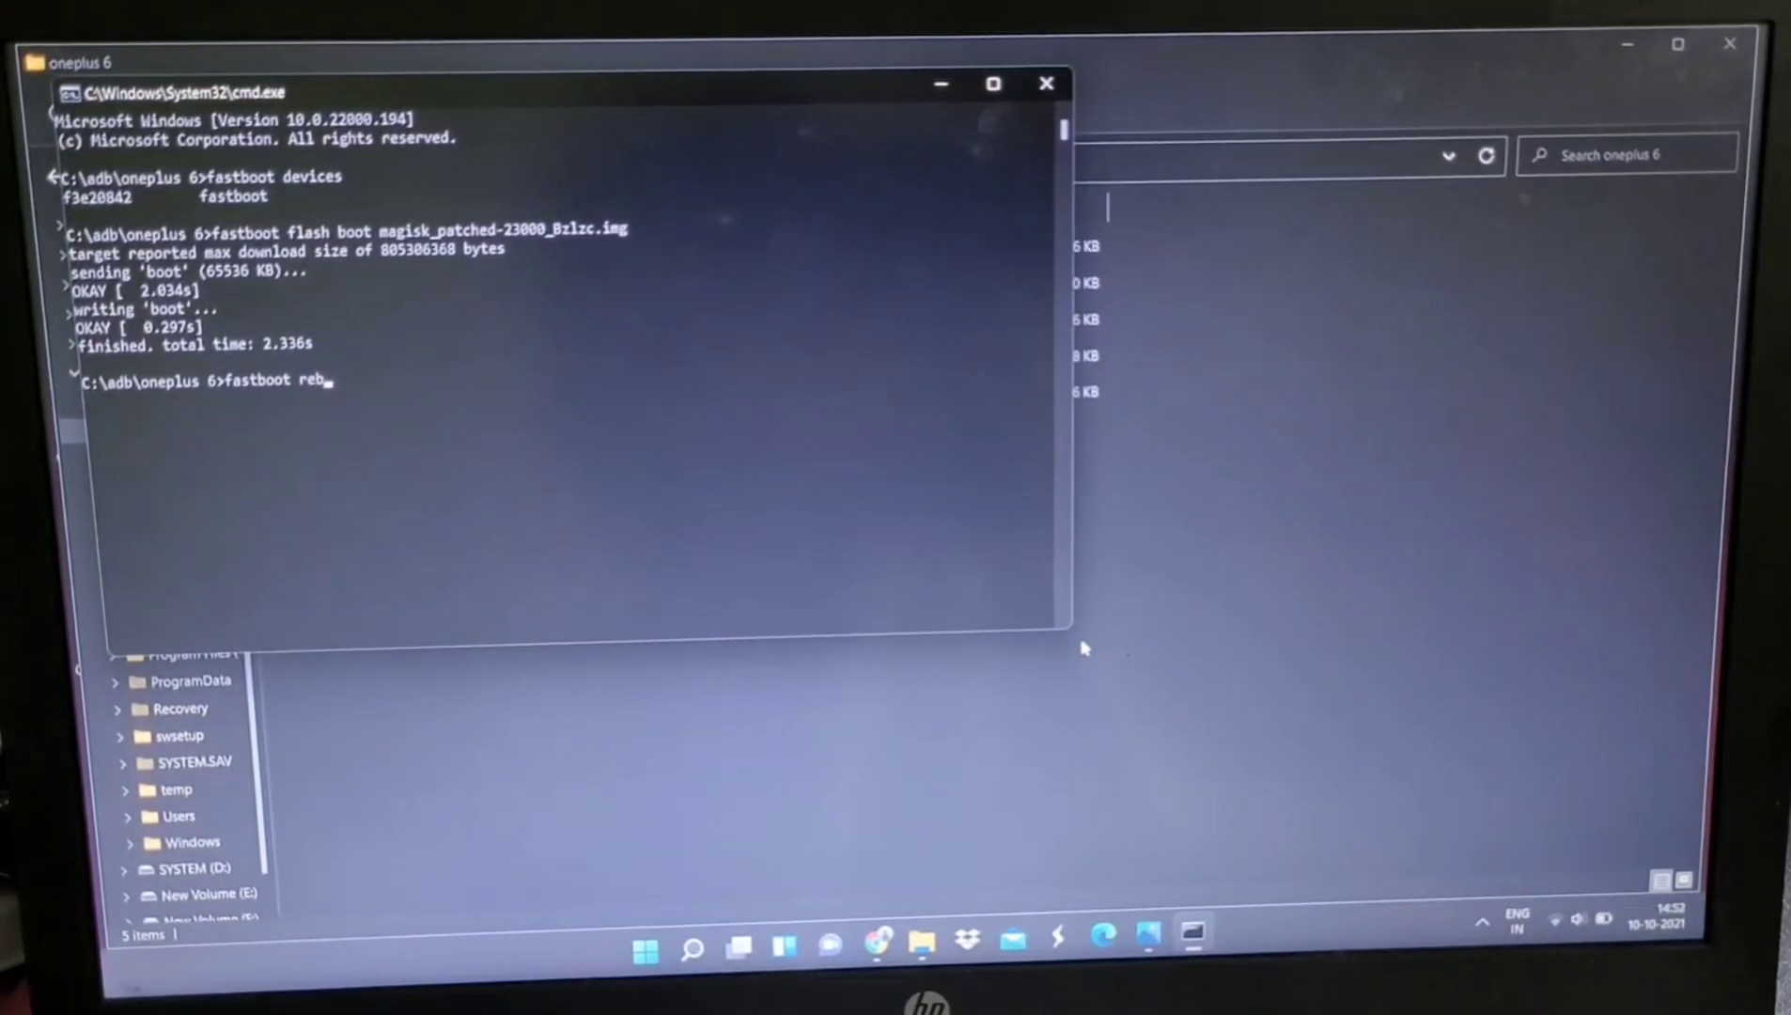
pyautogui.write('oot')
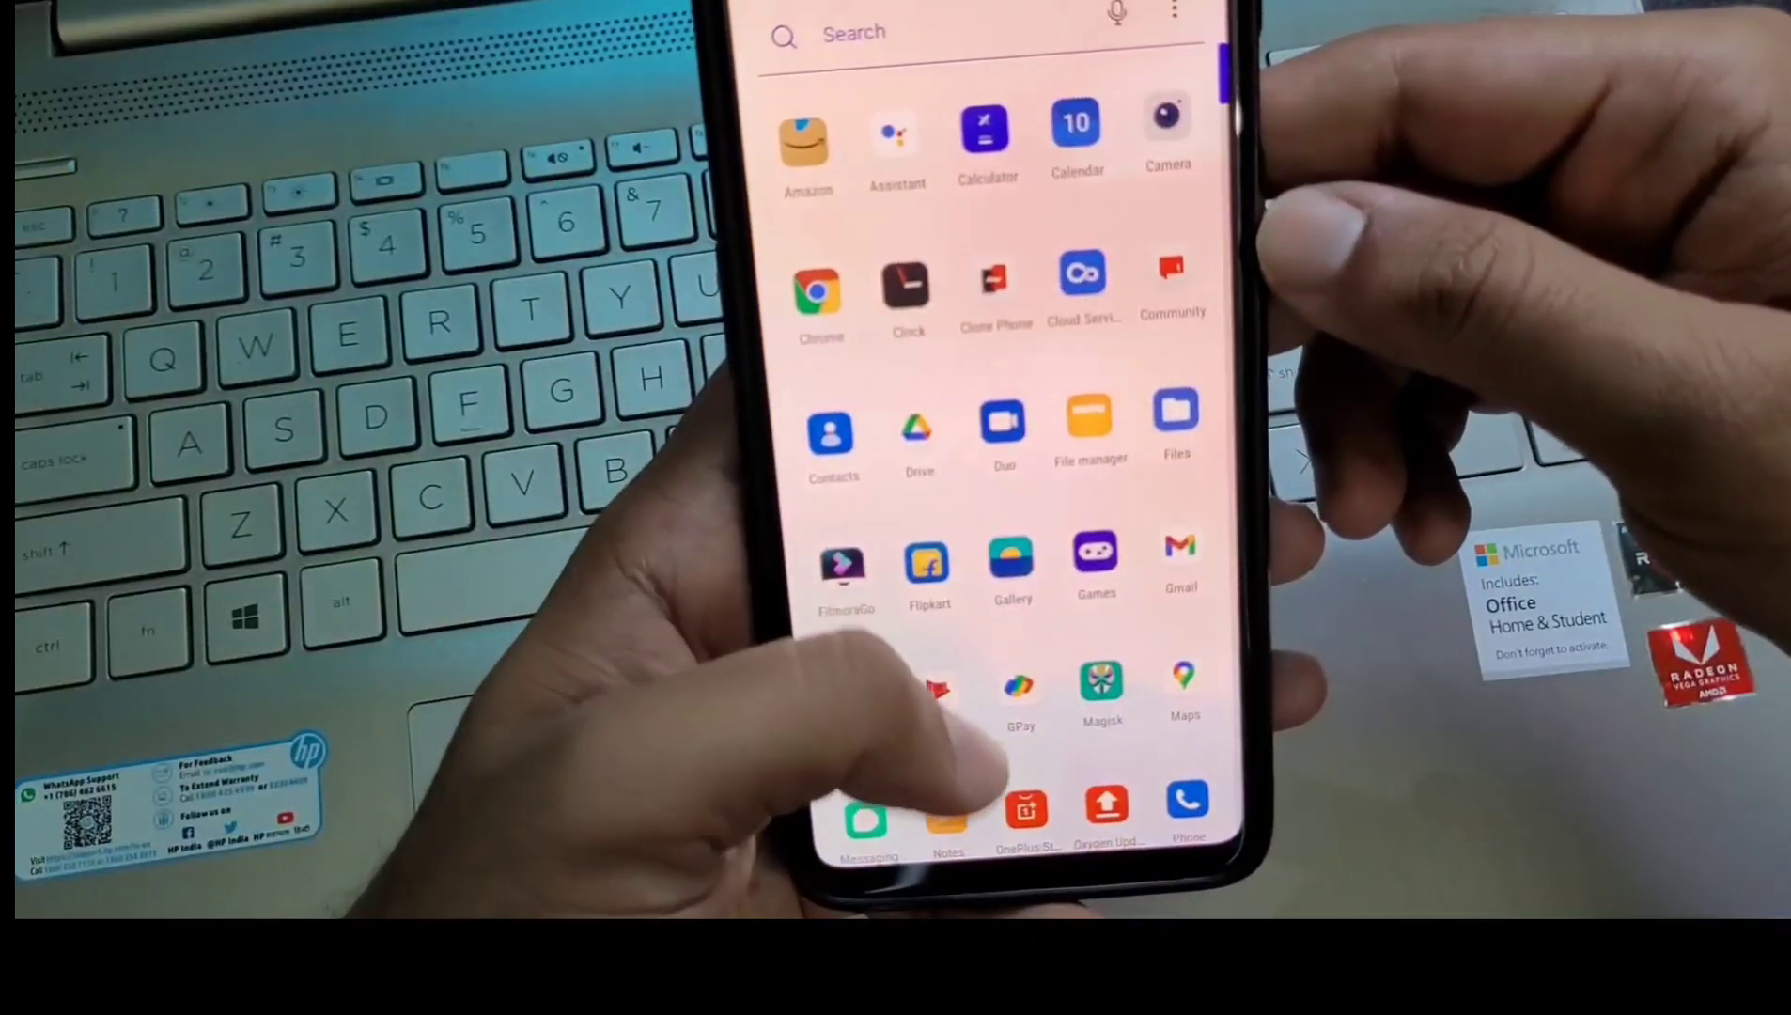
pyautogui.scroll(-3)
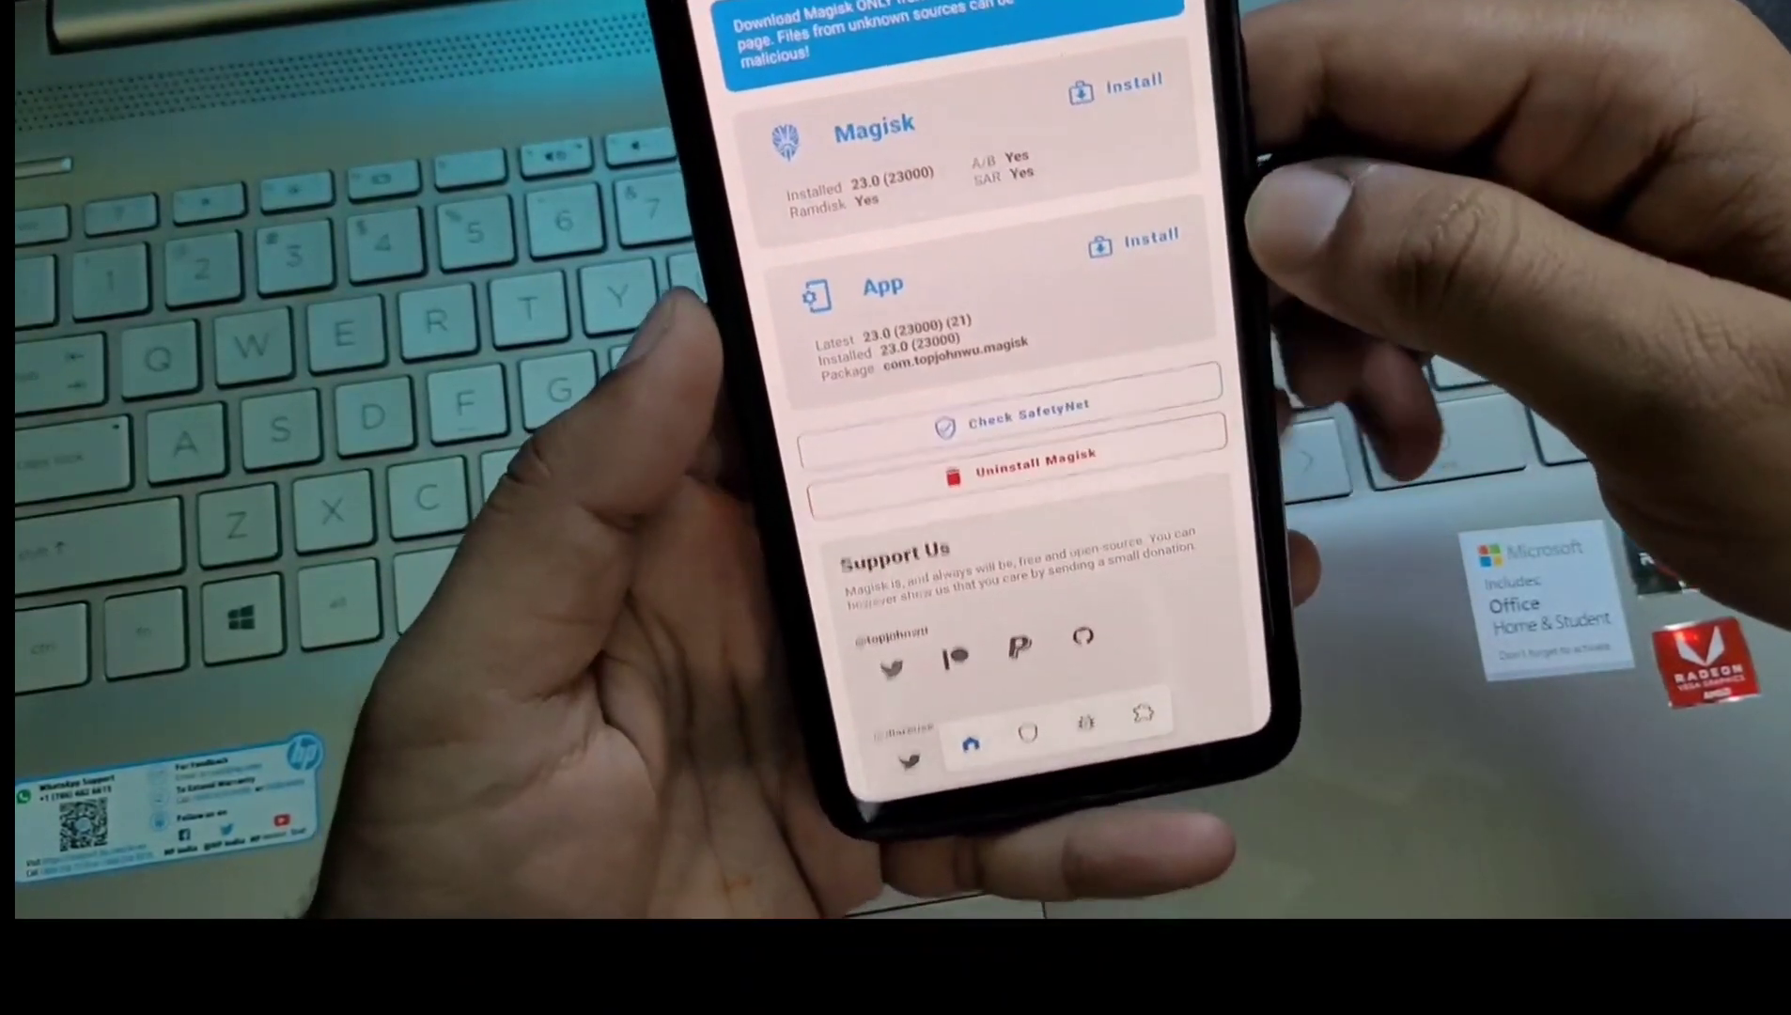
pyautogui.click(1010, 425)
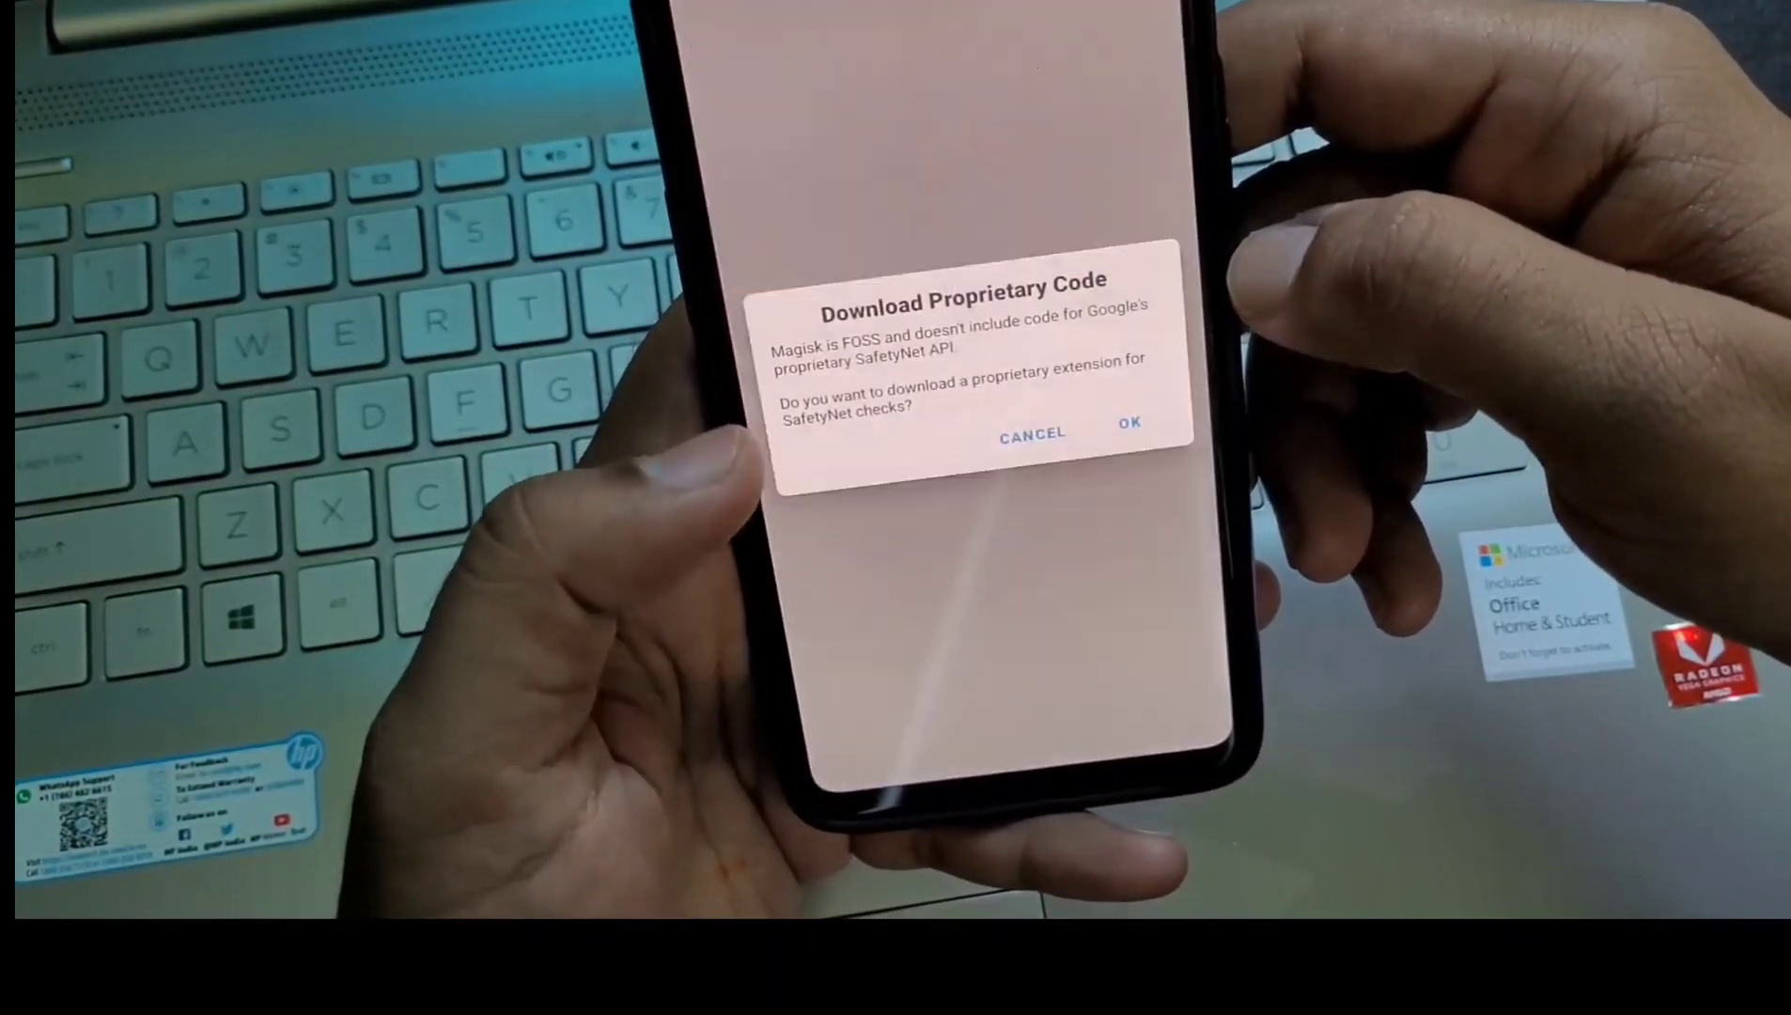
pyautogui.click(1129, 422)
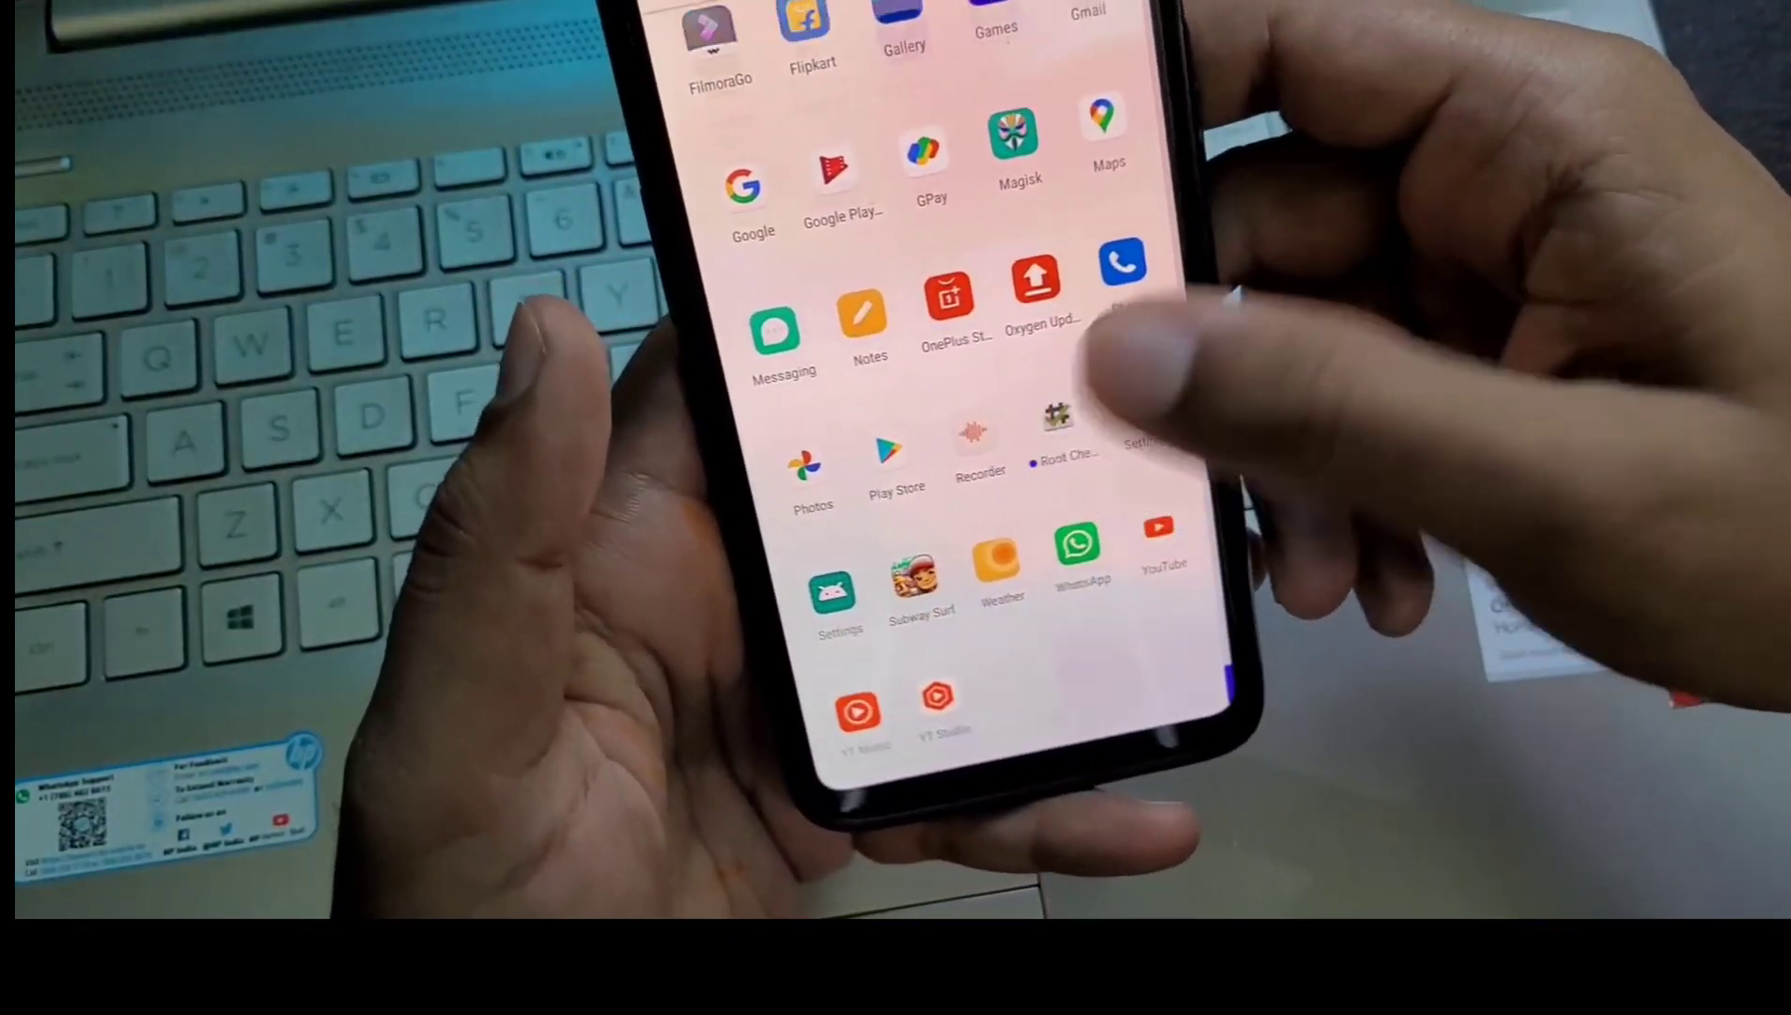
# - Open Root Checker Basic and grant it Magisk superuser access
pyautogui.click(1064, 446)
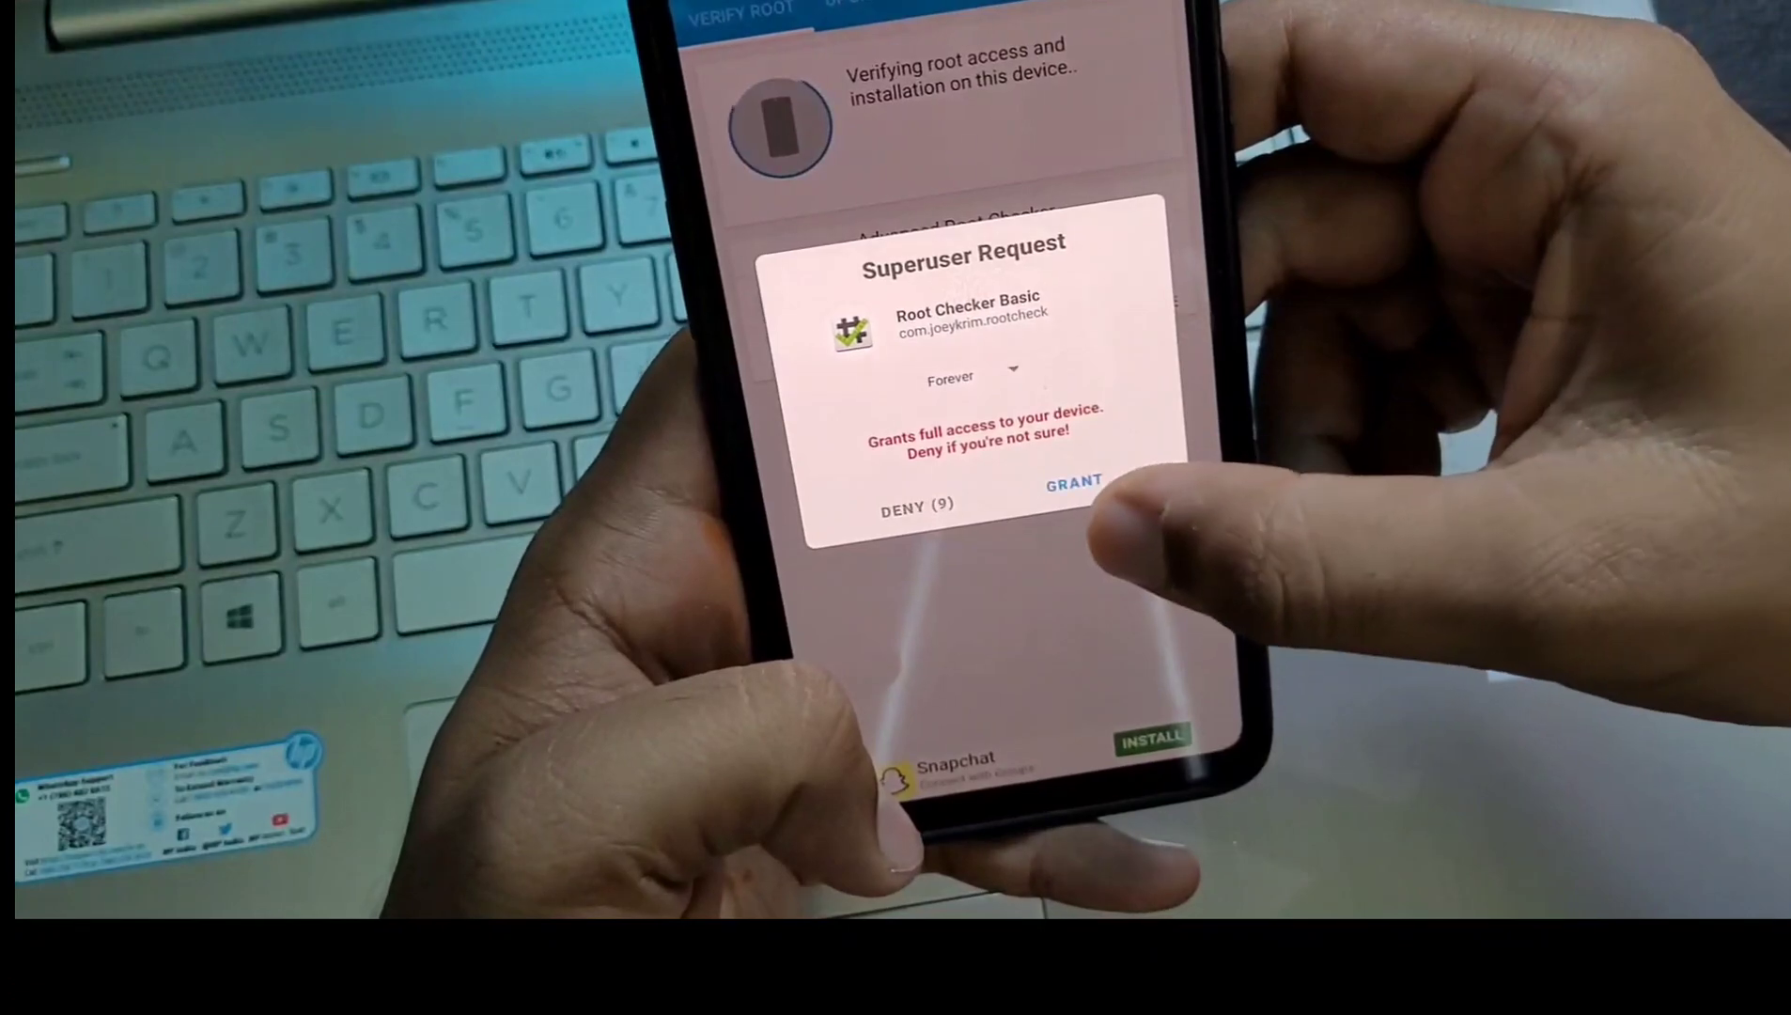
pyautogui.click(1073, 480)
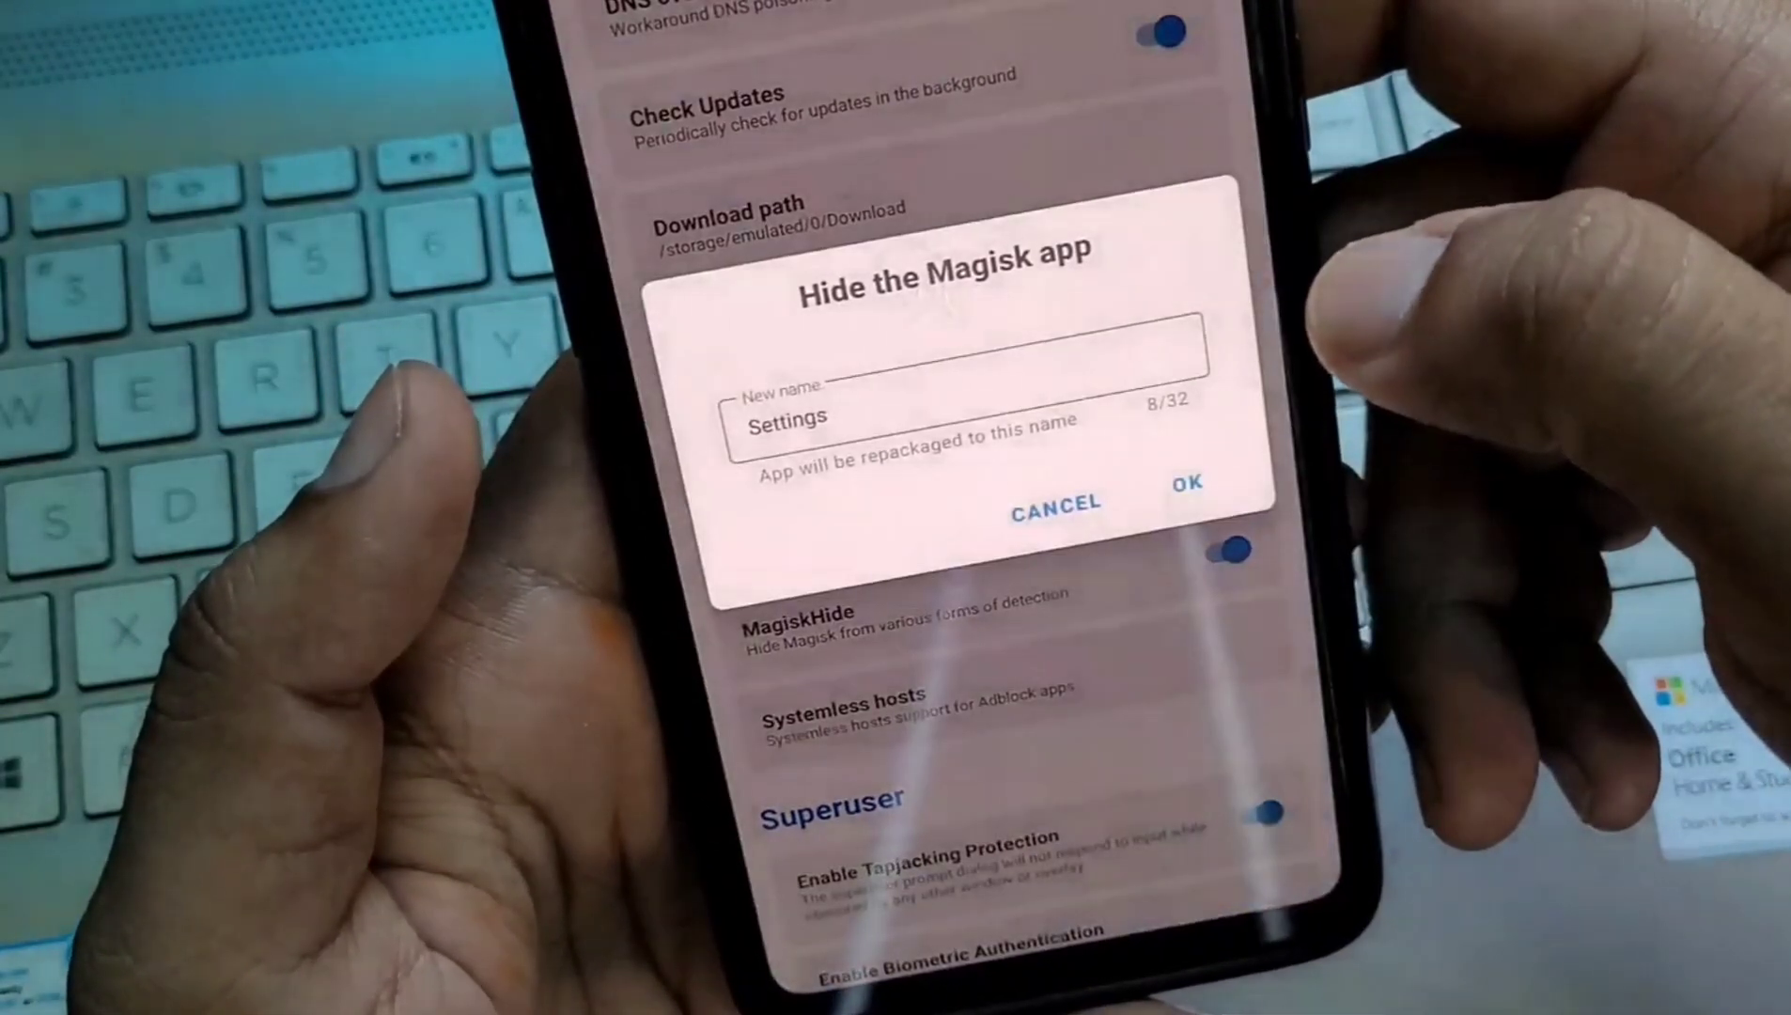
# - Hide Magisk by repackaging it as 'Settings', then open the renamed app
pyautogui.click(1054, 509)
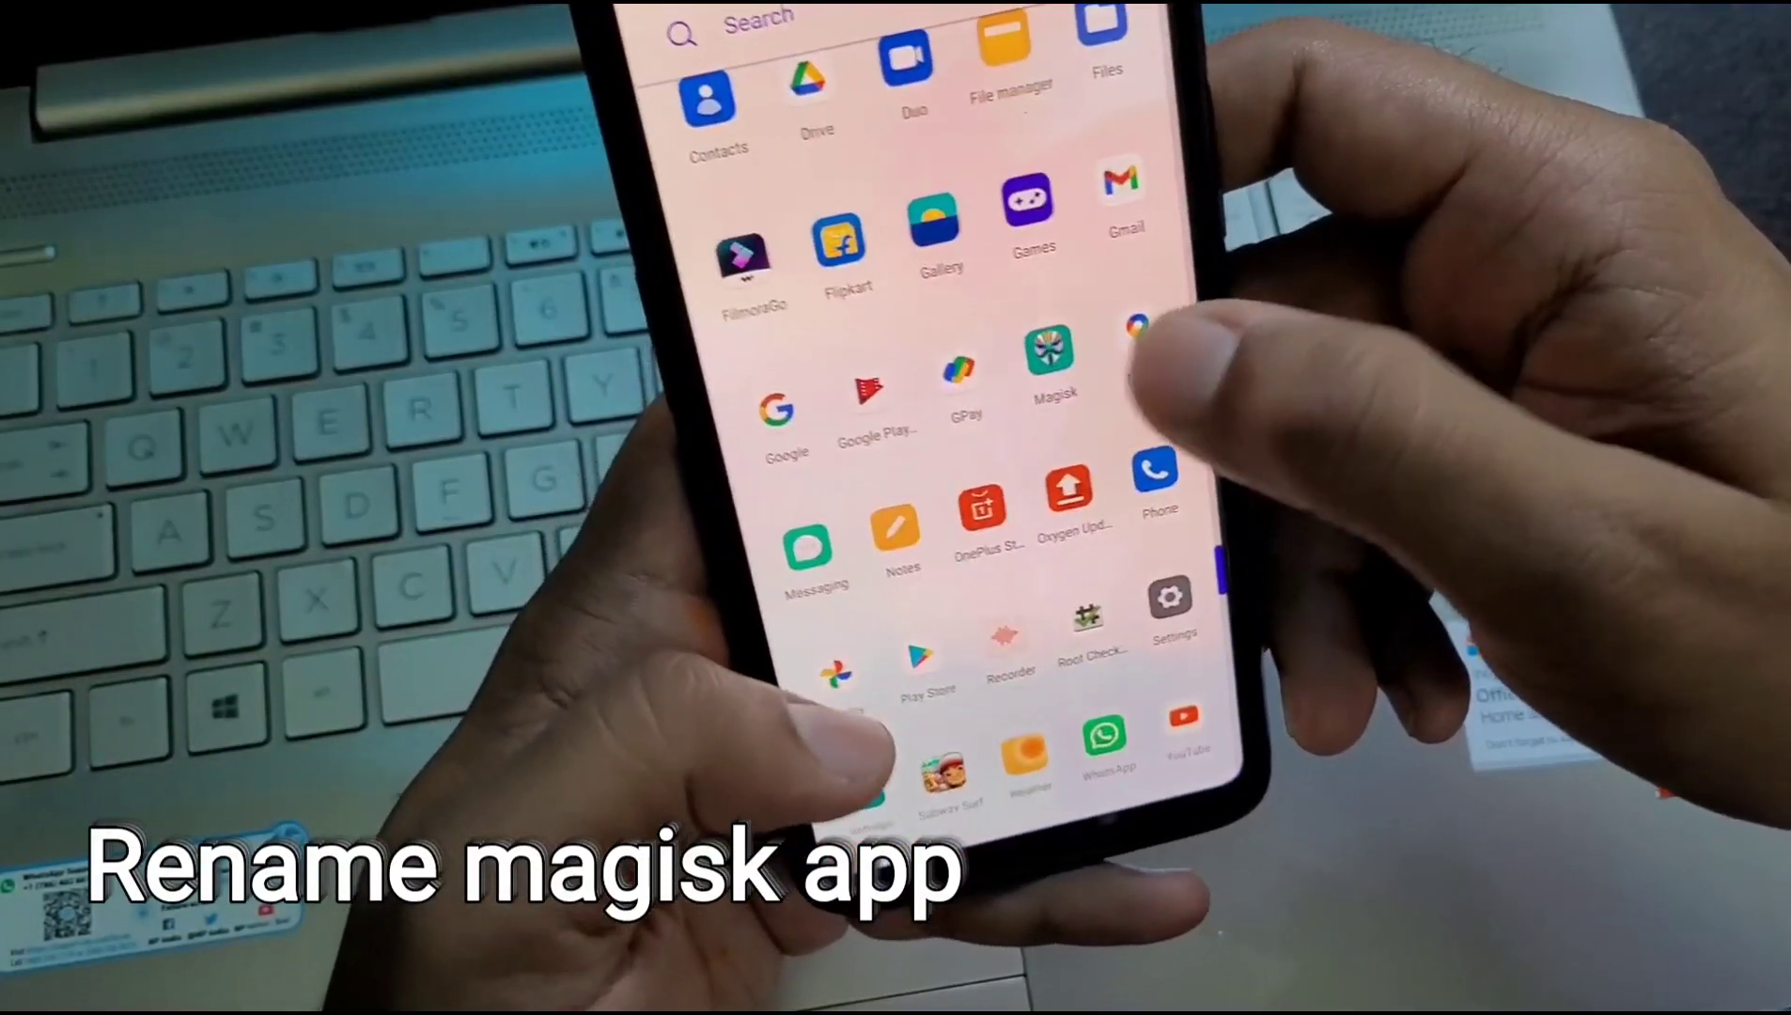
pyautogui.click(1054, 360)
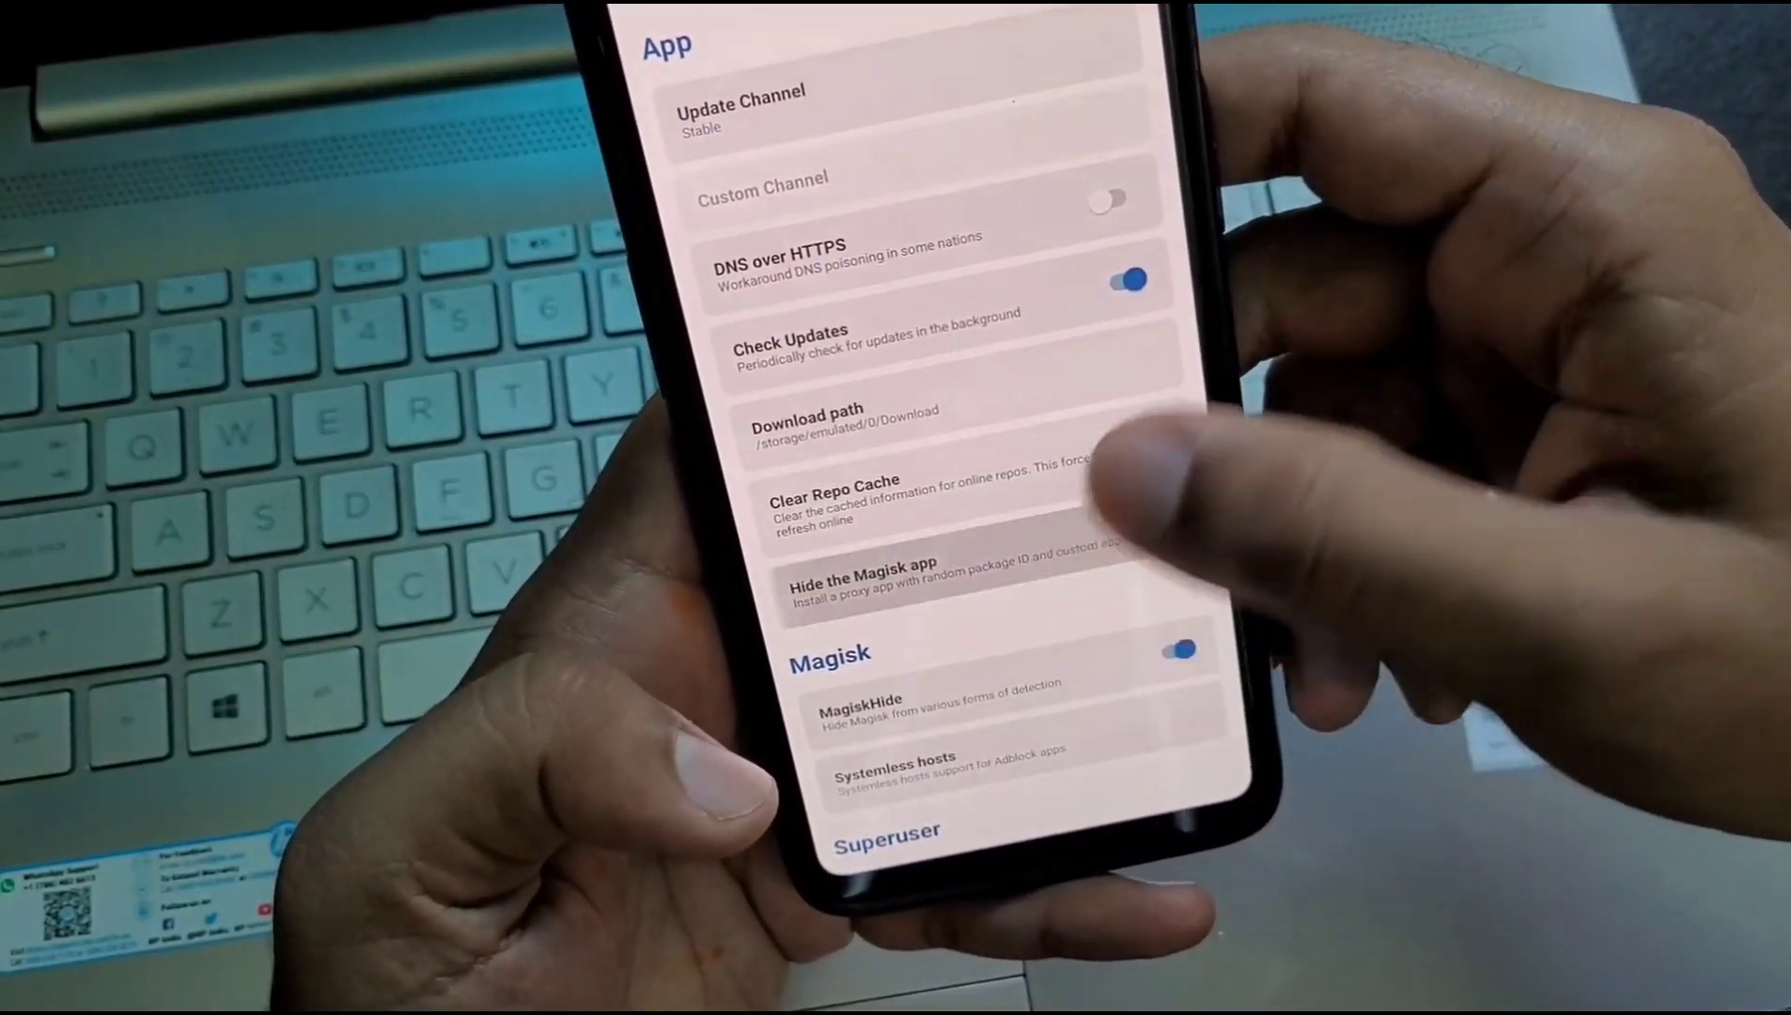
pyautogui.click(948, 572)
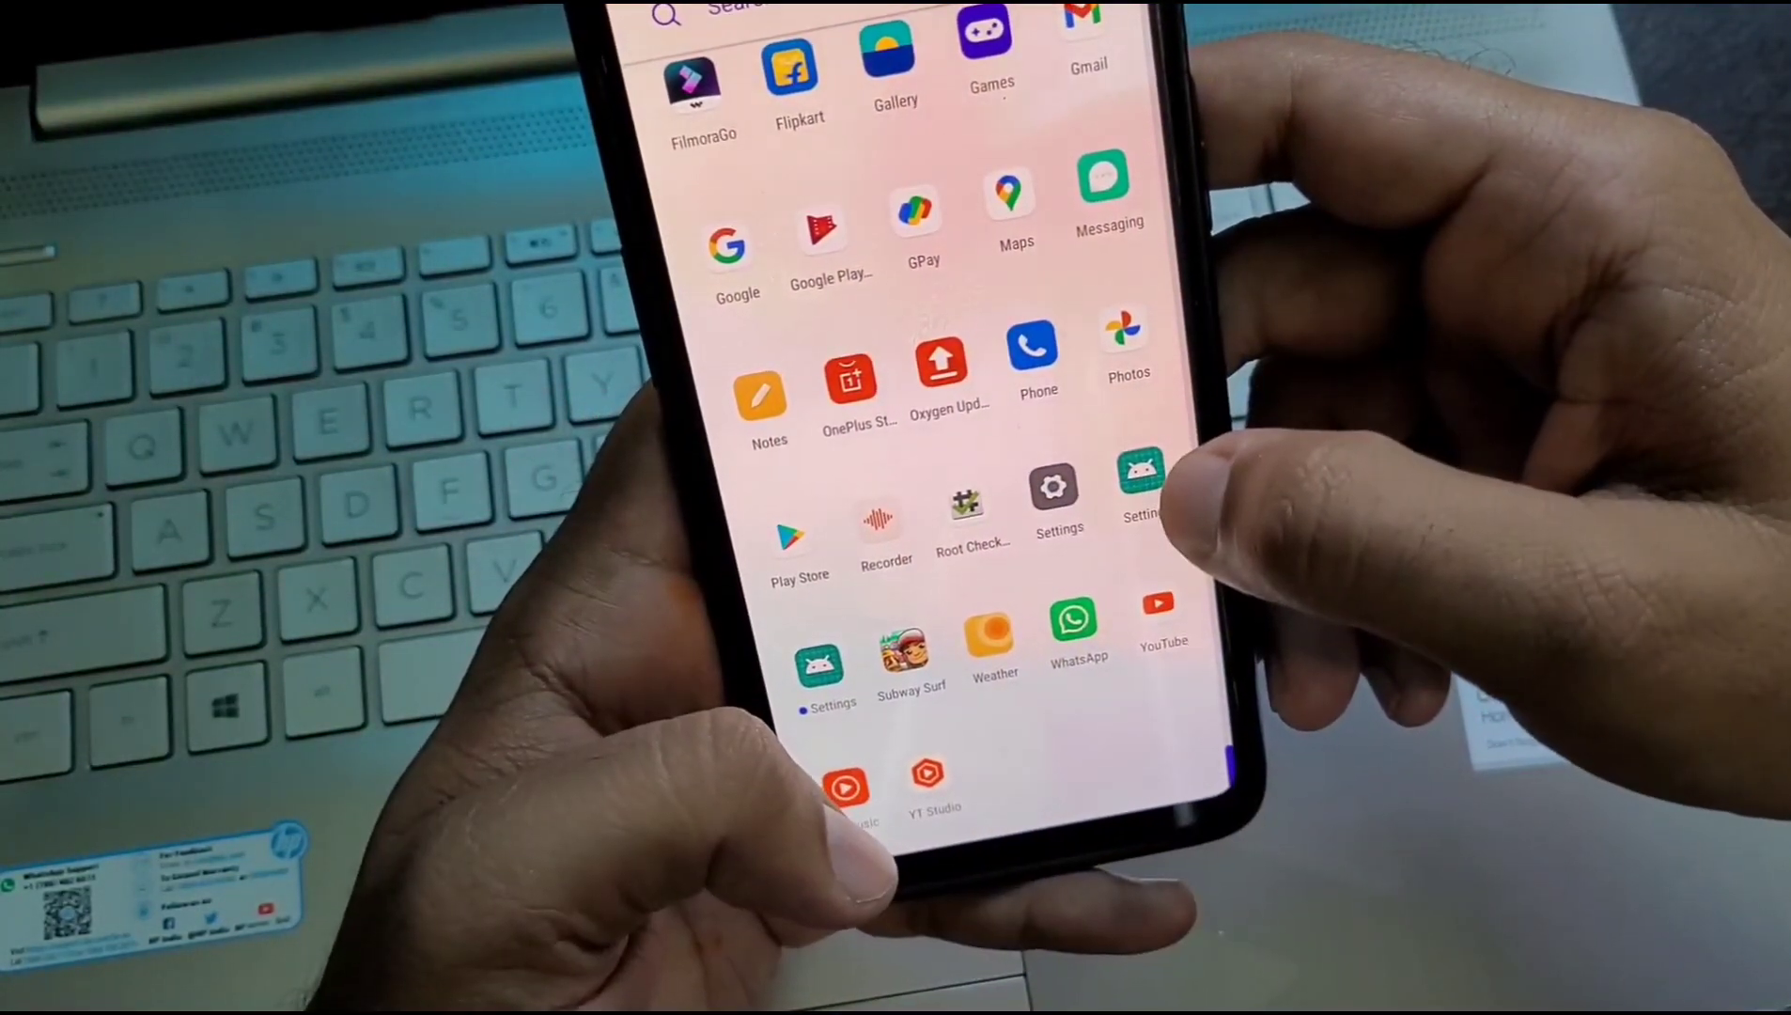
pyautogui.click(1143, 469)
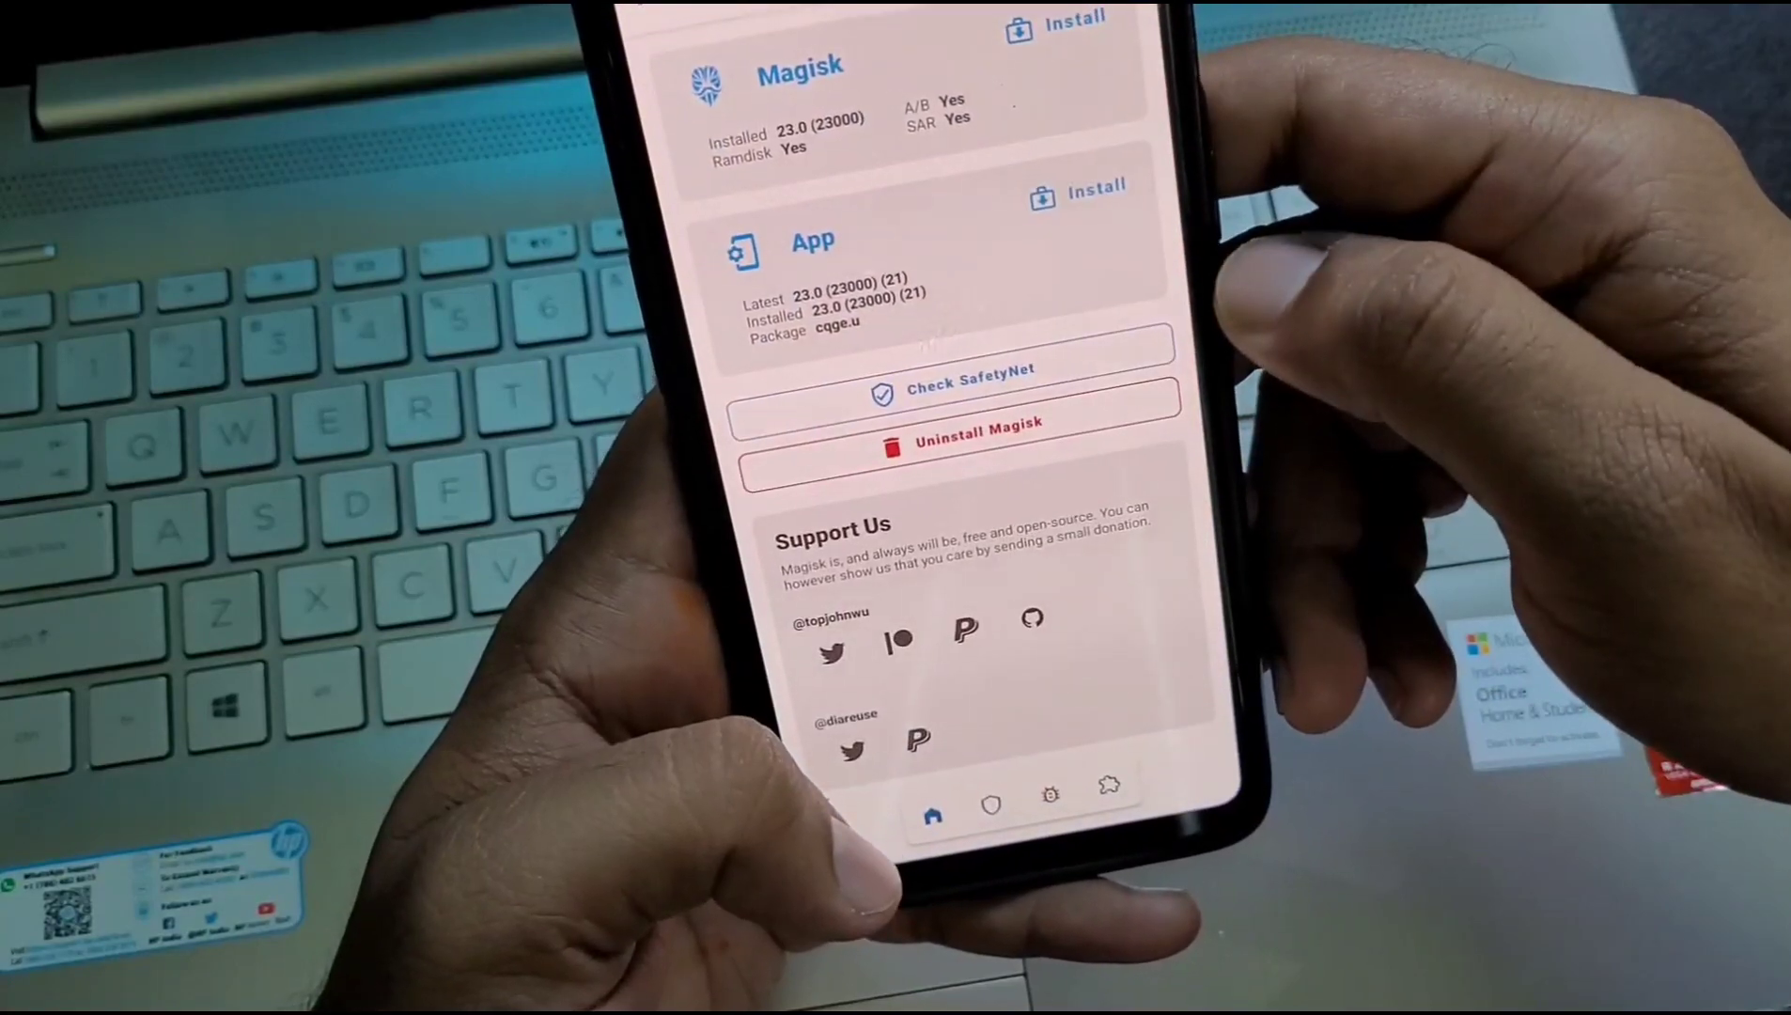
pyautogui.click(957, 386)
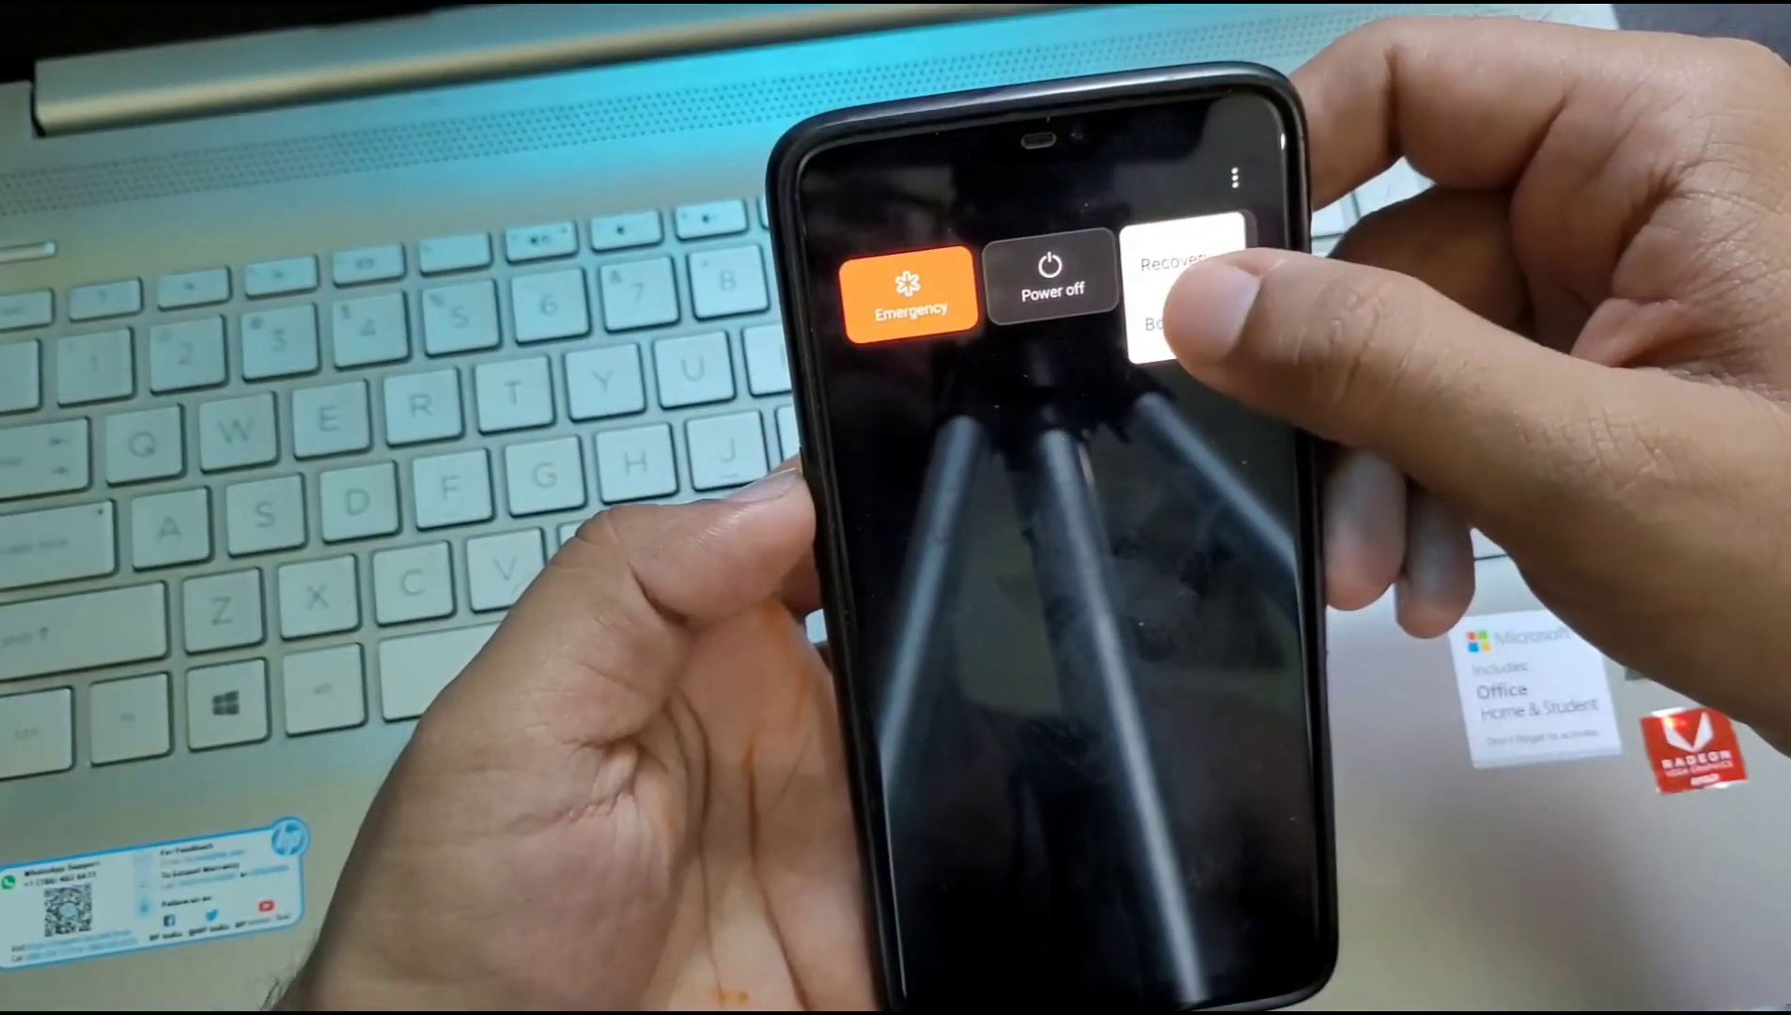
# - Choose Bootloader from the power menu to enter fastboot mode
pyautogui.click(1165, 326)
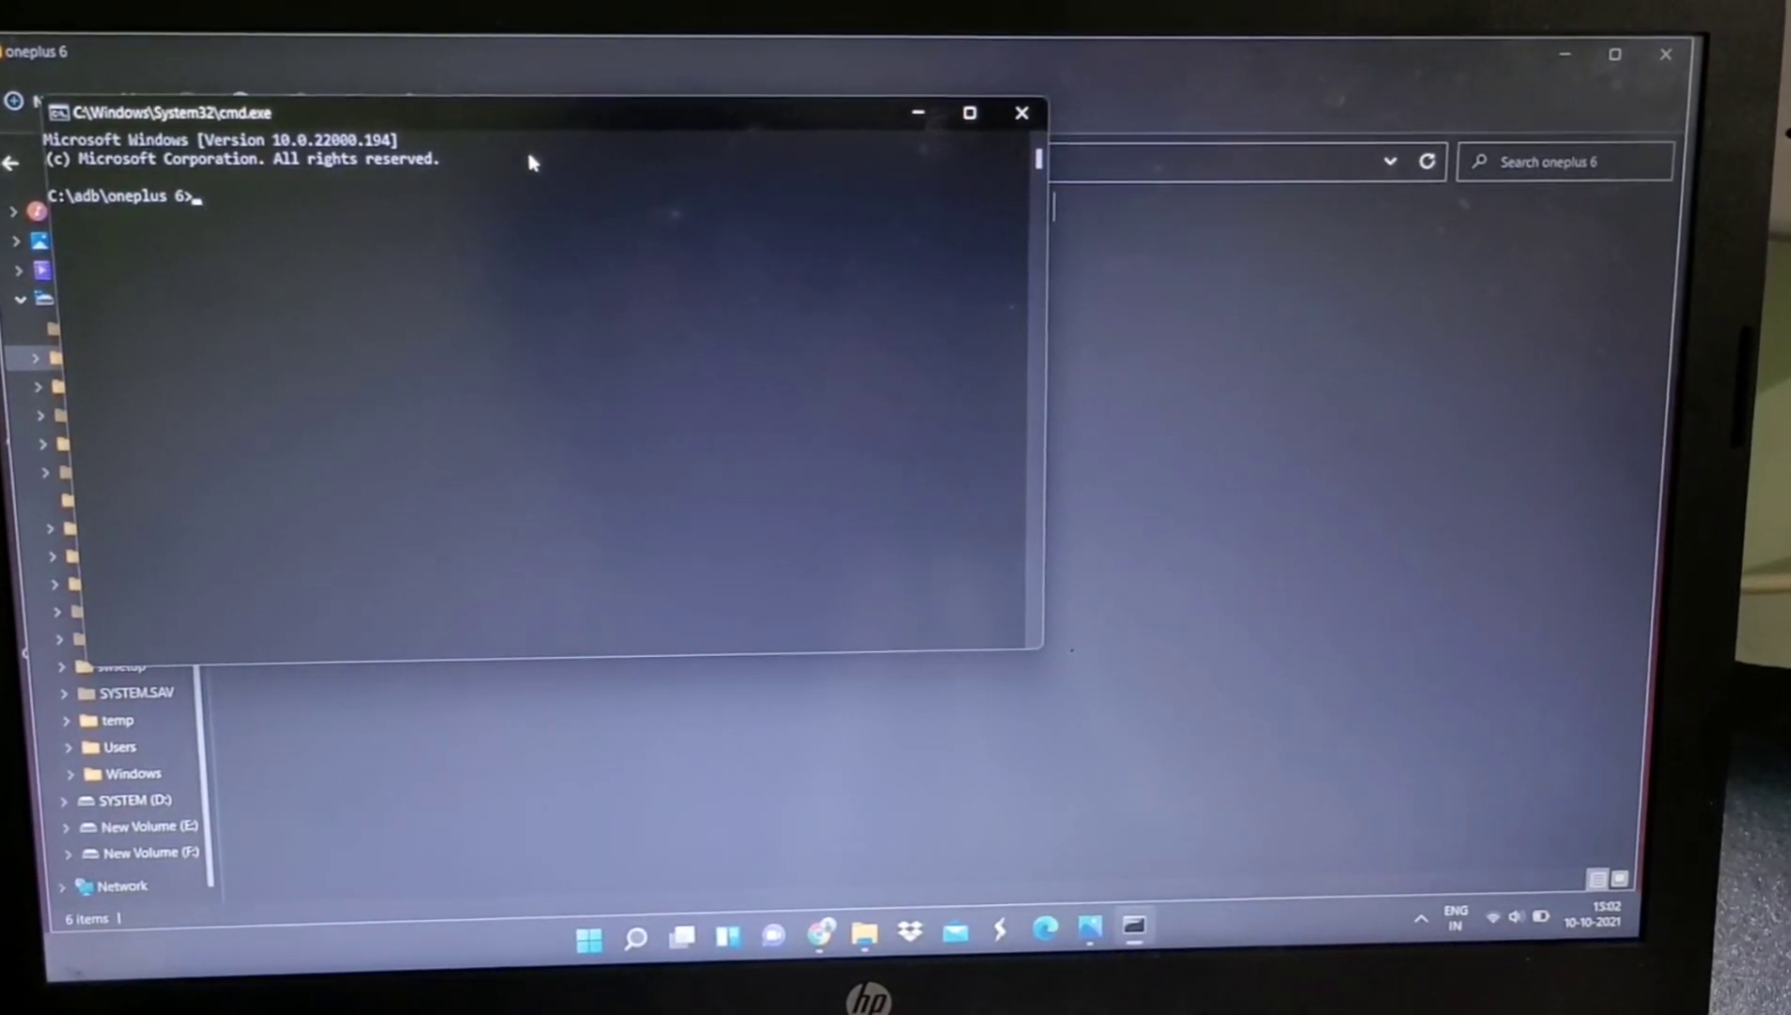
# - Run fastboot devices, flash stock boot.img to boot, and run fastboot reboot
pyautogui.write('fastboot devices')
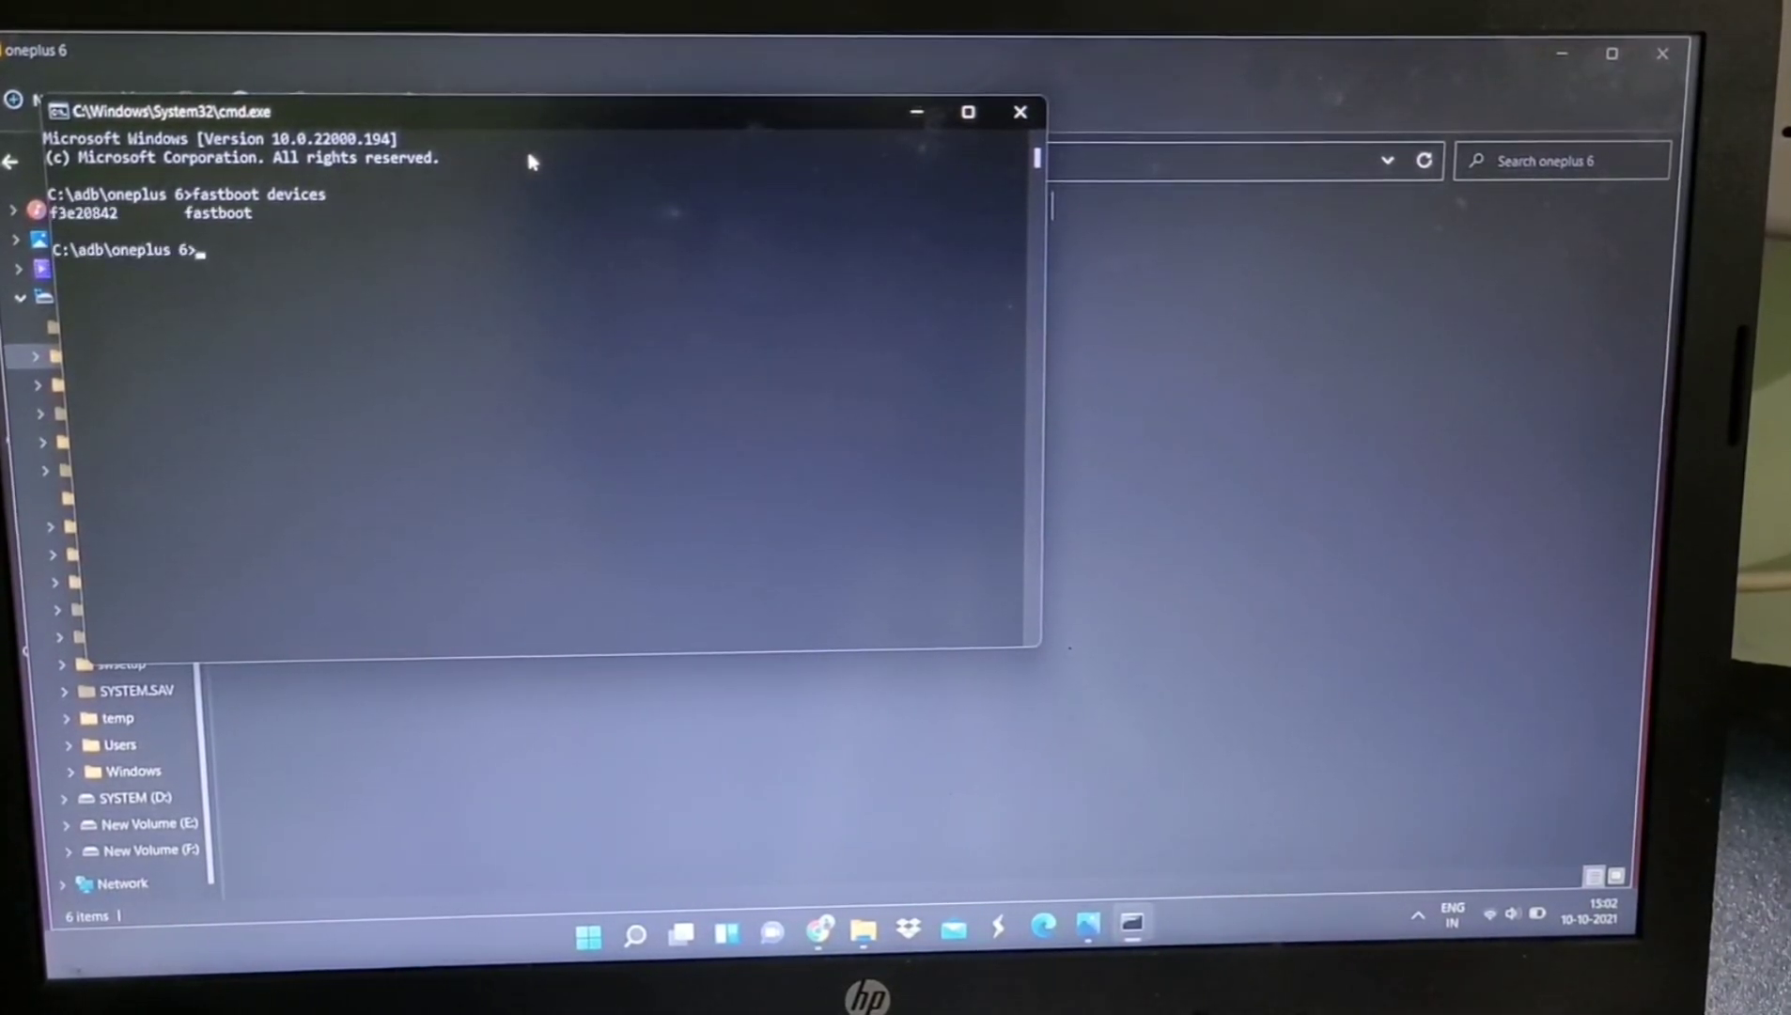
pyautogui.write('fastboot')
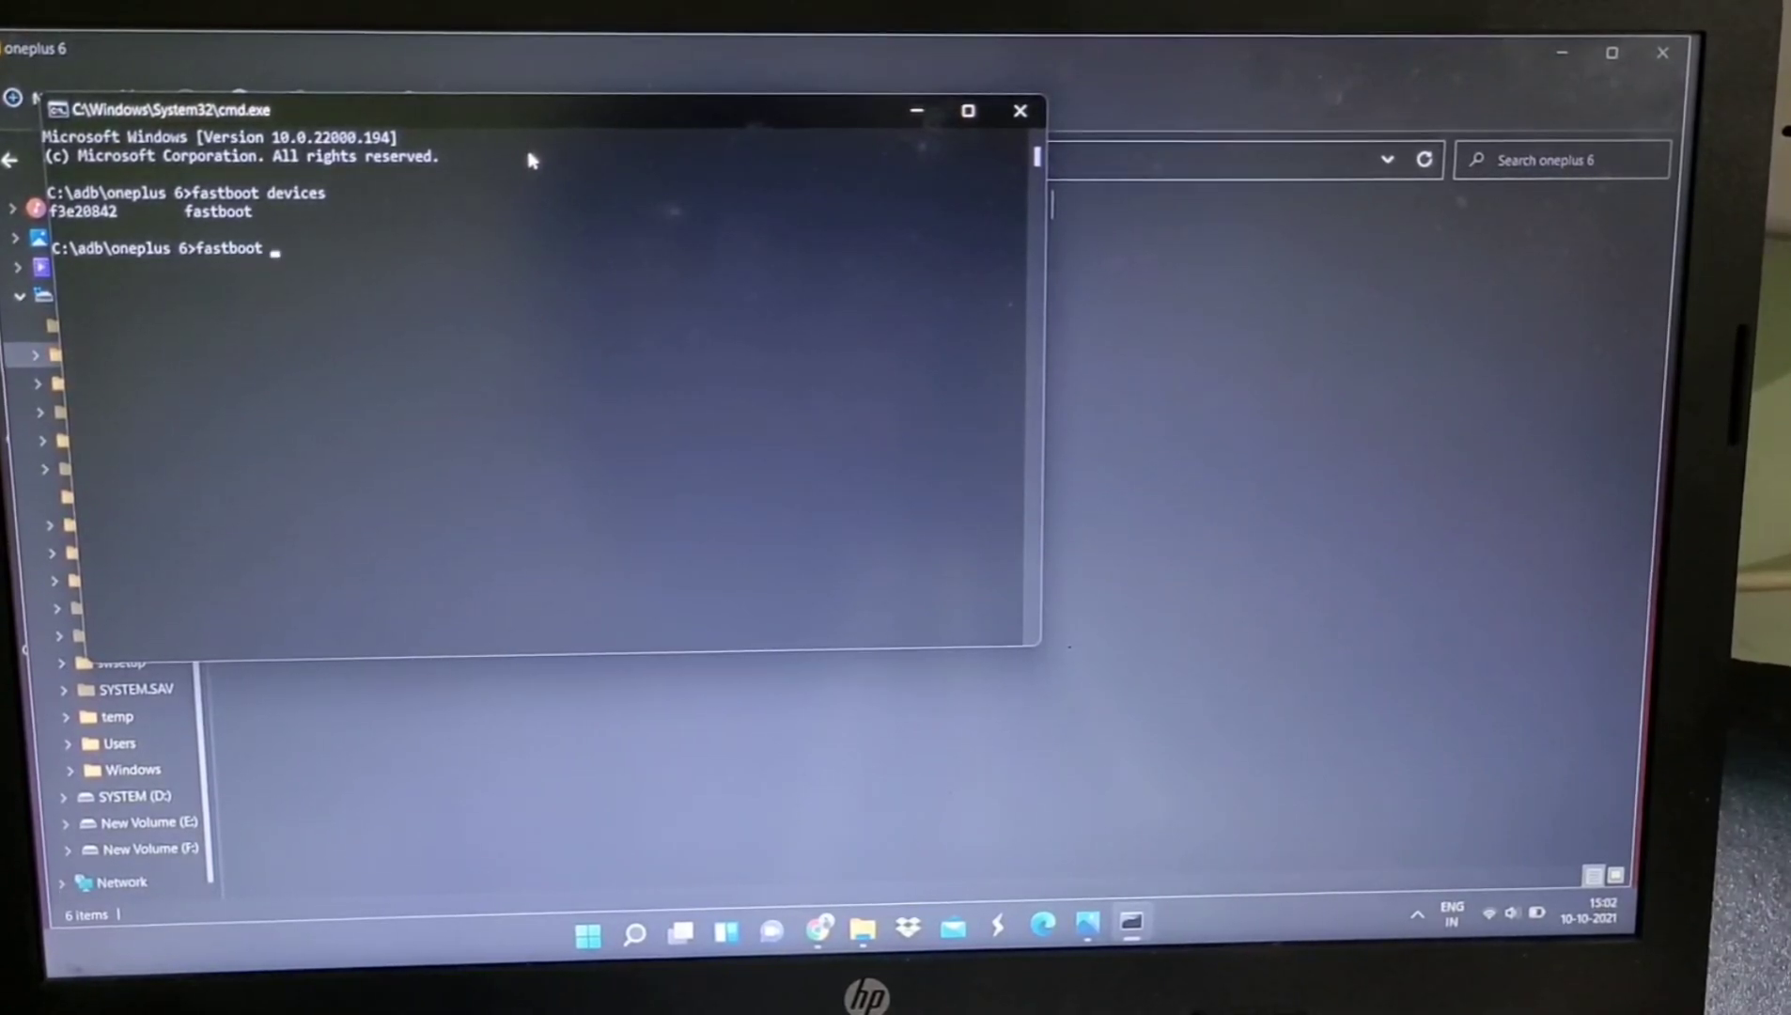
pyautogui.write('flash boot')
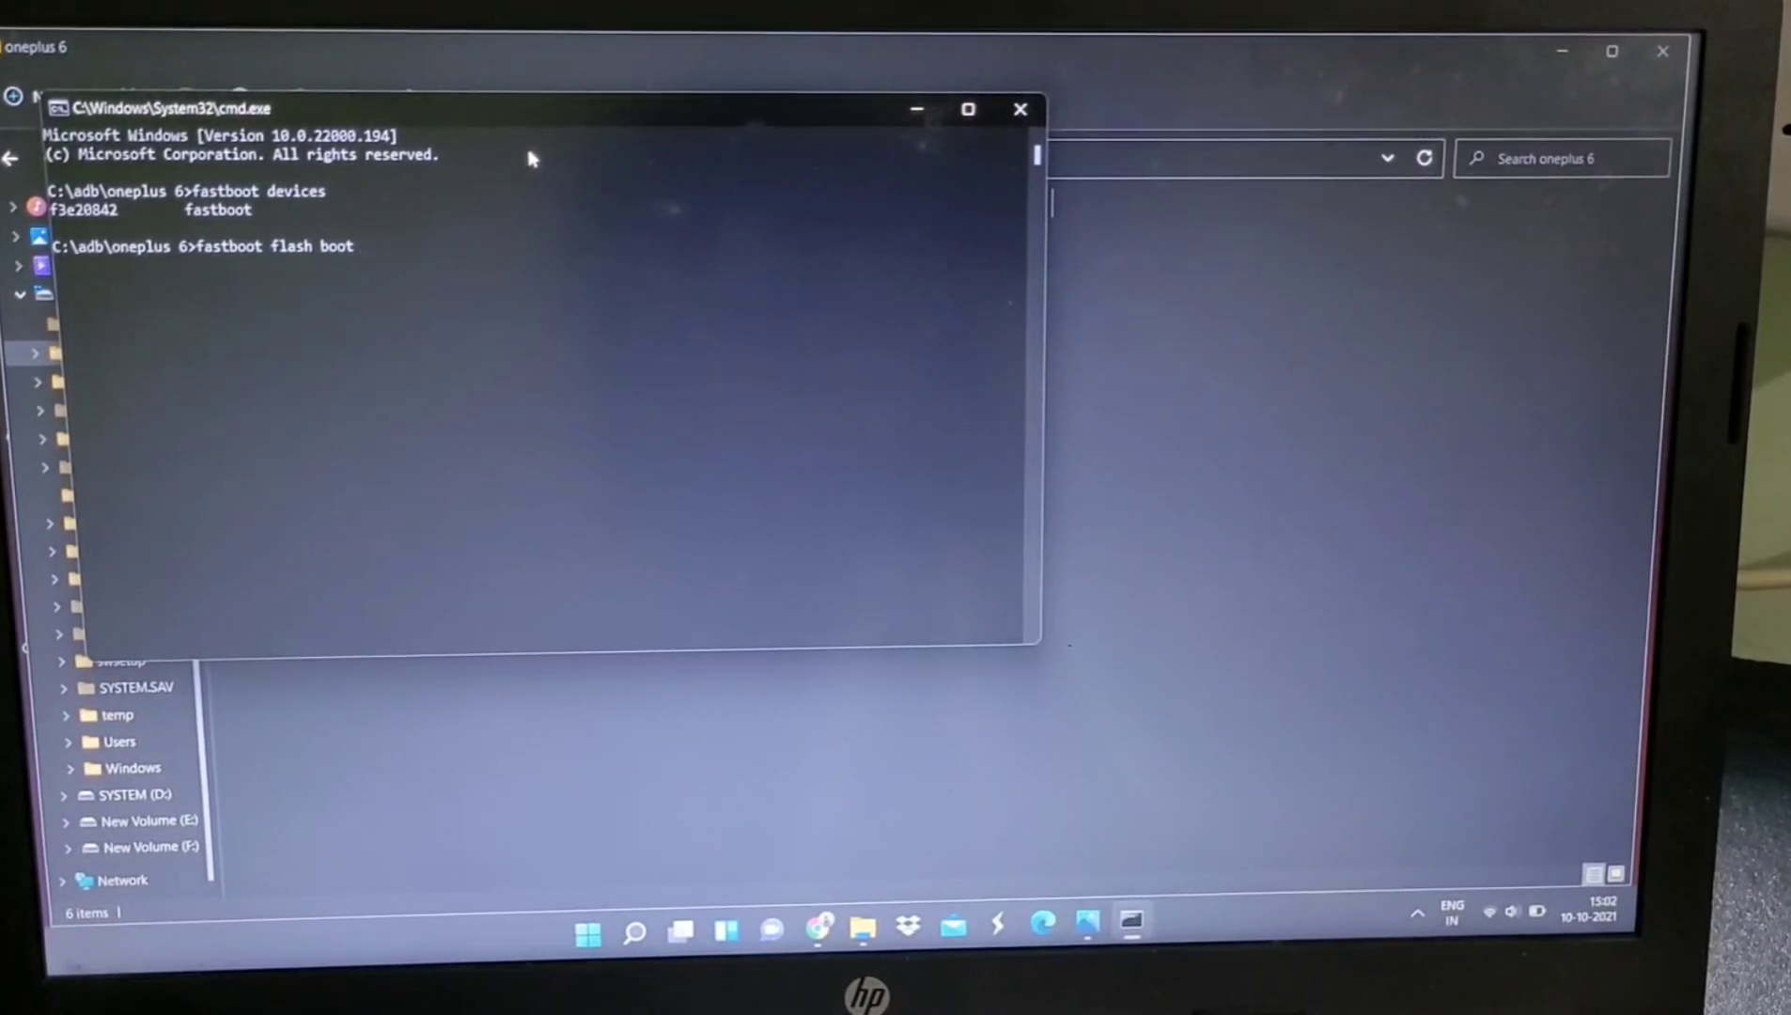
pyautogui.write('boot.img')
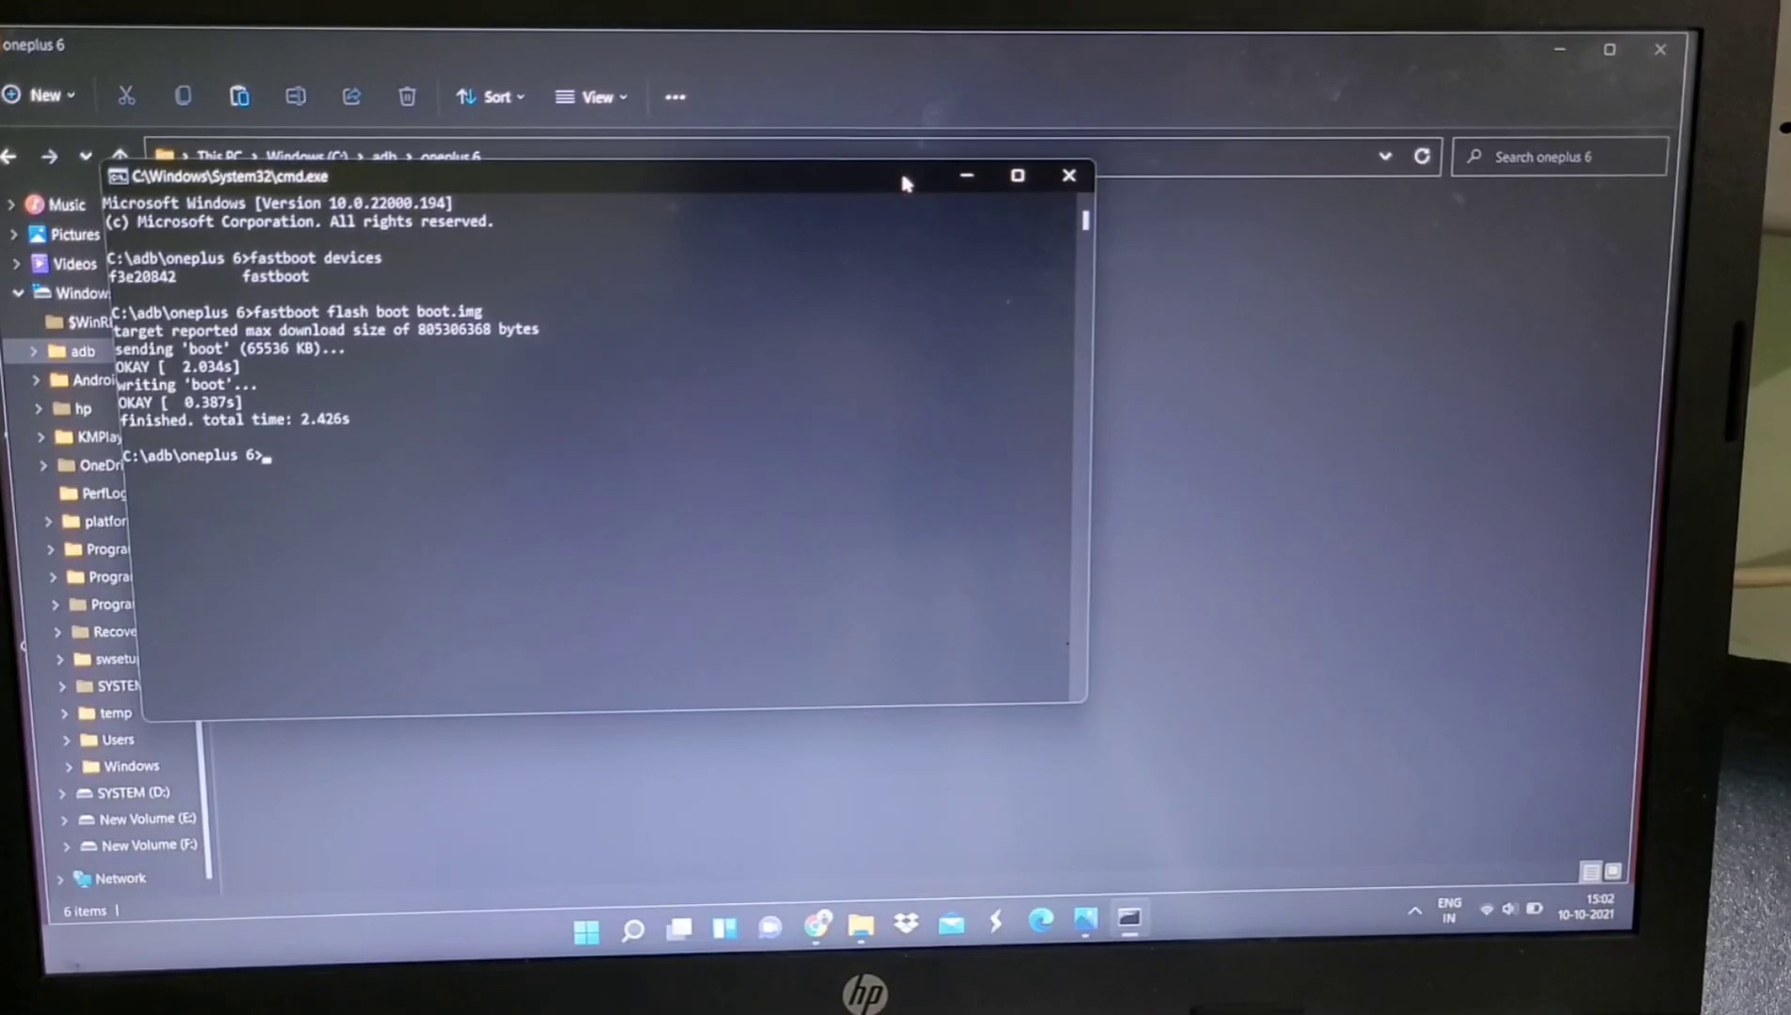
pyautogui.write('fastb')
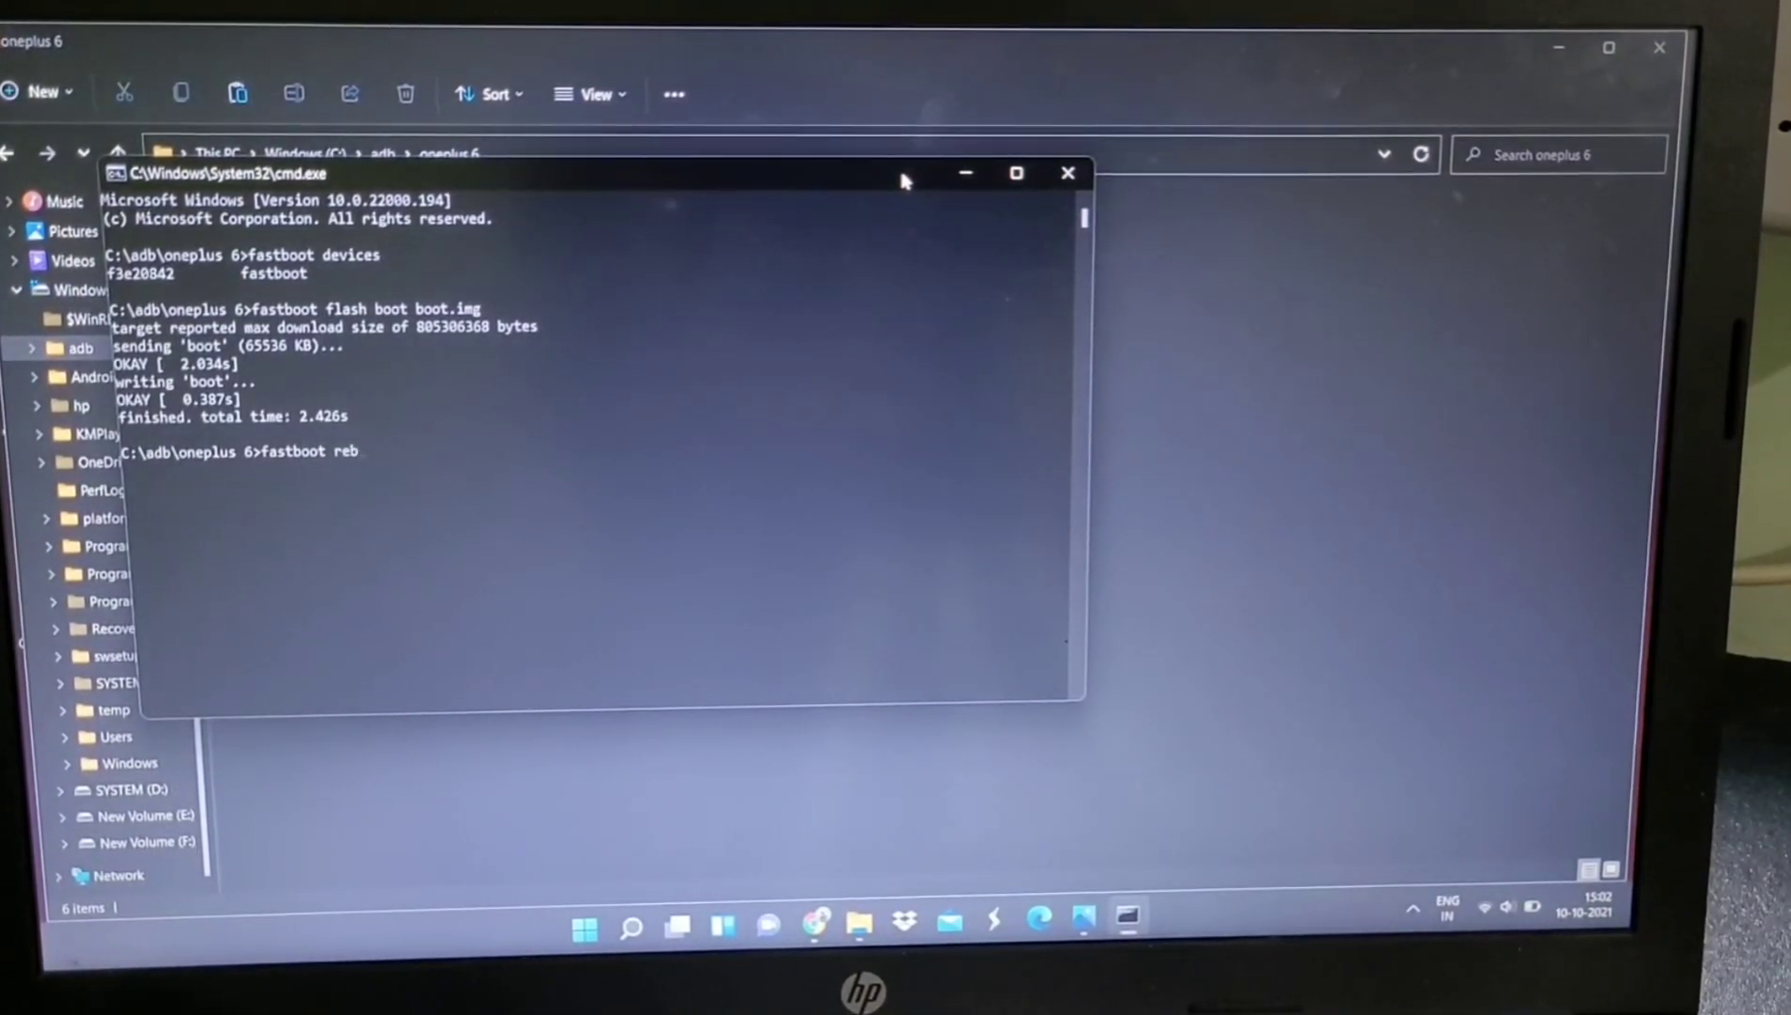
pyautogui.write('oot')
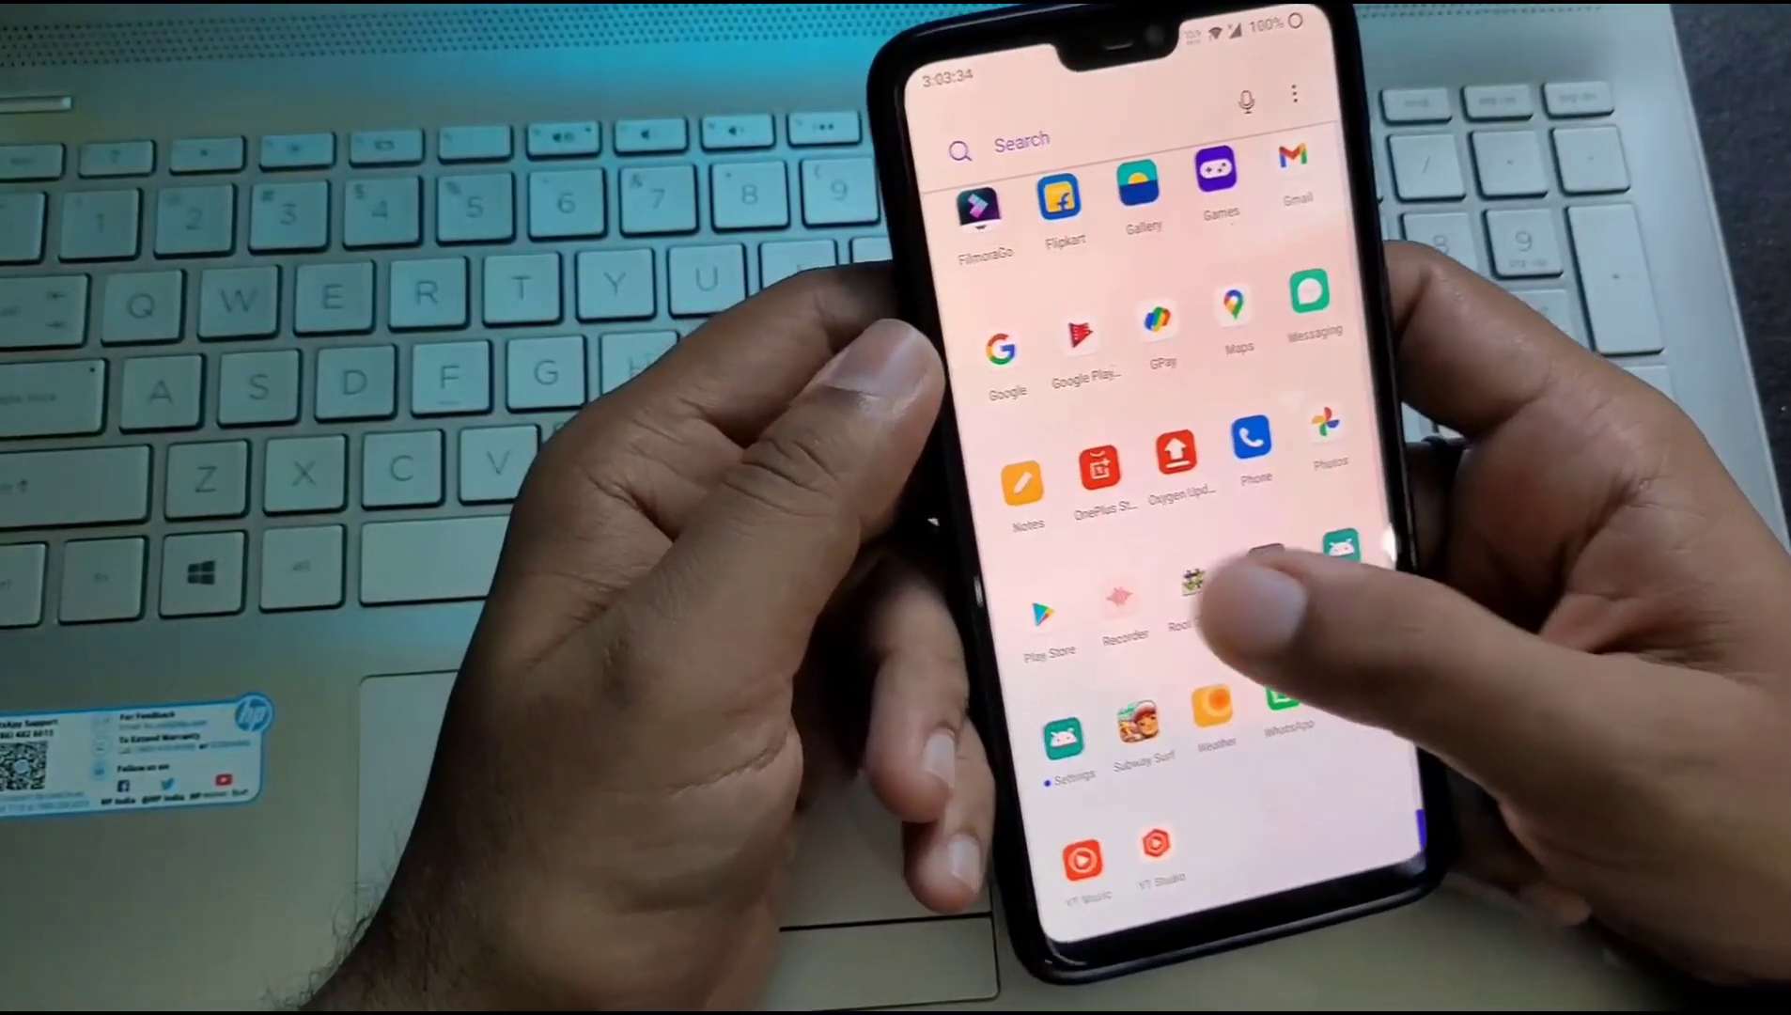
# - Open Settings and view About phone: OnePlus 6, Android 11, OxygenOS 11.1.1.1
pyautogui.click(1178, 606)
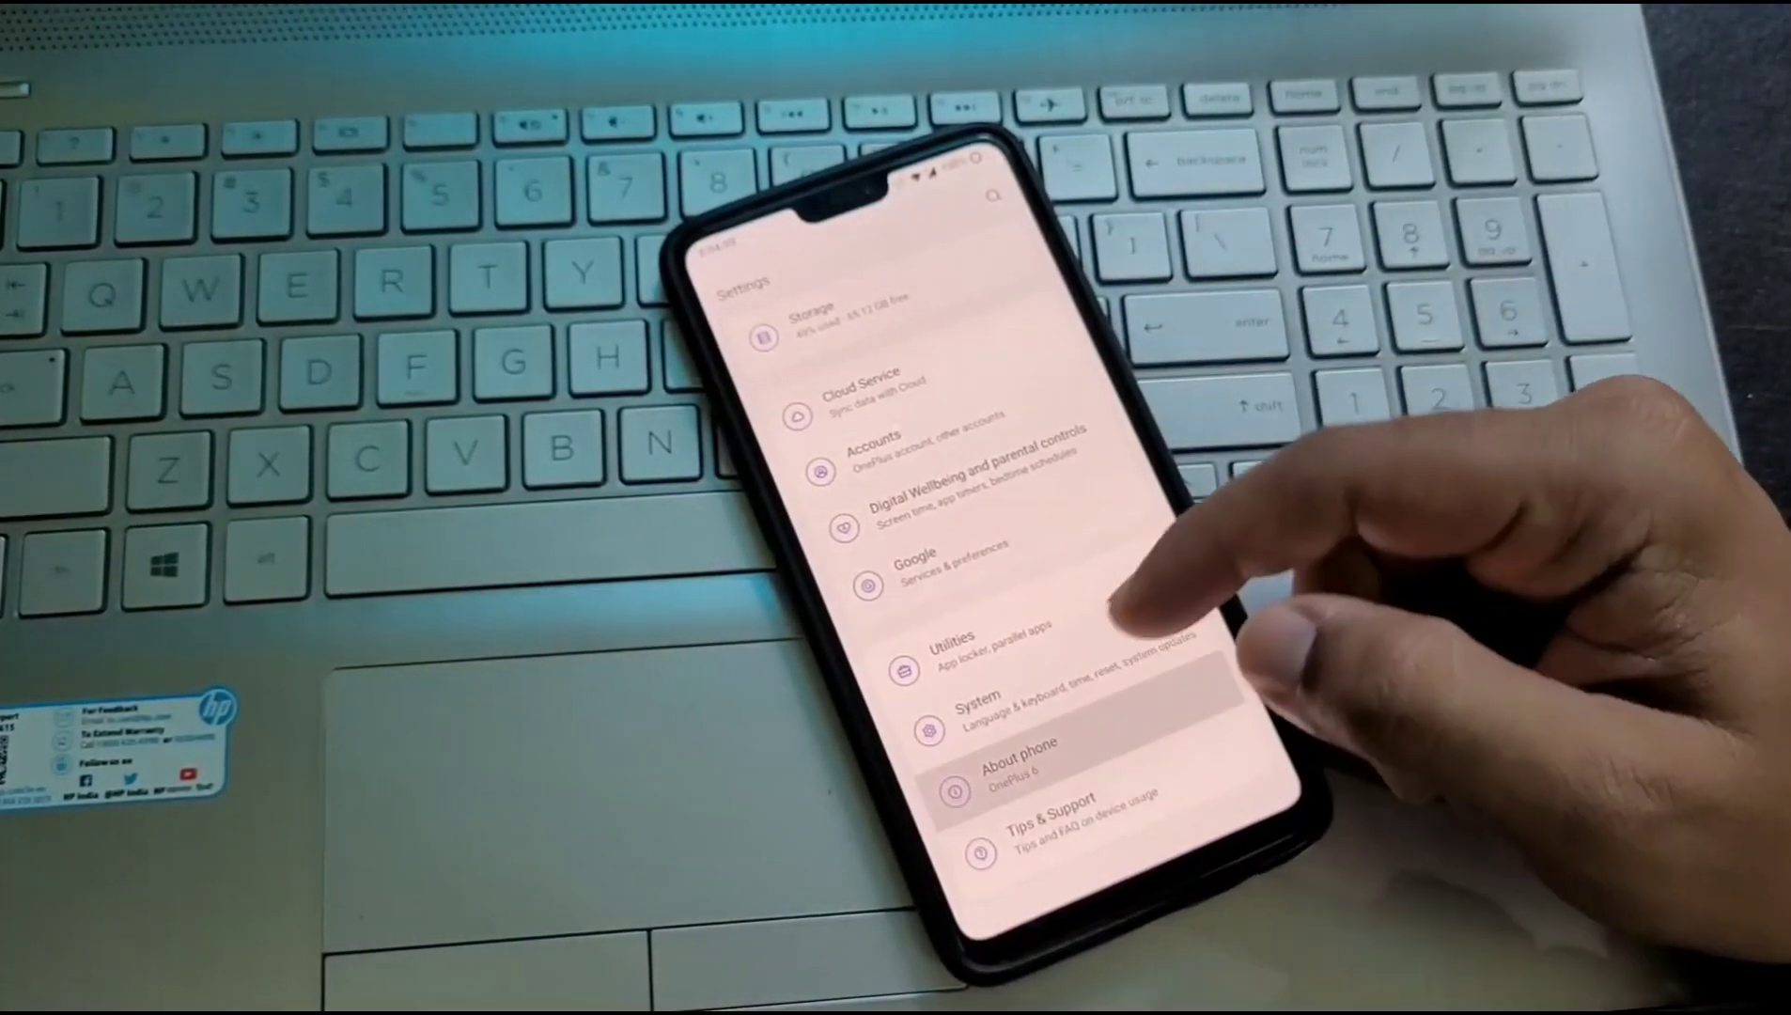
pyautogui.click(1017, 765)
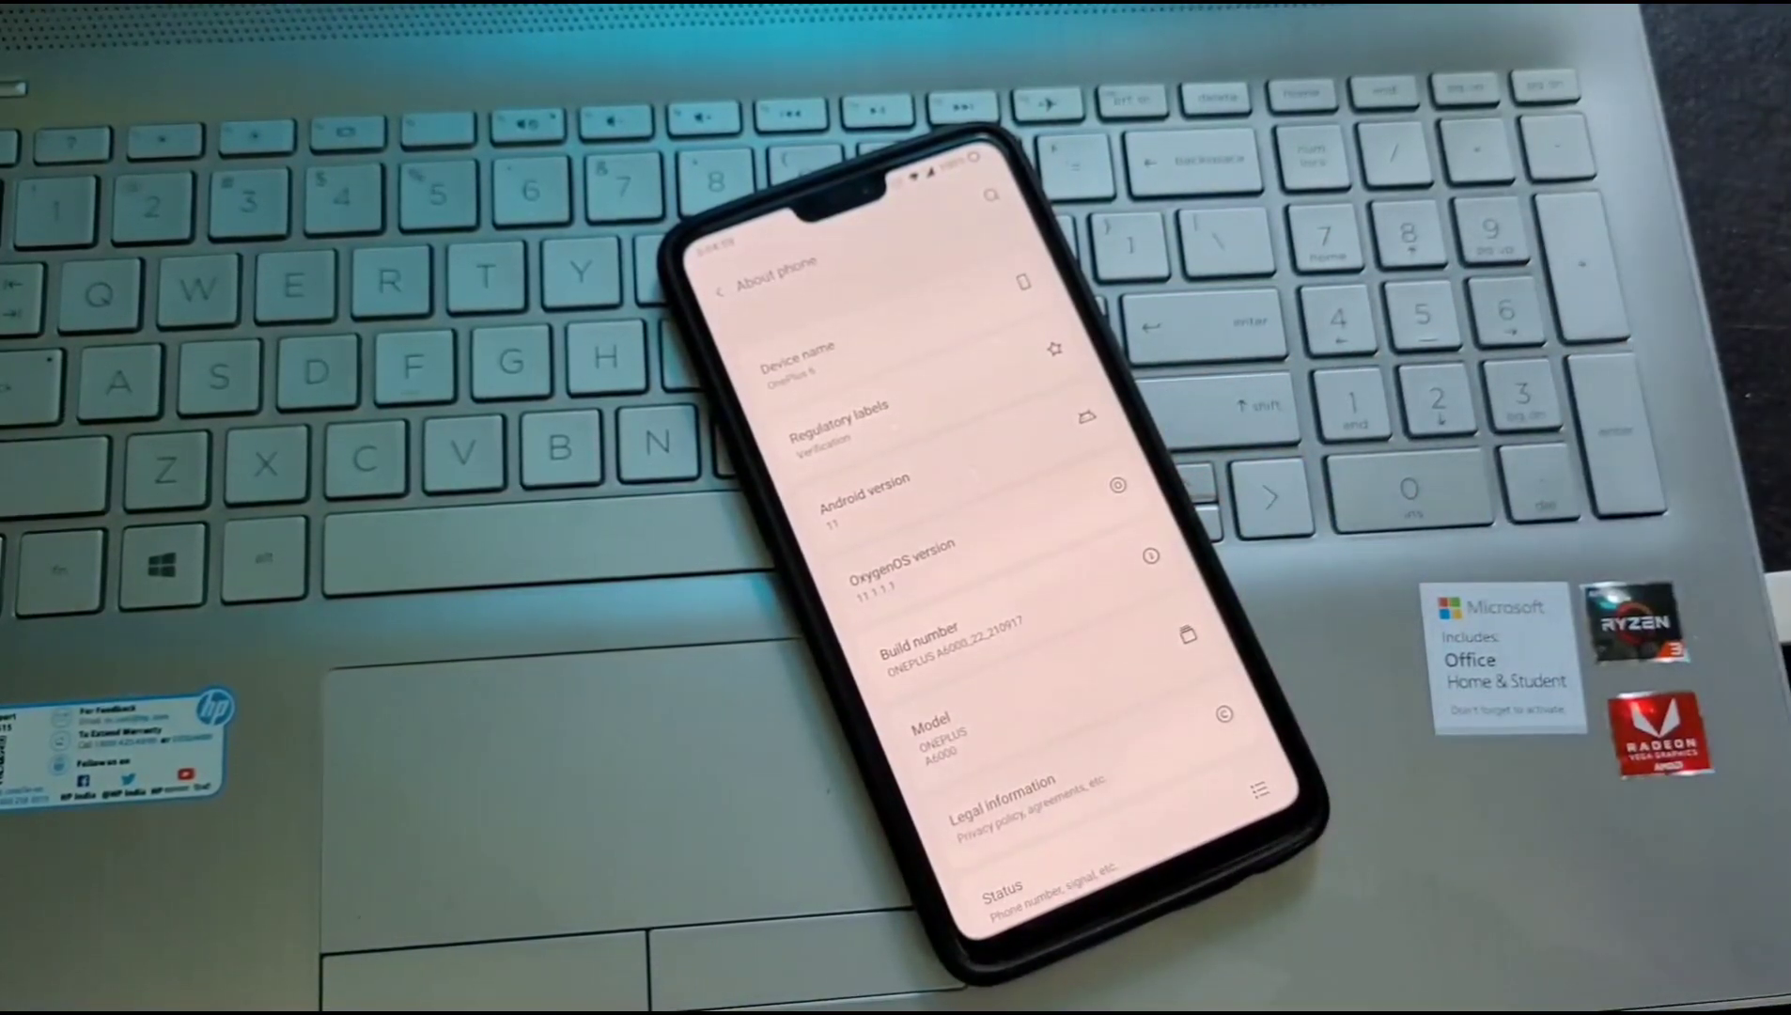